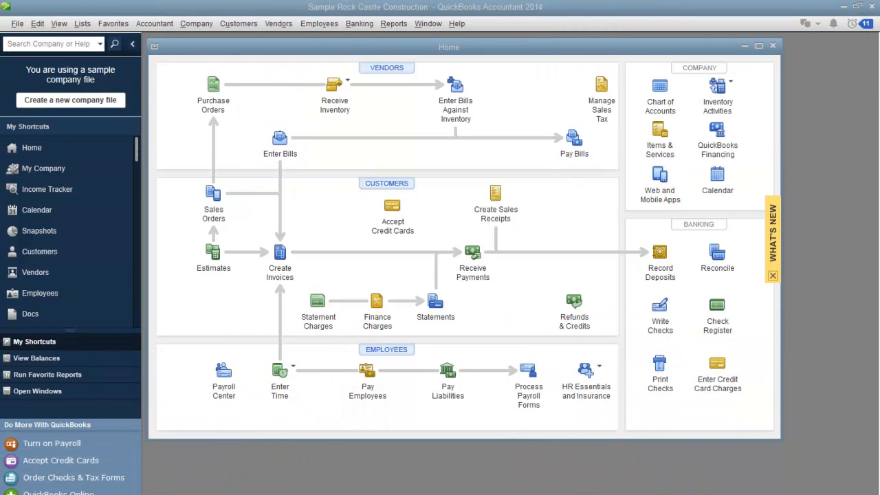
pyautogui.moveTo(852, 441)
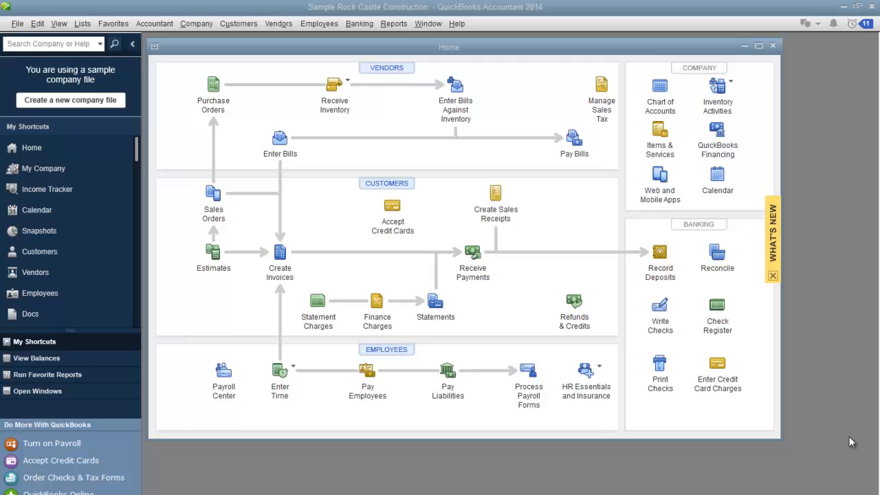
pyautogui.moveTo(558, 275)
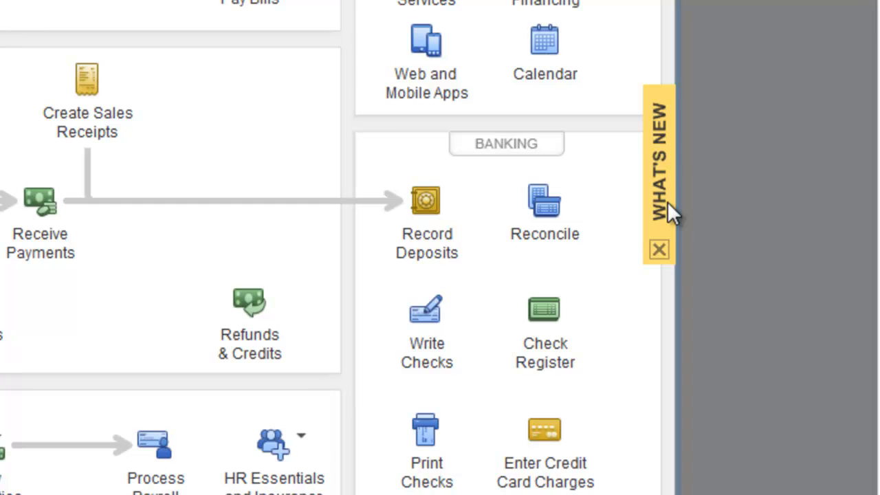
pyautogui.moveTo(673, 212)
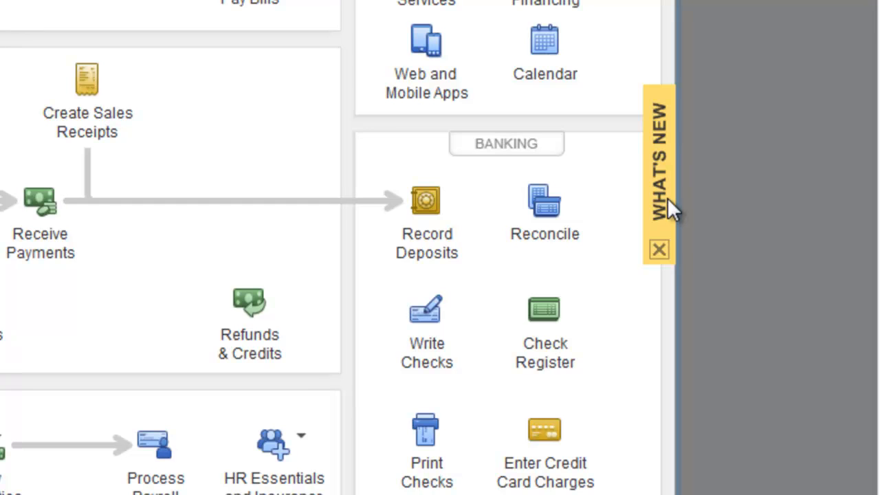
pyautogui.moveTo(663, 190)
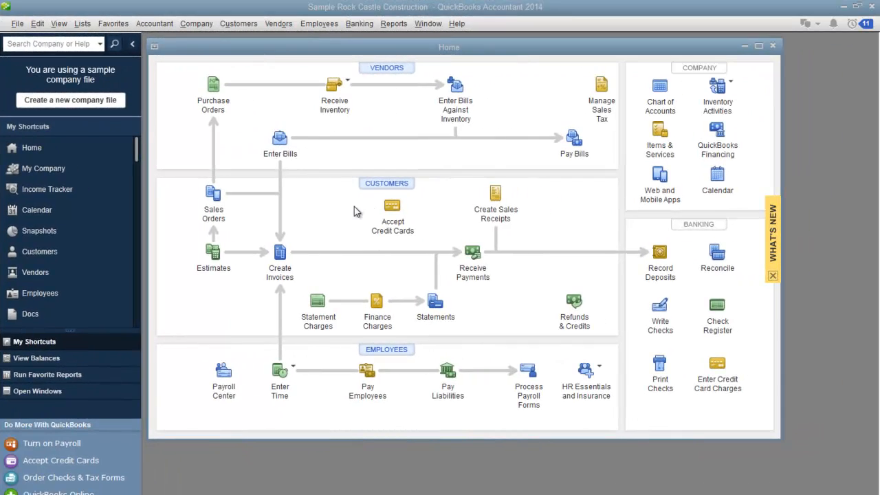
# - Open the Receive Payments form showing the 7,633.28 Remodel Bathroom payment applied to two invoices
pyautogui.click(239, 22)
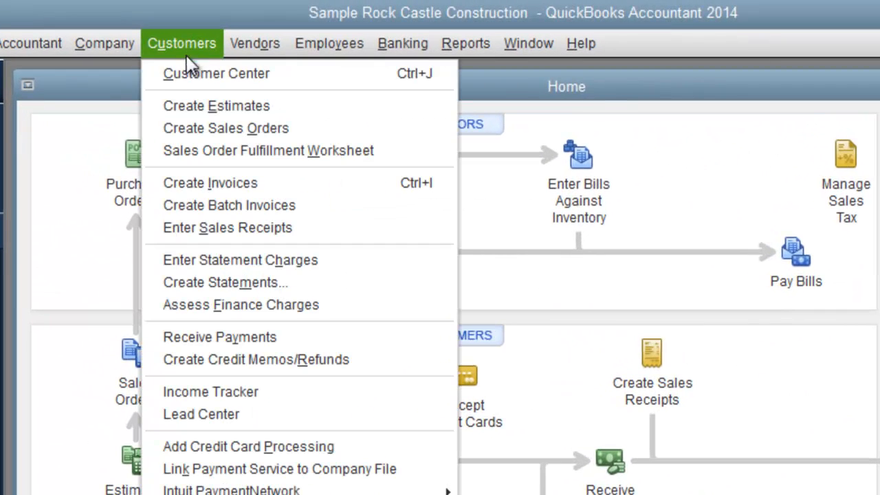
pyautogui.click(220, 337)
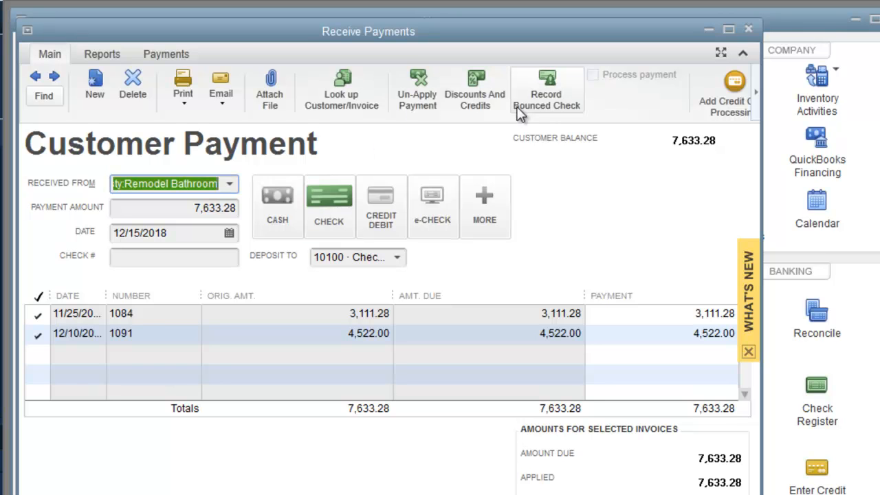
pyautogui.moveTo(548, 110)
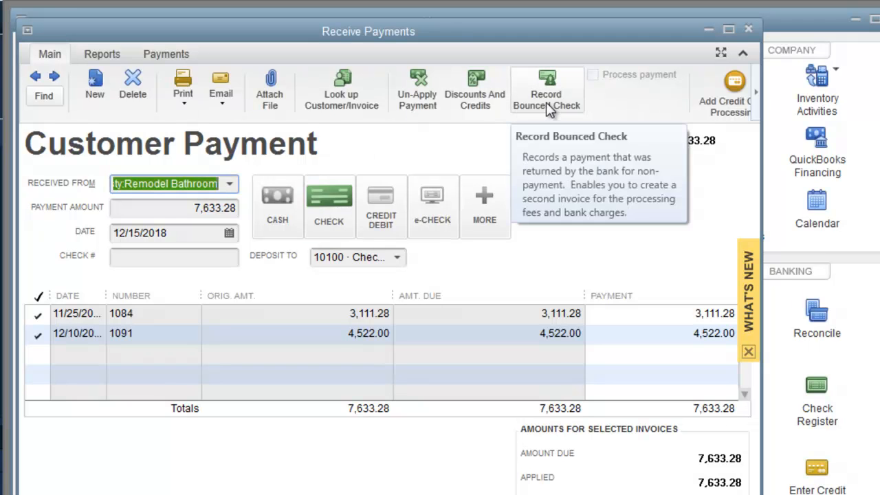
pyautogui.moveTo(551, 119)
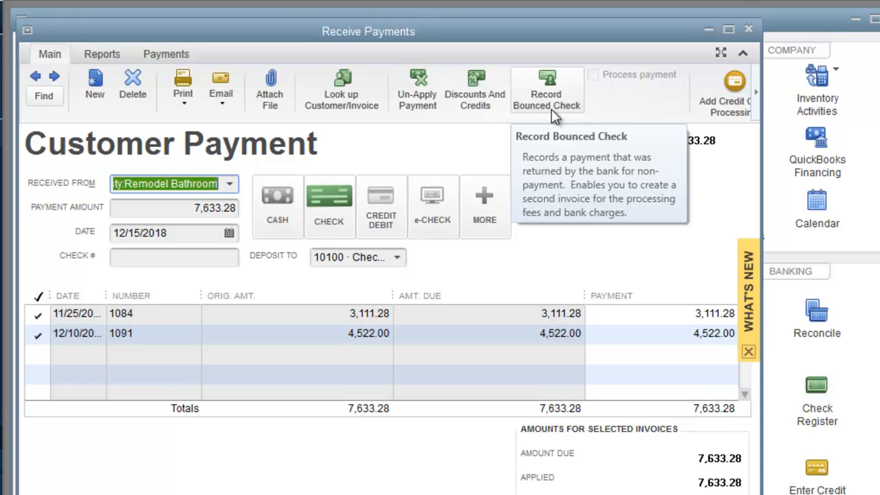
pyautogui.moveTo(548, 107)
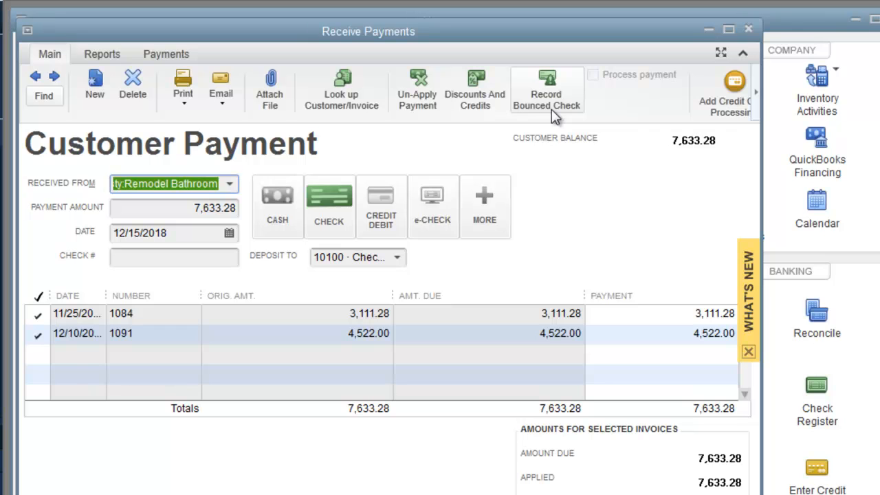
# - Start recording the payment as a bounced check with a 20.00 bank fee
pyautogui.click(547, 89)
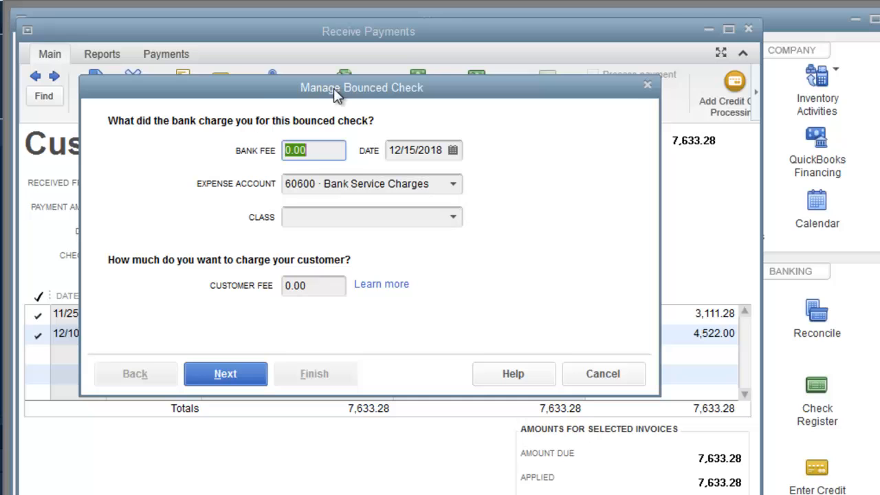
pyautogui.moveTo(314, 150)
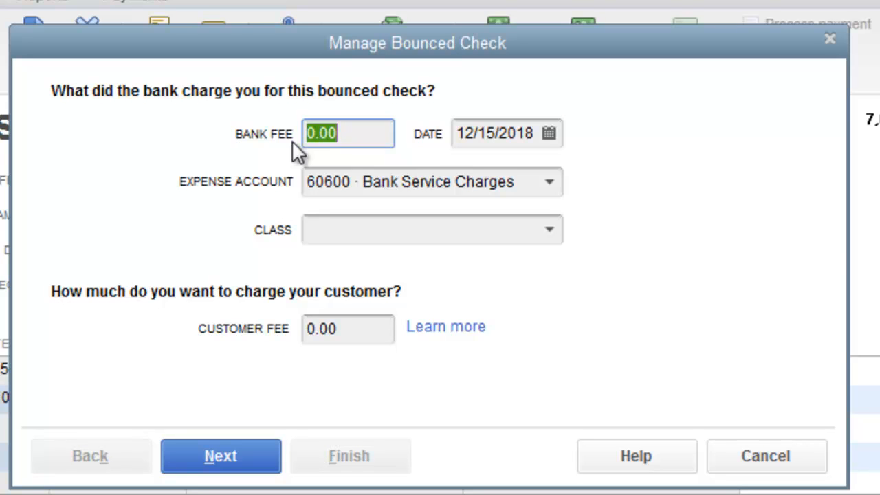
pyautogui.moveTo(268, 168)
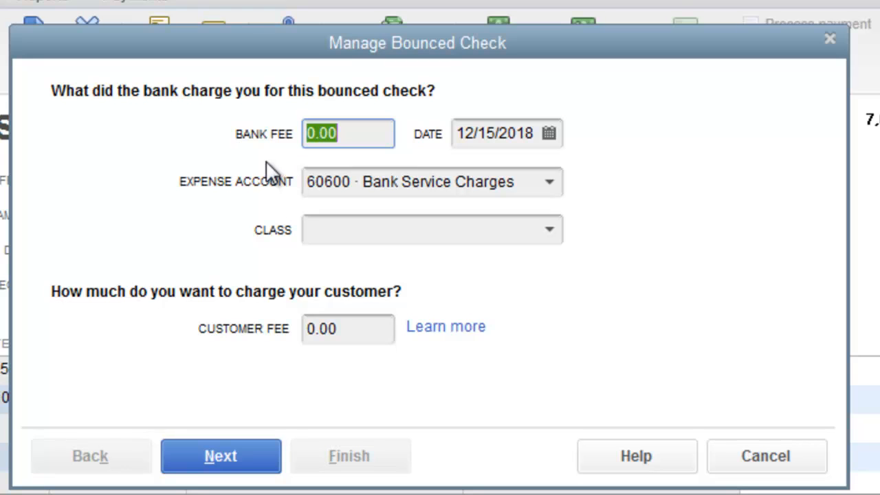
pyautogui.write('20.')
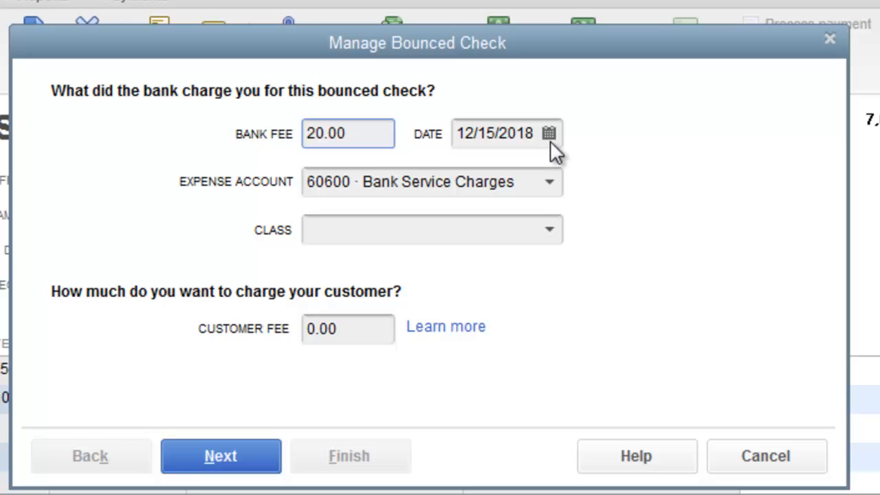
pyautogui.moveTo(530, 149)
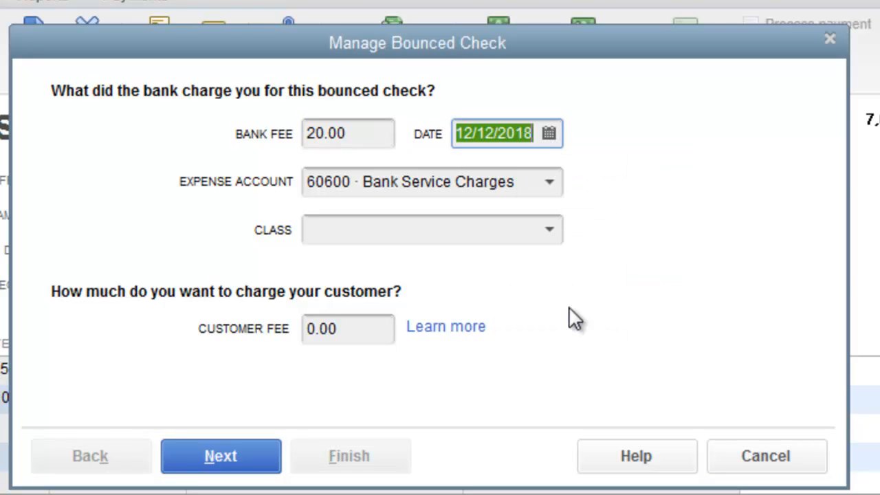
pyautogui.moveTo(371, 215)
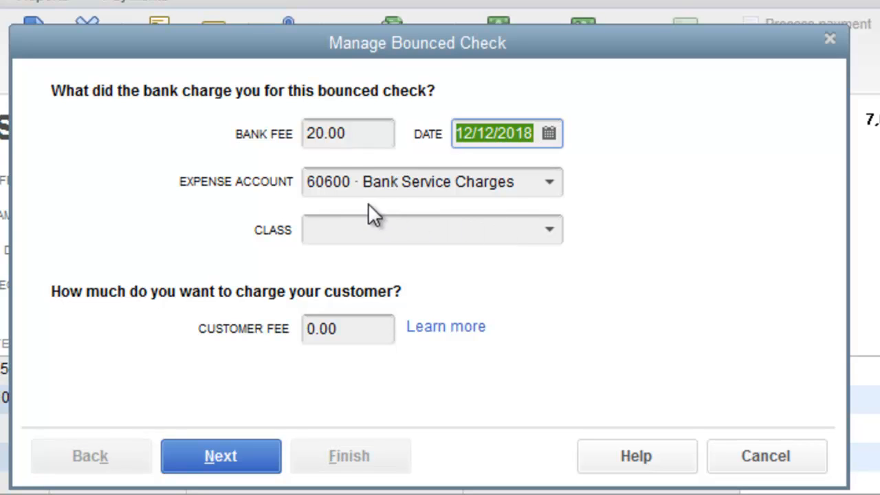
pyautogui.moveTo(255, 206)
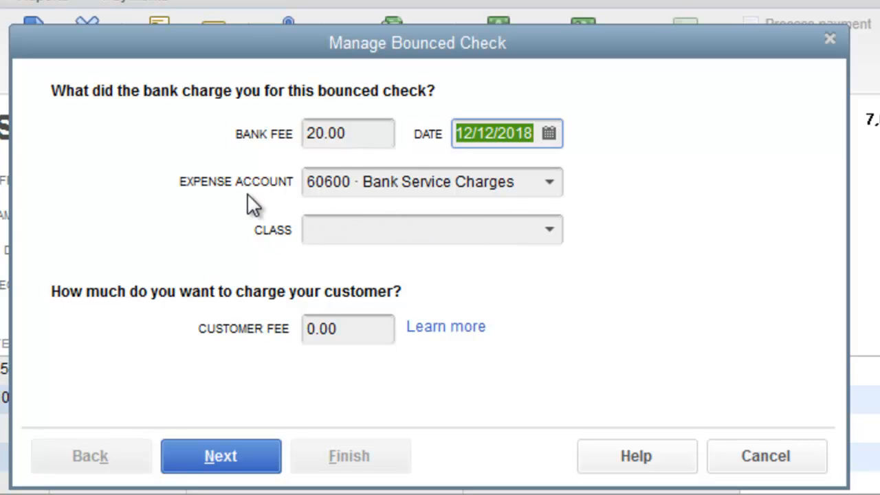
pyautogui.moveTo(517, 190)
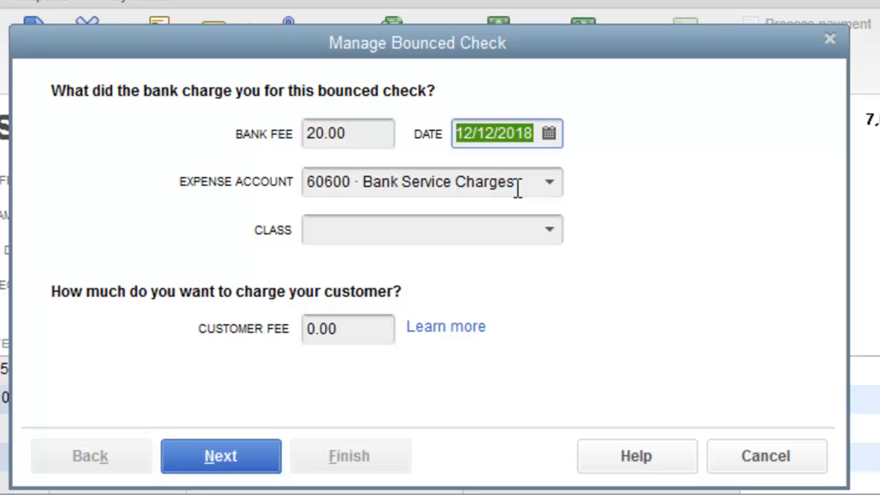
pyautogui.moveTo(512, 190)
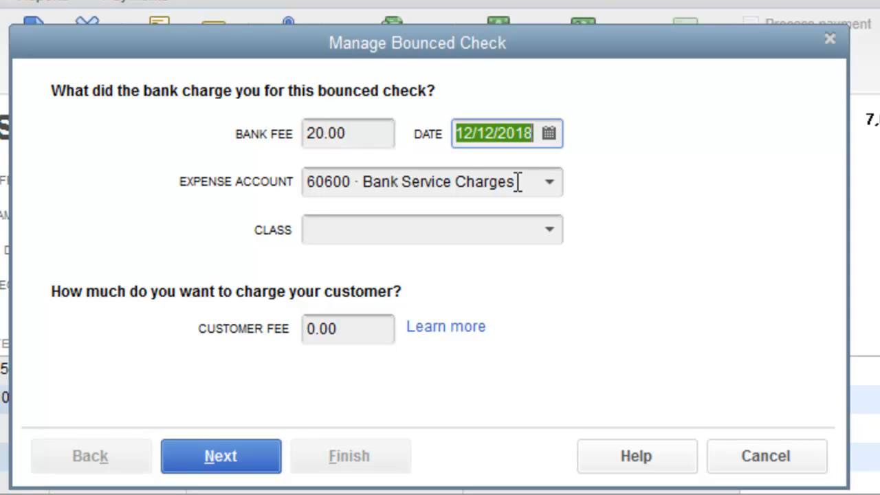
pyautogui.moveTo(474, 182)
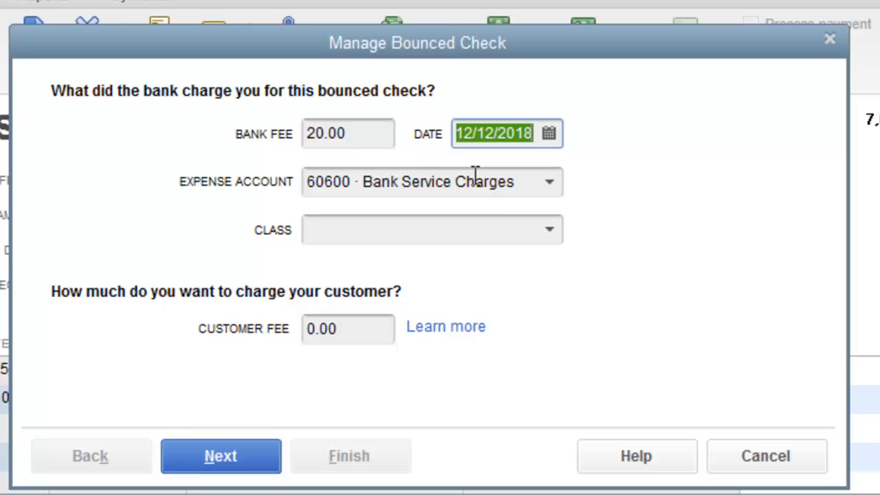
pyautogui.moveTo(363, 317)
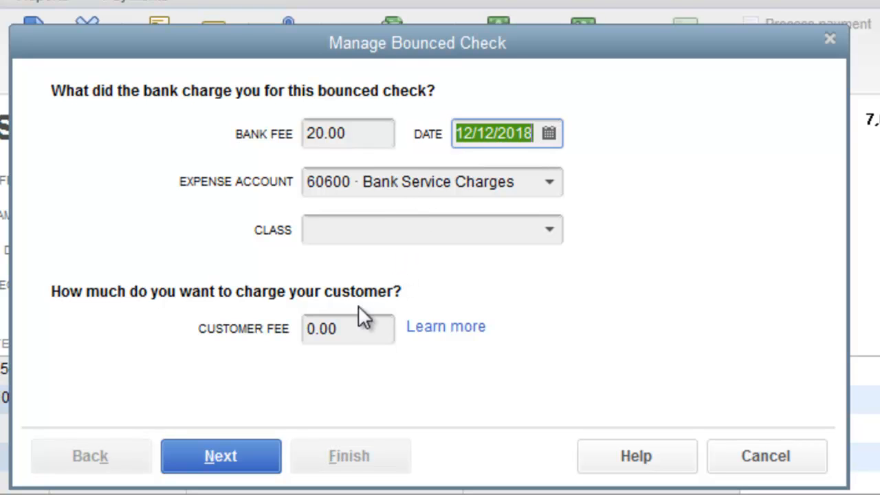
# - Enter a 20.00 customer fee for the bounced check
pyautogui.click(549, 230)
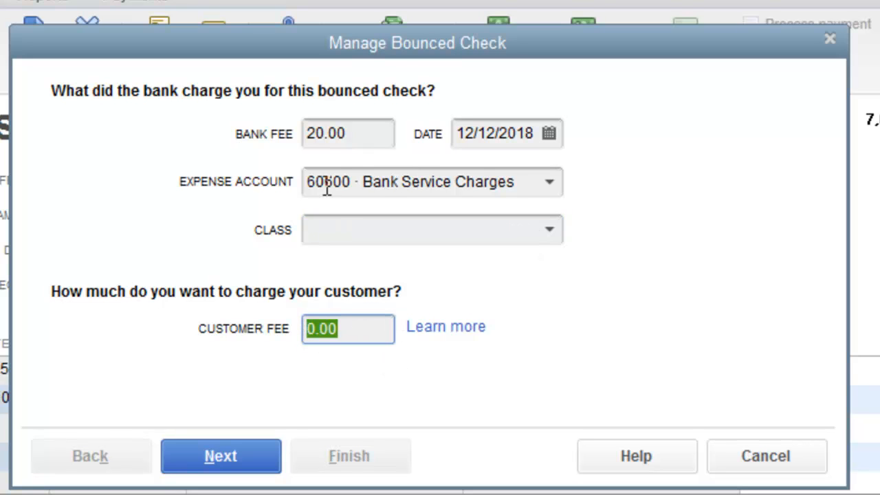
pyautogui.moveTo(337, 158)
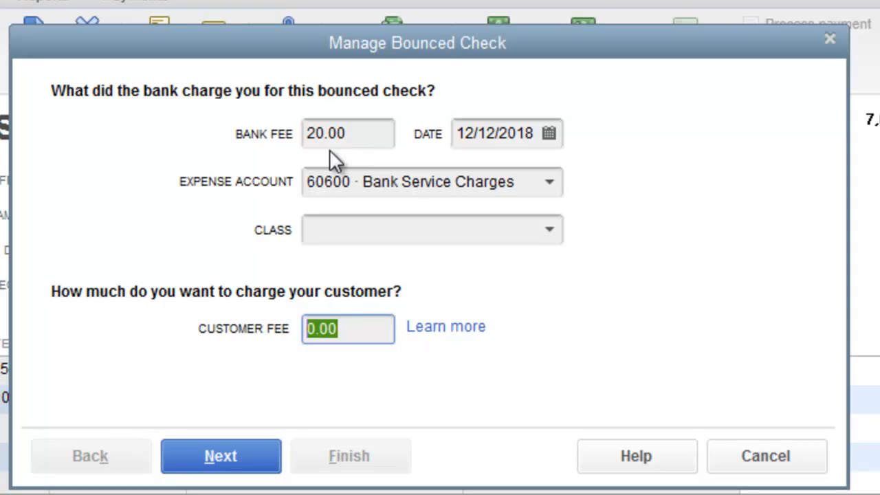
pyautogui.write('20.')
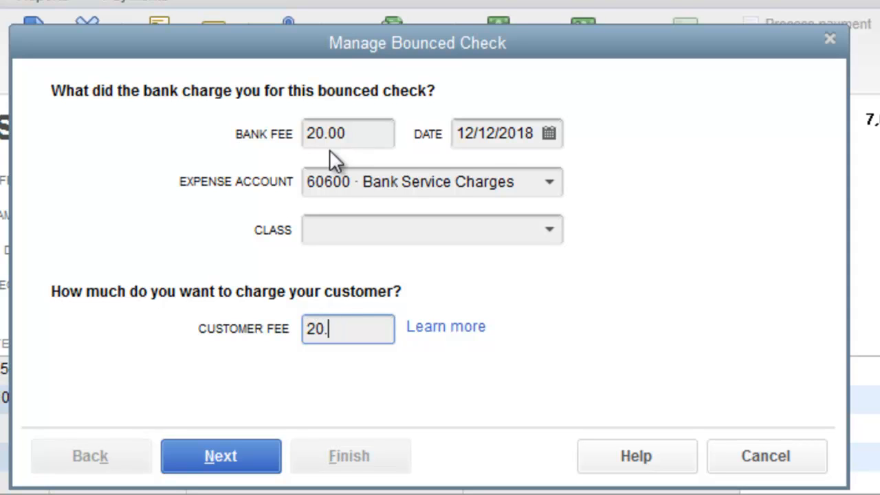
pyautogui.write('00')
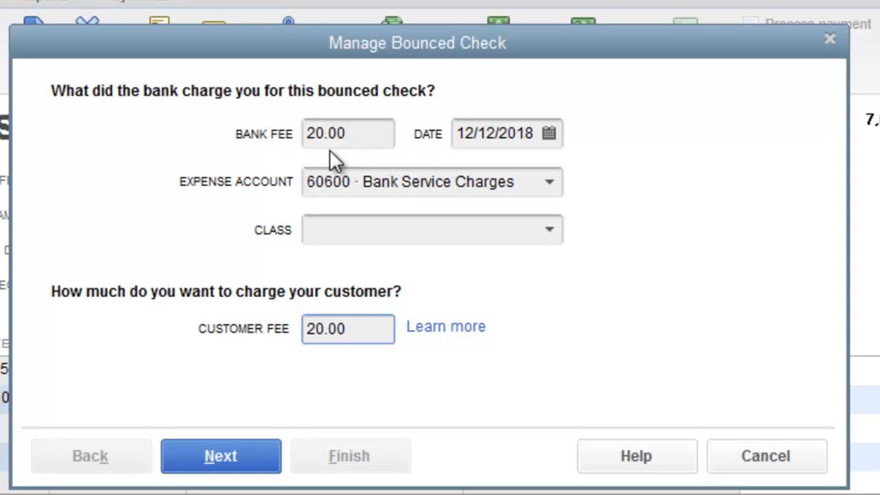
pyautogui.click(347, 329)
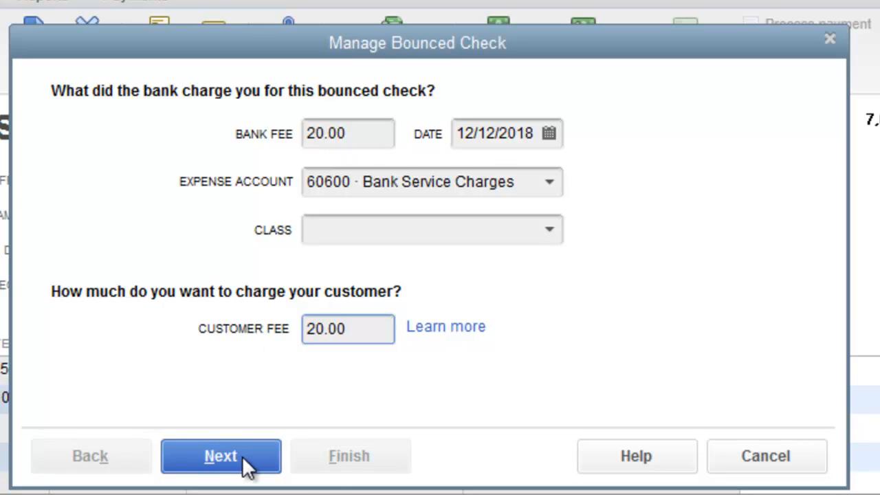
pyautogui.moveTo(355, 461)
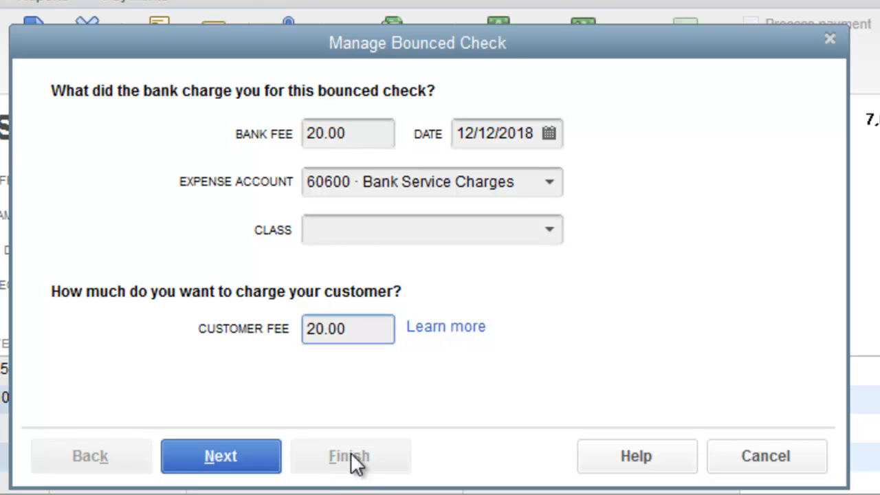
# - Continue to the Bounced Check Summary showing invoices to unmark and the 20.00 fee invoice
pyautogui.click(220, 457)
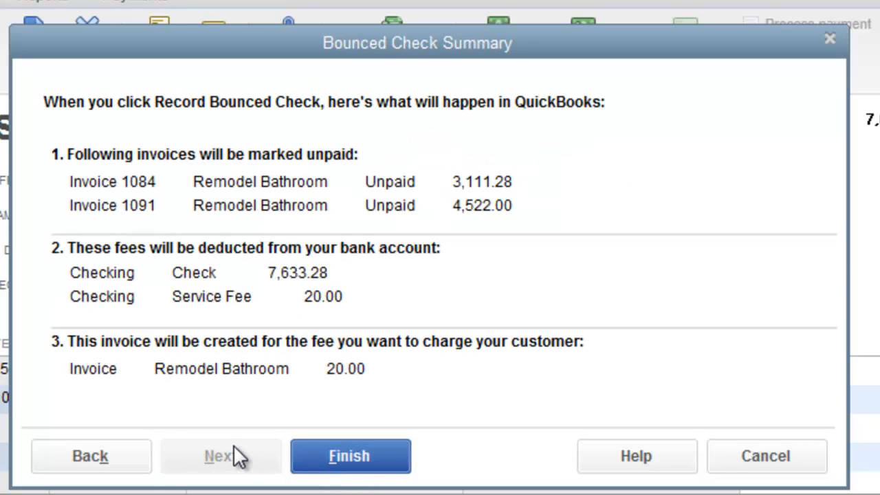
pyautogui.moveTo(123, 219)
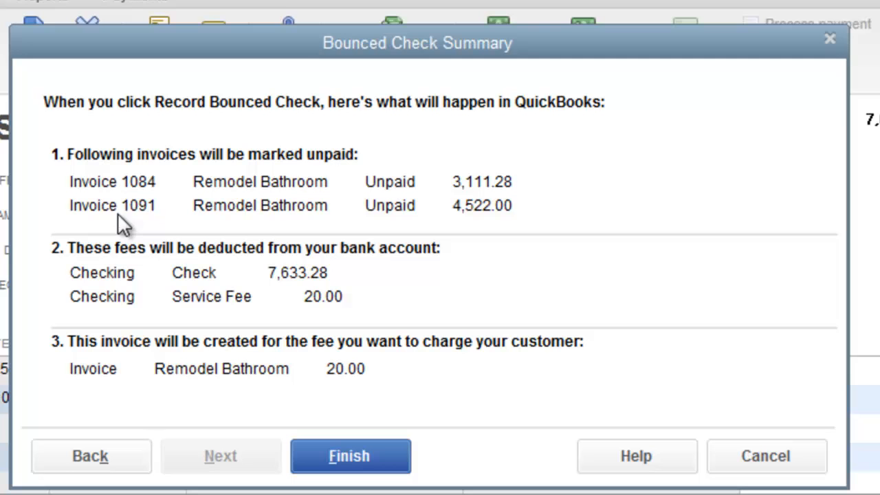
pyautogui.moveTo(413, 369)
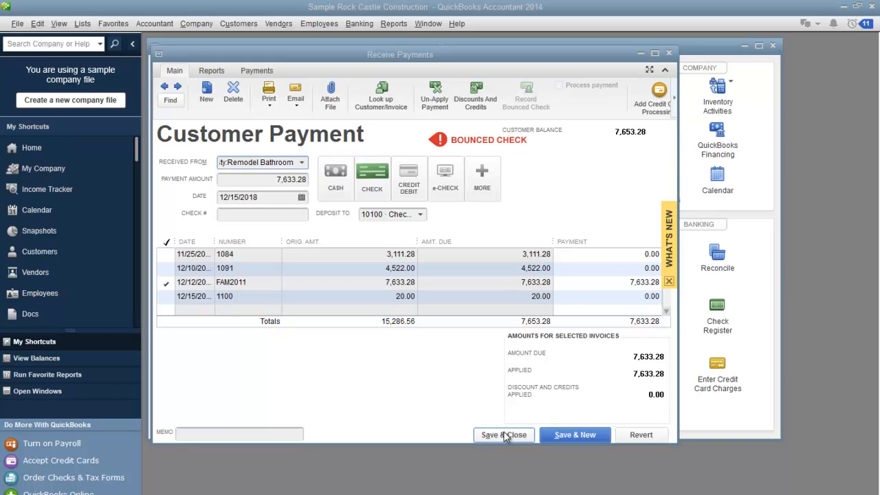
# - Save the bounced payment and open the Income Tracker listing fee invoice 1100 as open
pyautogui.click(504, 435)
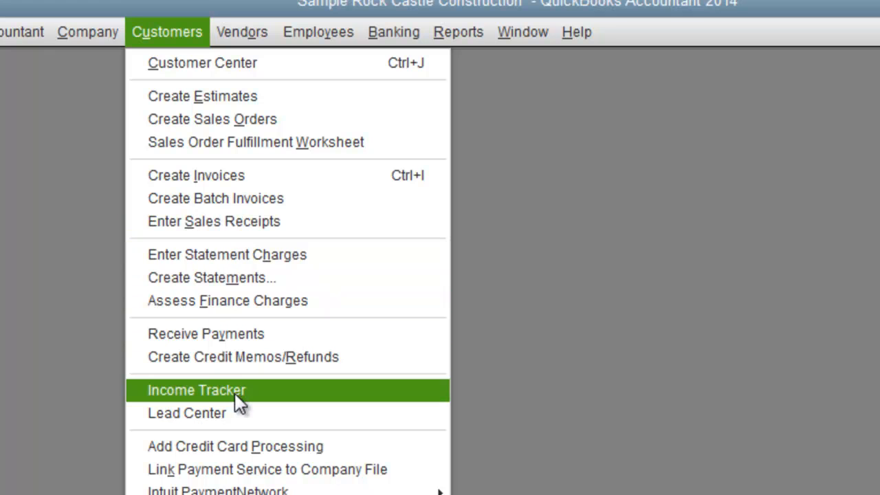
pyautogui.click(196, 391)
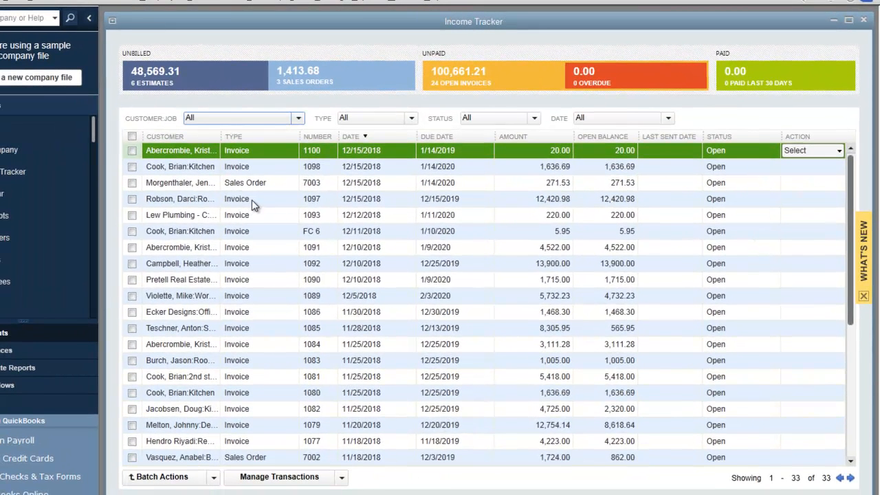
pyautogui.moveTo(828, 471)
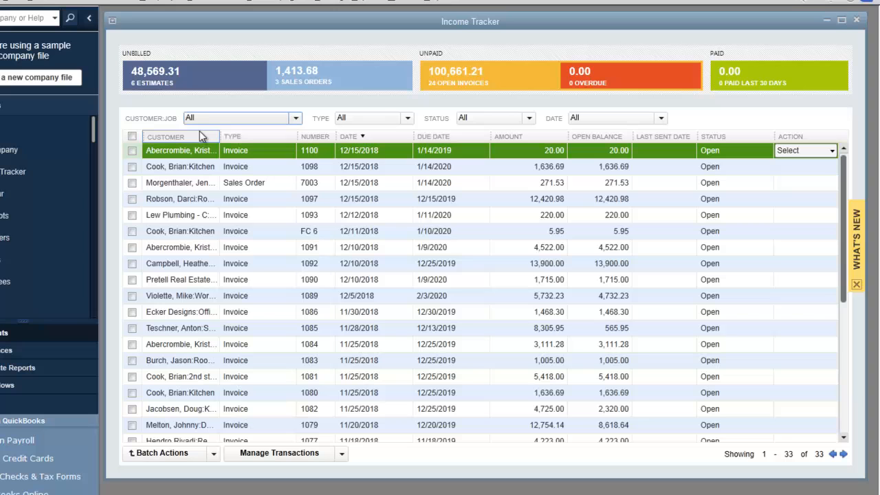
pyautogui.moveTo(479, 255)
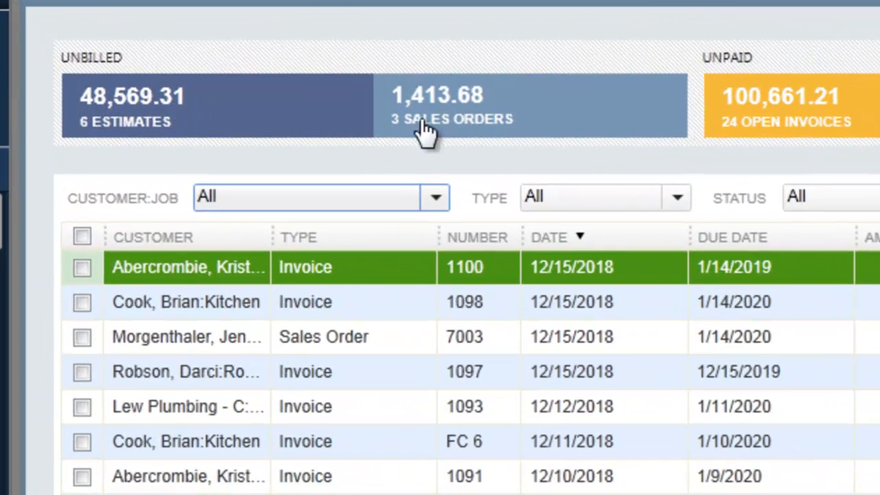
pyautogui.moveTo(195, 127)
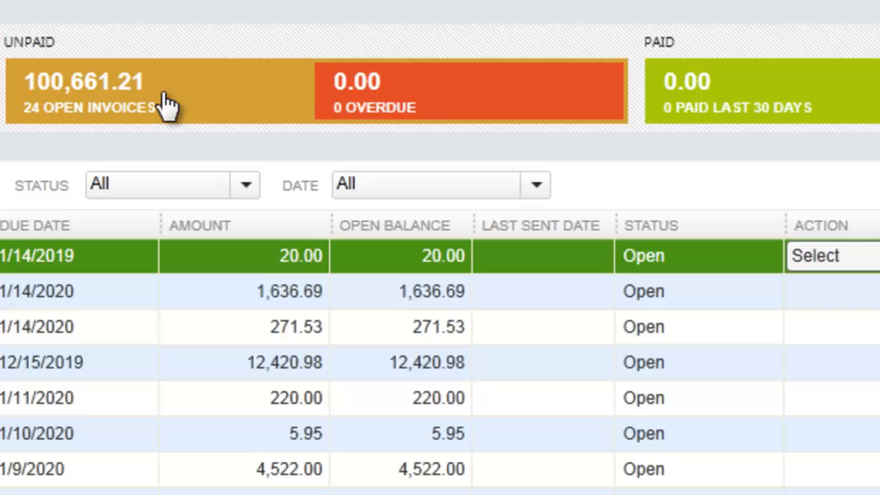
pyautogui.moveTo(382, 121)
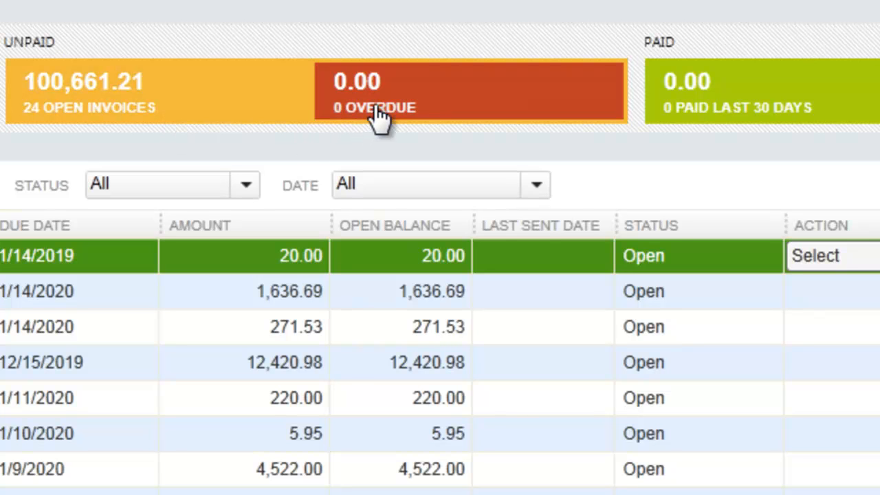
pyautogui.moveTo(712, 121)
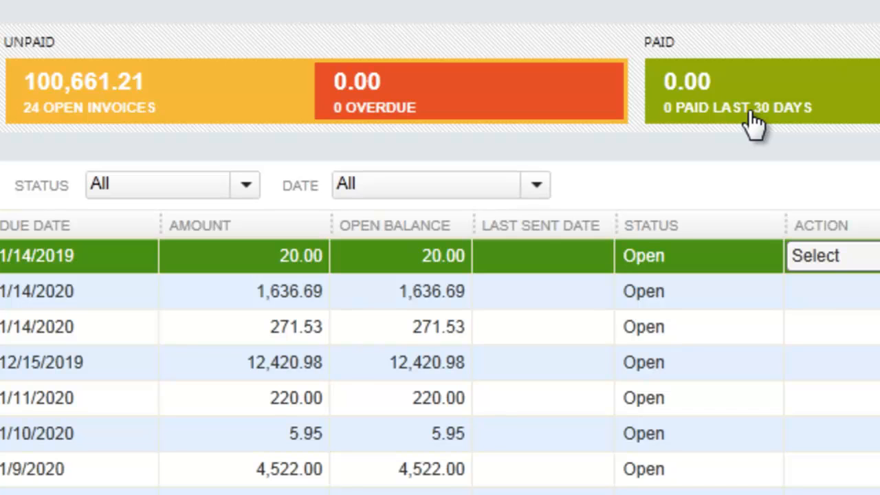
pyautogui.moveTo(76, 104)
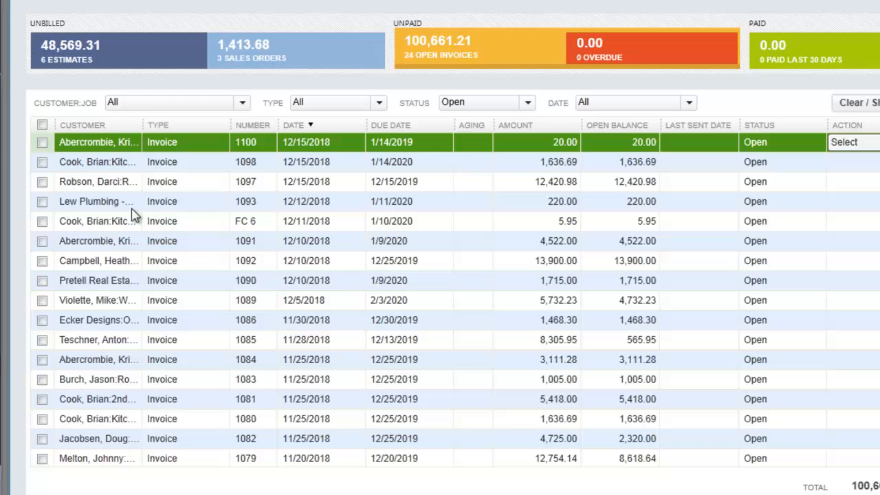
# - Filter the Income Tracker to sales orders, then recent paid, then open invoices
pyautogui.click(484, 102)
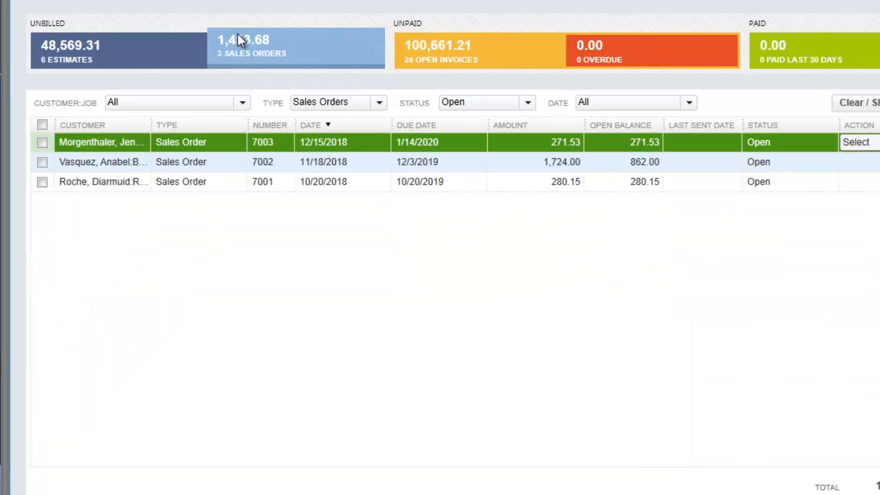
pyautogui.moveTo(457, 66)
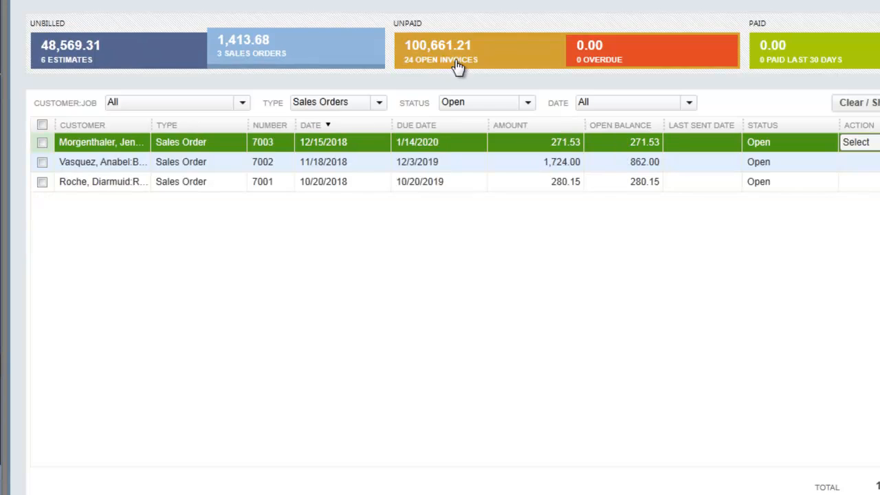
pyautogui.click(812, 49)
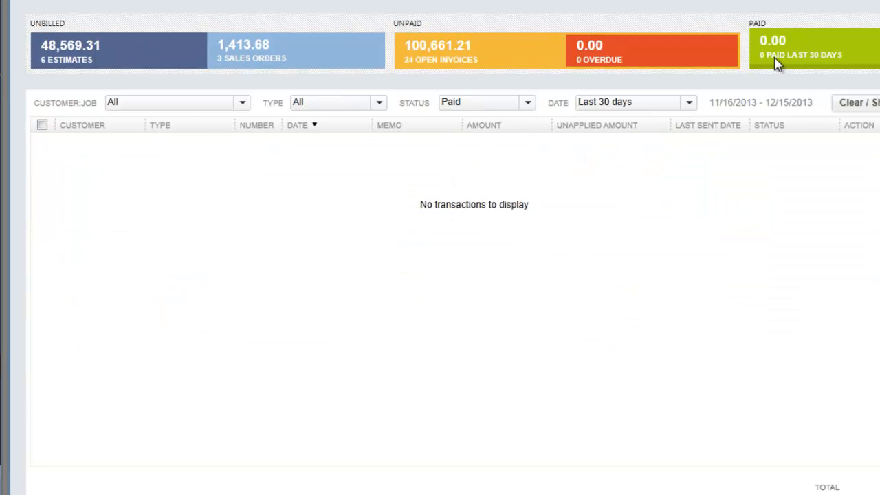
pyautogui.click(478, 50)
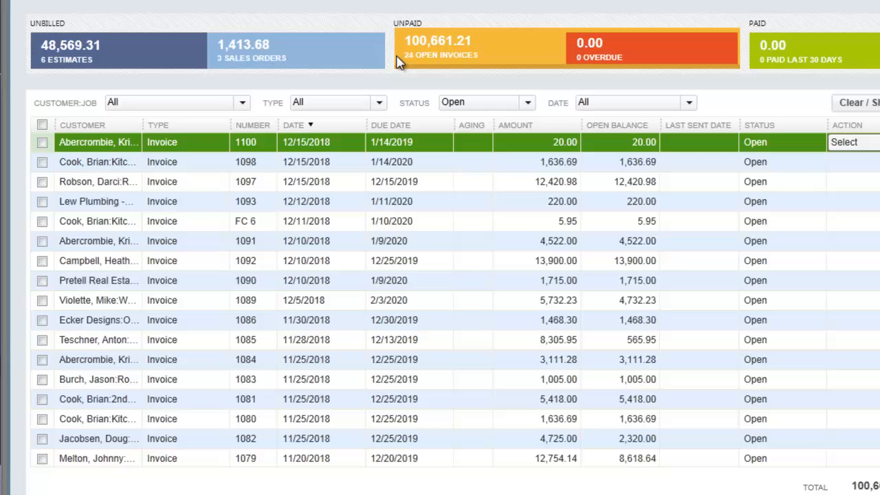
pyautogui.moveTo(429, 68)
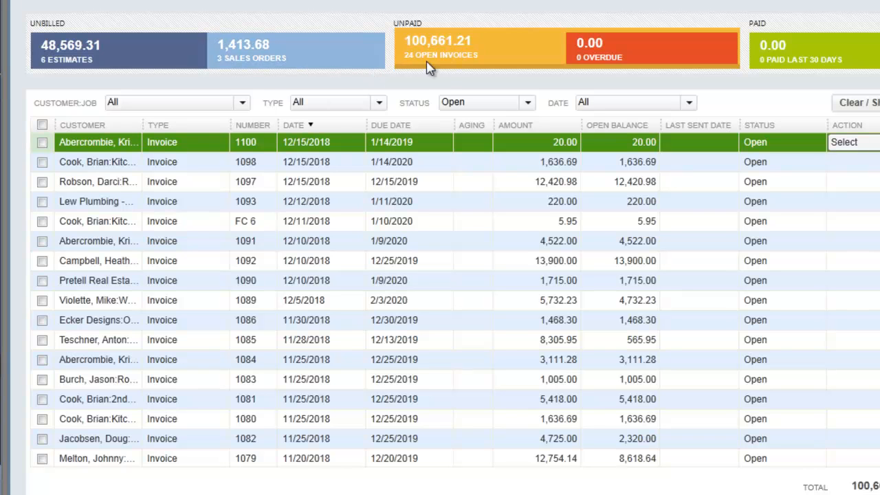
# - Sort open invoices by due date, earliest first, and check invoice 1100 for batch action
pyautogui.click(297, 125)
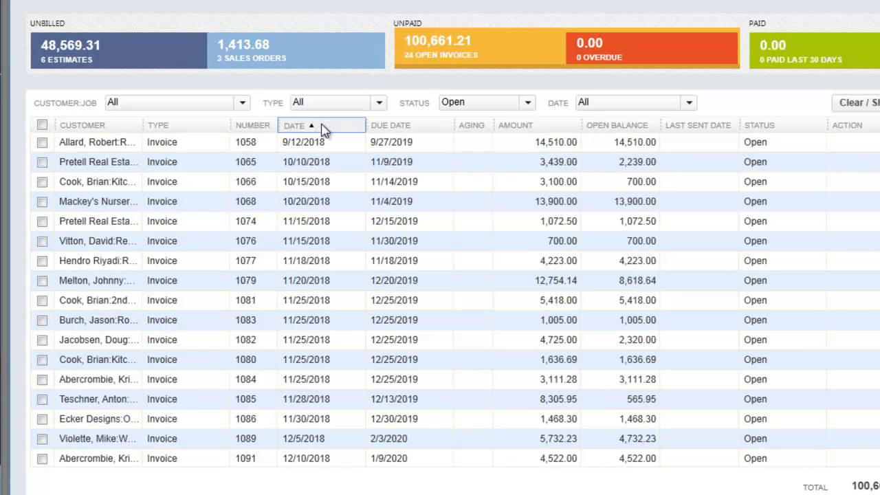
pyautogui.moveTo(410, 125)
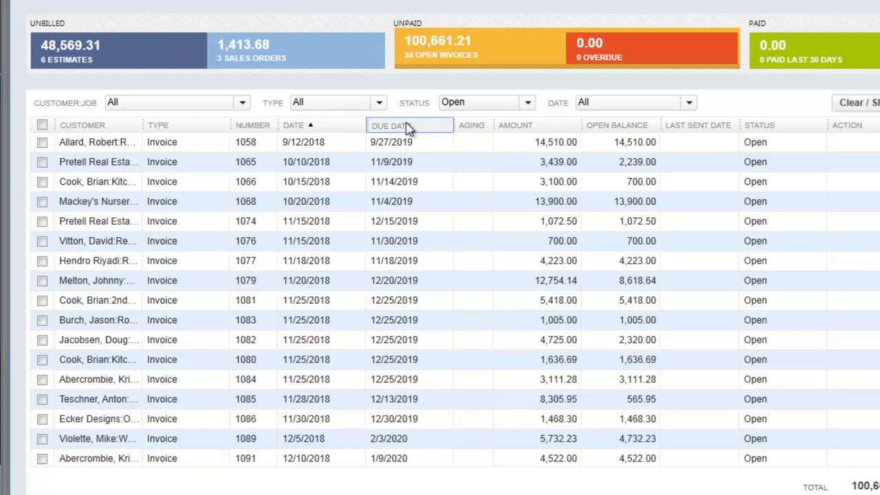
pyautogui.click(391, 125)
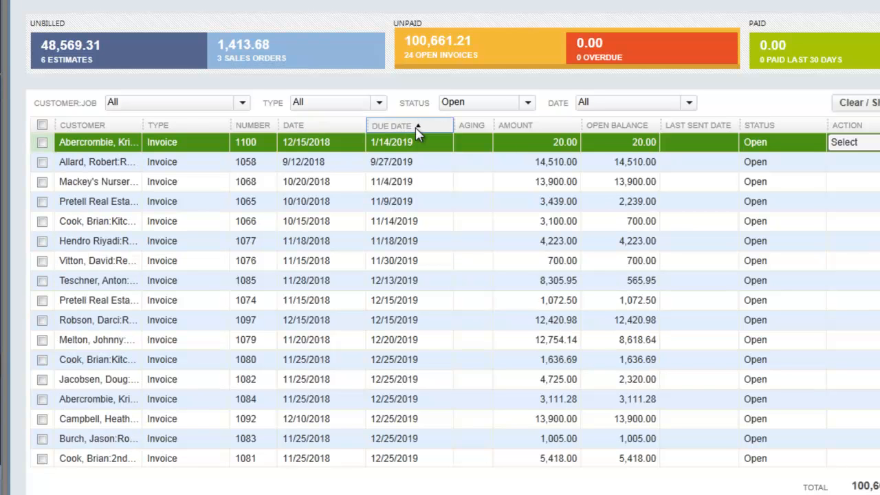
pyautogui.click(391, 124)
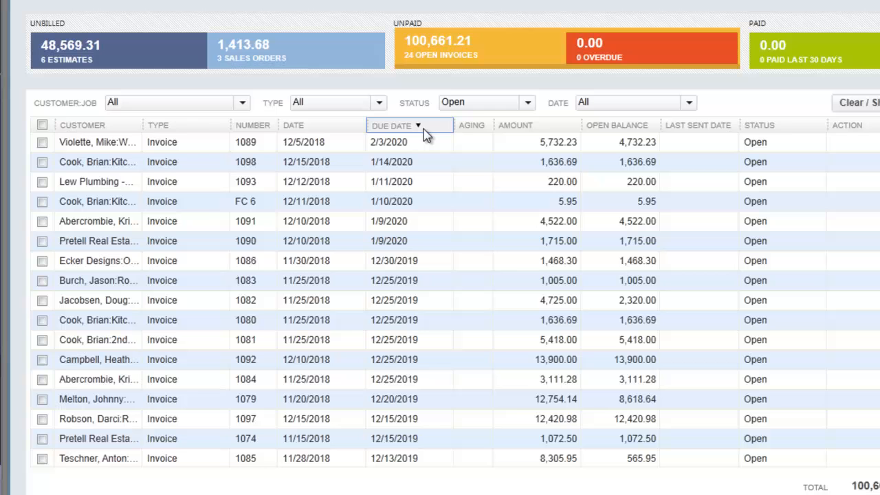
pyautogui.click(390, 124)
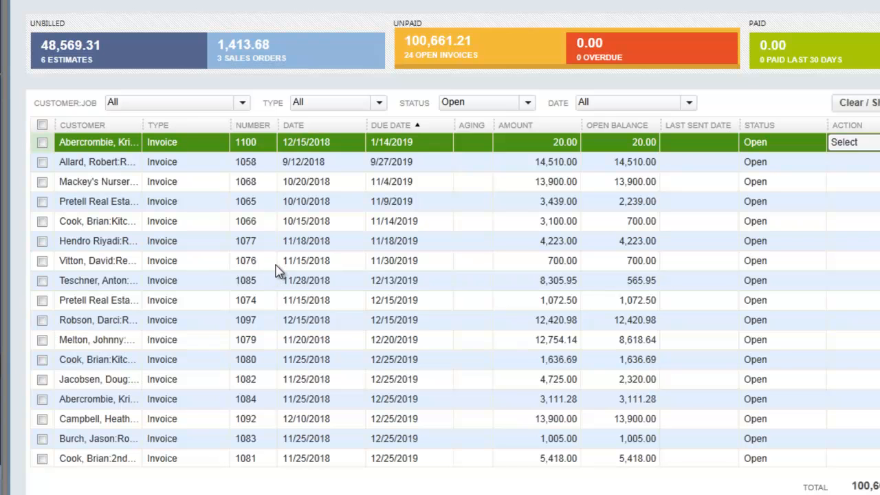
pyautogui.moveTo(218, 264)
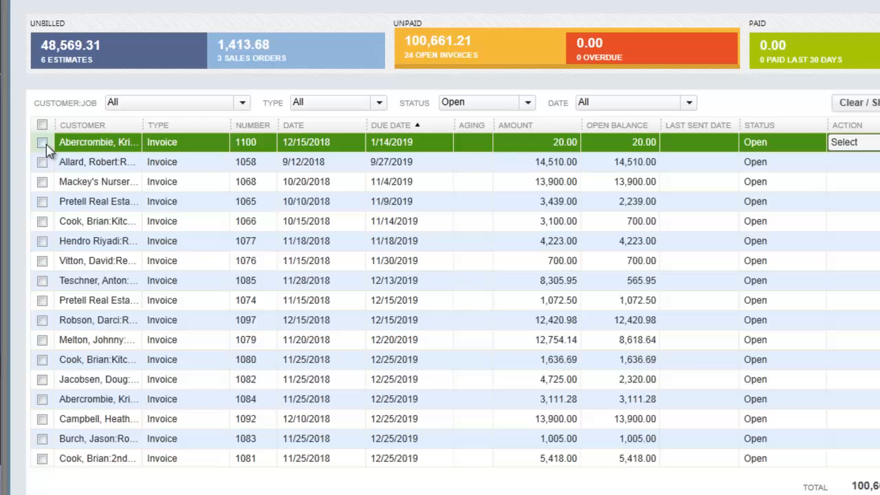
pyautogui.click(41, 142)
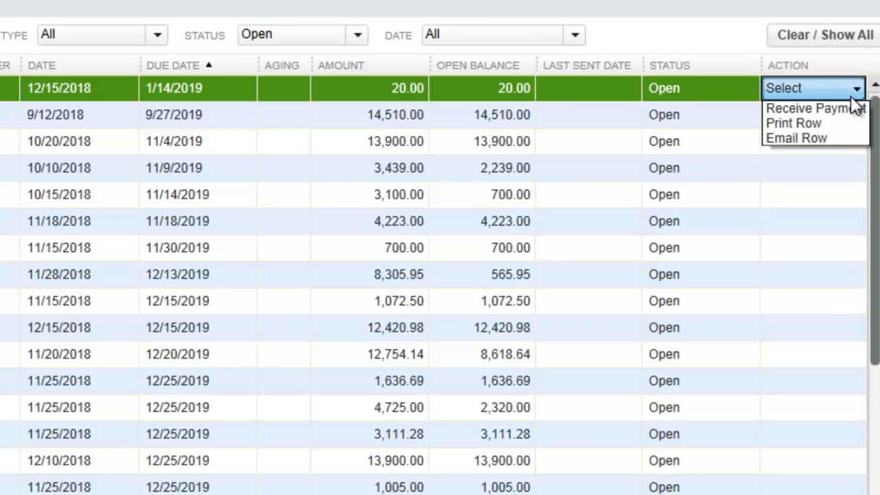
pyautogui.moveTo(795, 124)
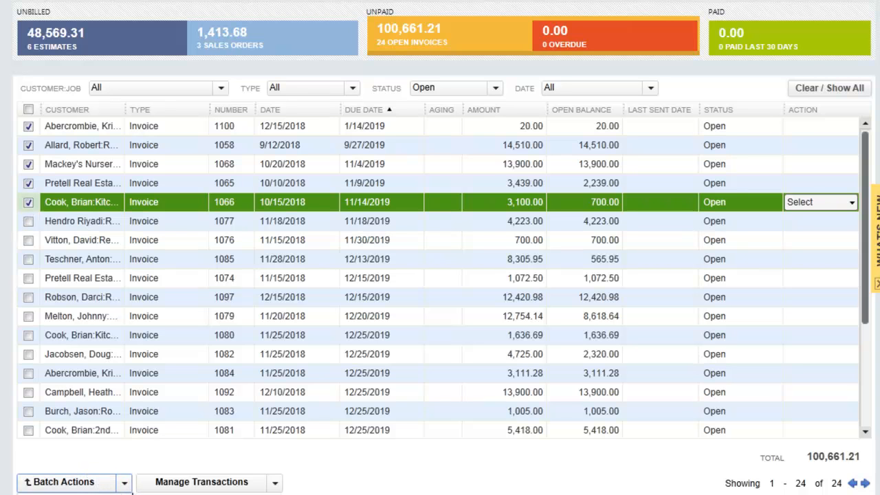
pyautogui.moveTo(168, 16)
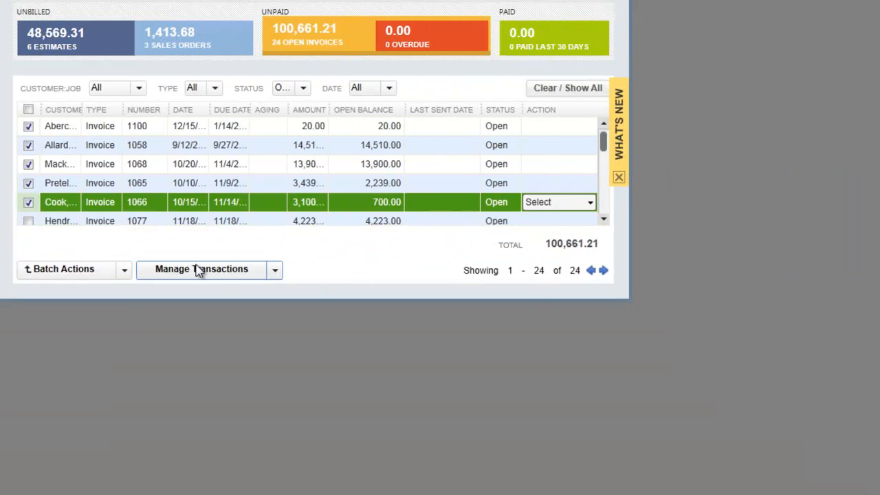
# - Choose Batch Email for the checked invoices and review the five-invoice Send Forms window
pyautogui.click(64, 268)
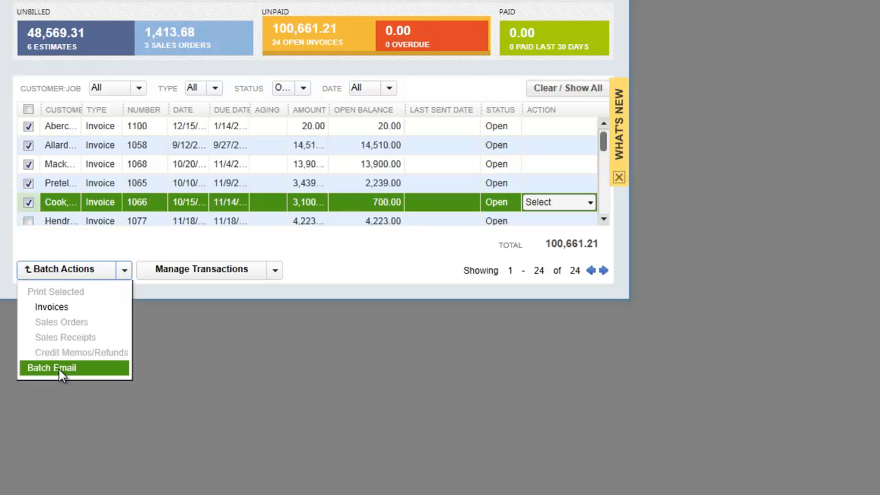
pyautogui.click(52, 368)
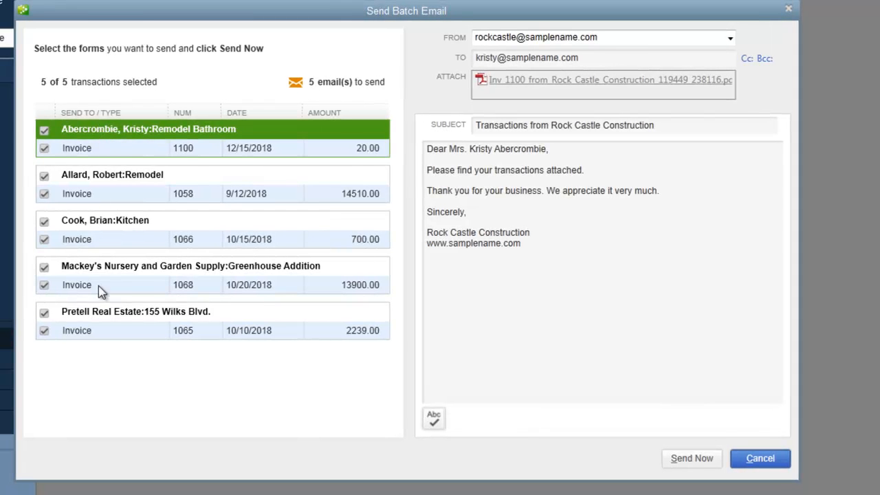
pyautogui.moveTo(482, 99)
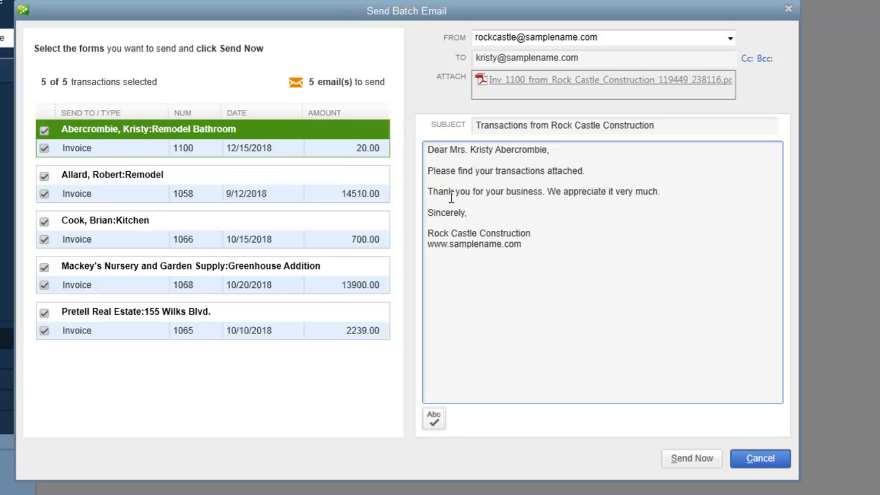
pyautogui.moveTo(544, 209)
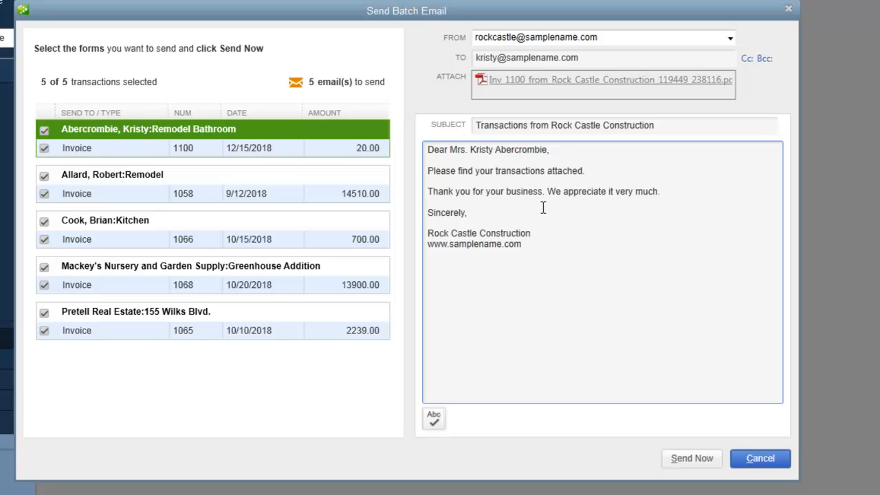
pyautogui.moveTo(660, 382)
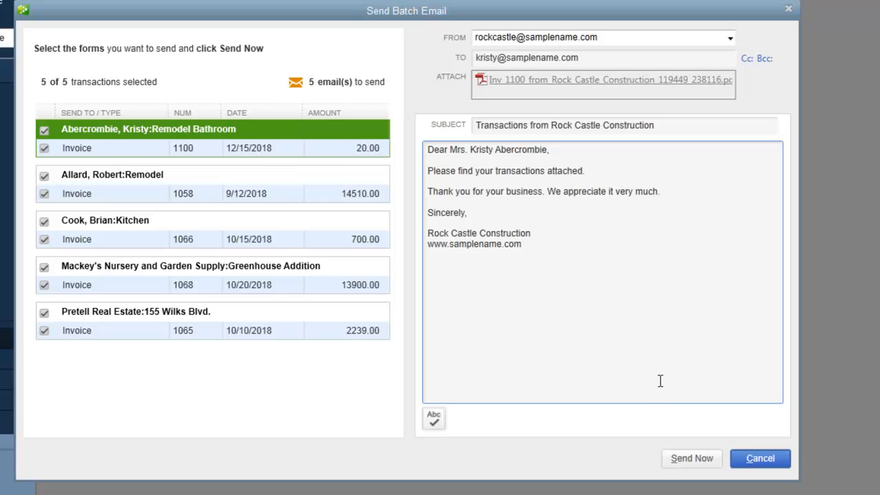
pyautogui.moveTo(655, 374)
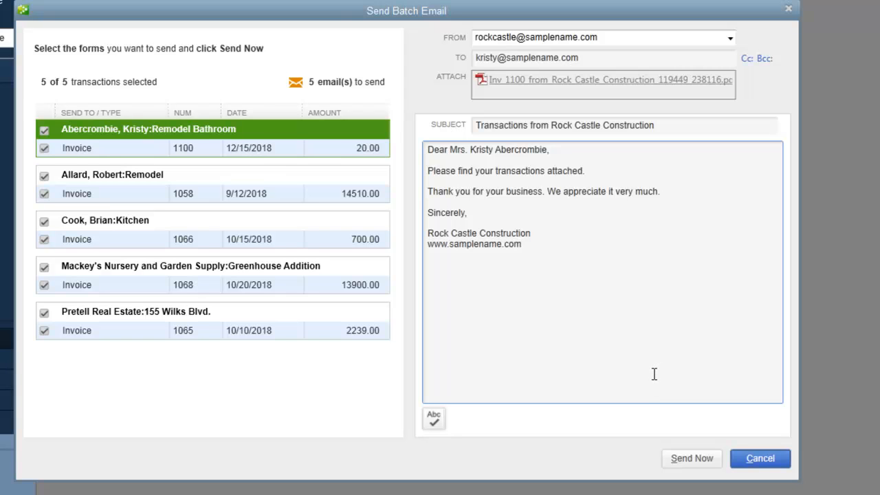
pyautogui.moveTo(691, 196)
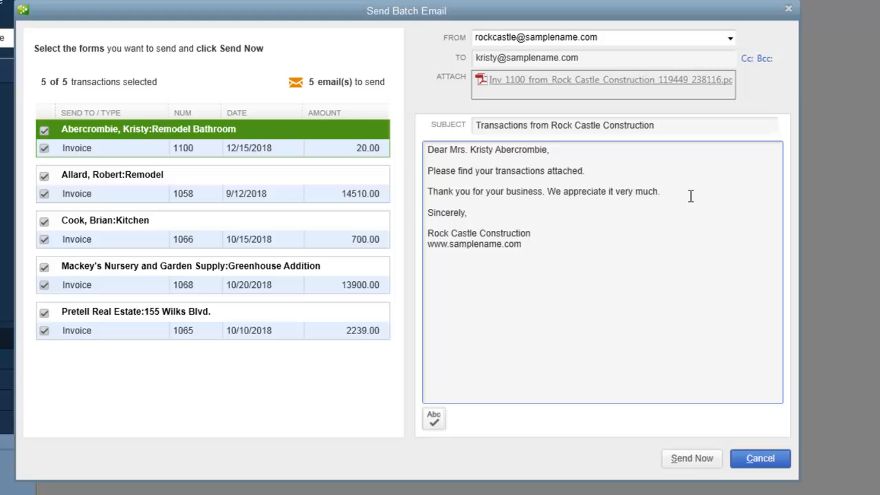
pyautogui.click(759, 458)
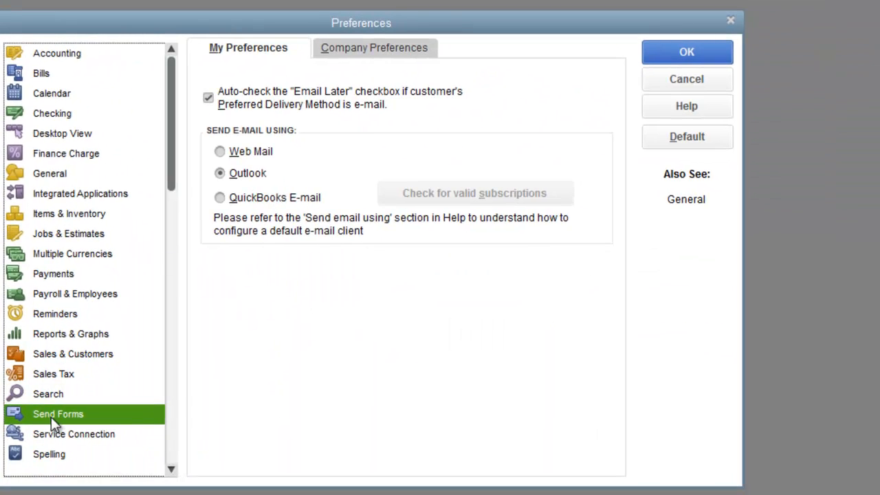
# - Review the Basic Invoice email template under Company Preferences, then close the preferences
pyautogui.click(375, 47)
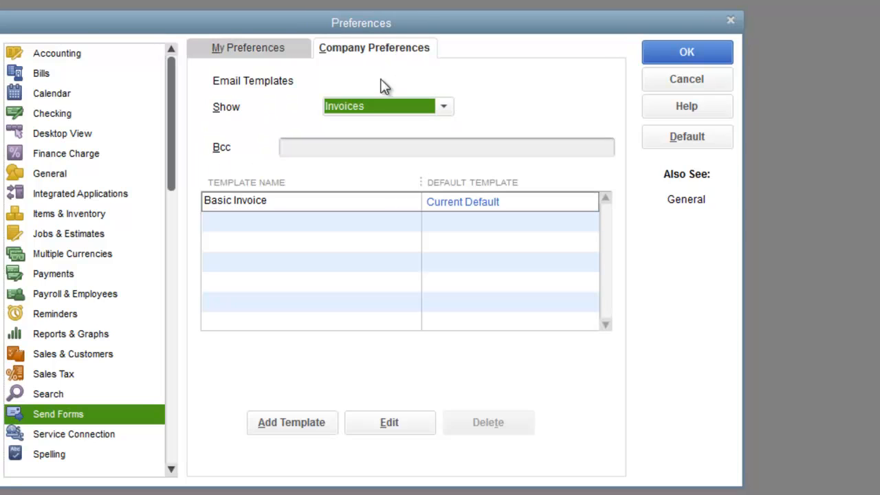
pyautogui.moveTo(325, 237)
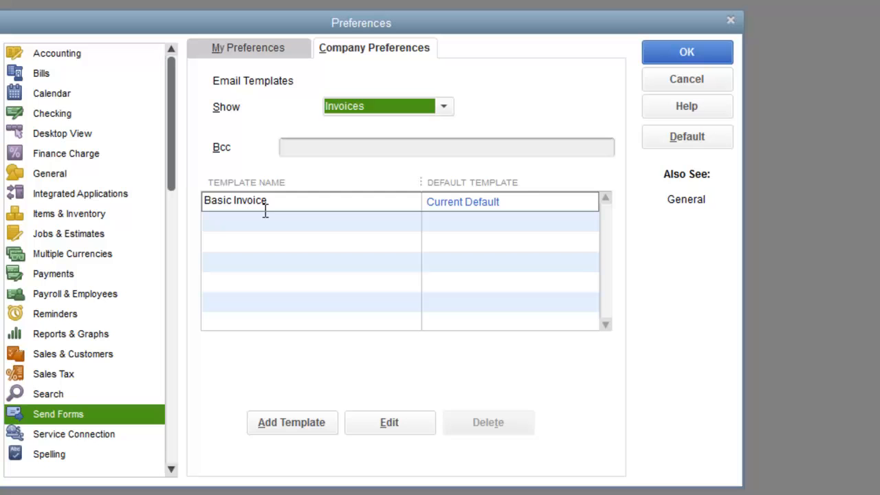
pyautogui.click(509, 201)
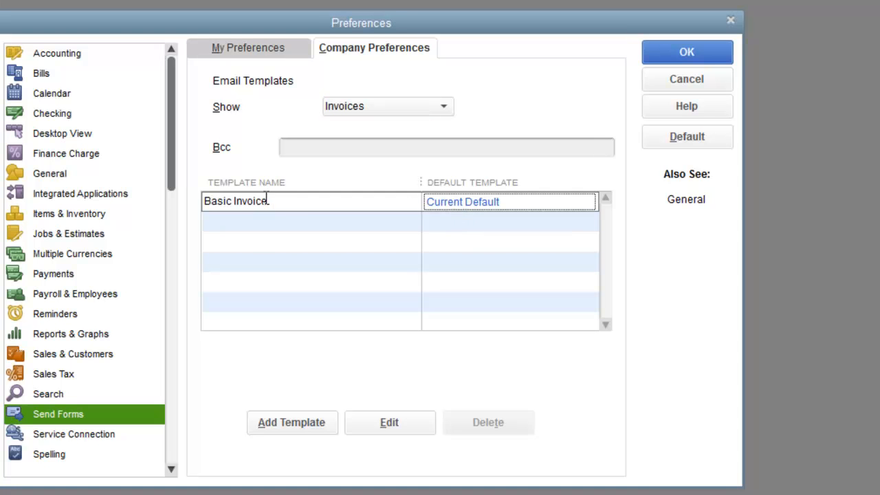
pyautogui.click(389, 423)
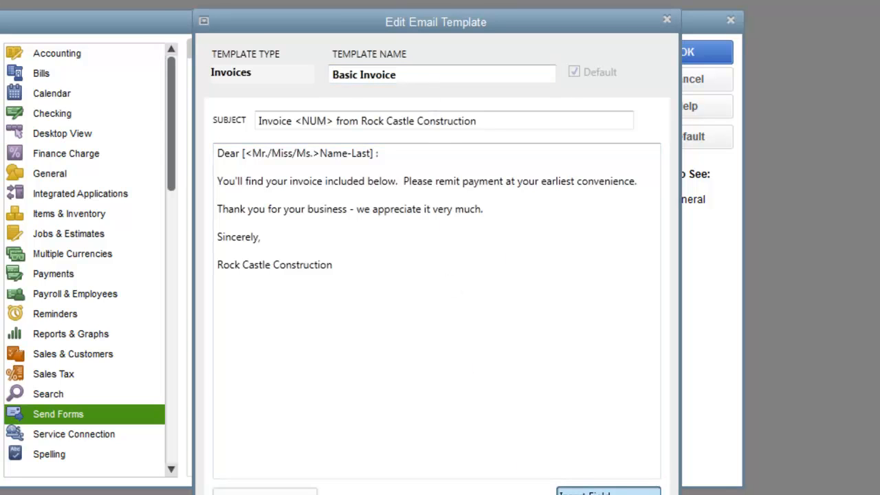
pyautogui.moveTo(407, 275)
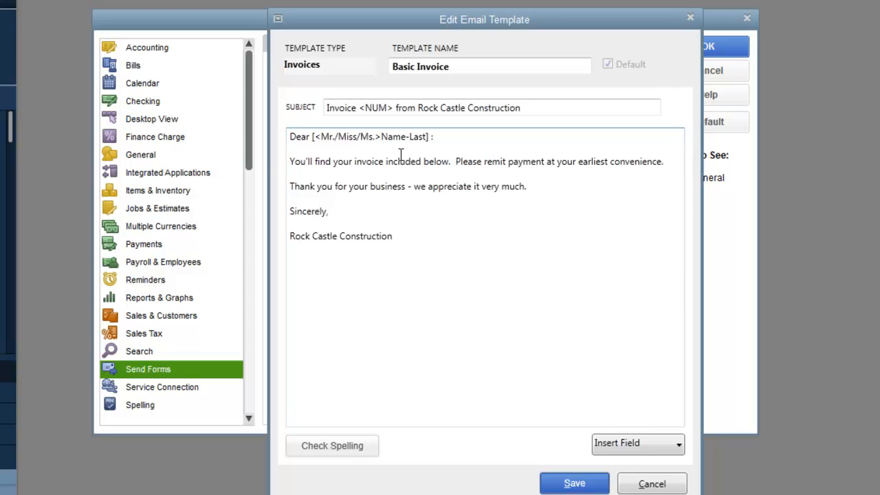
pyautogui.moveTo(472, 268)
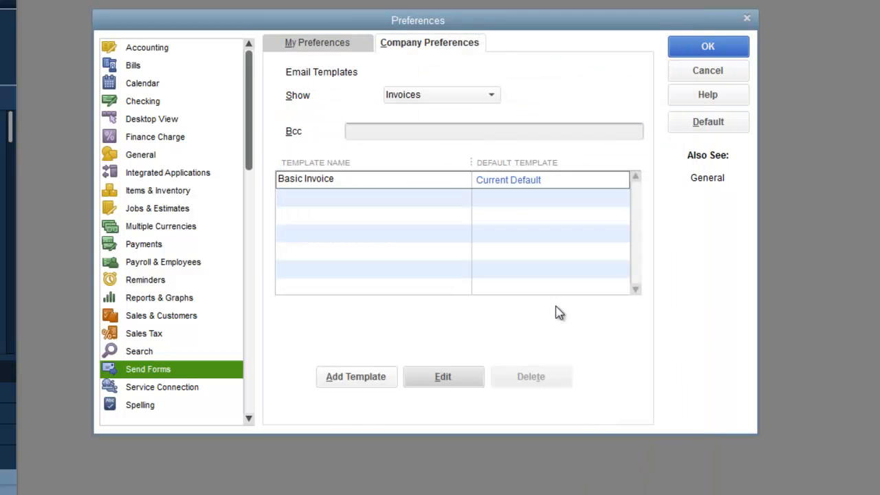
pyautogui.click(707, 47)
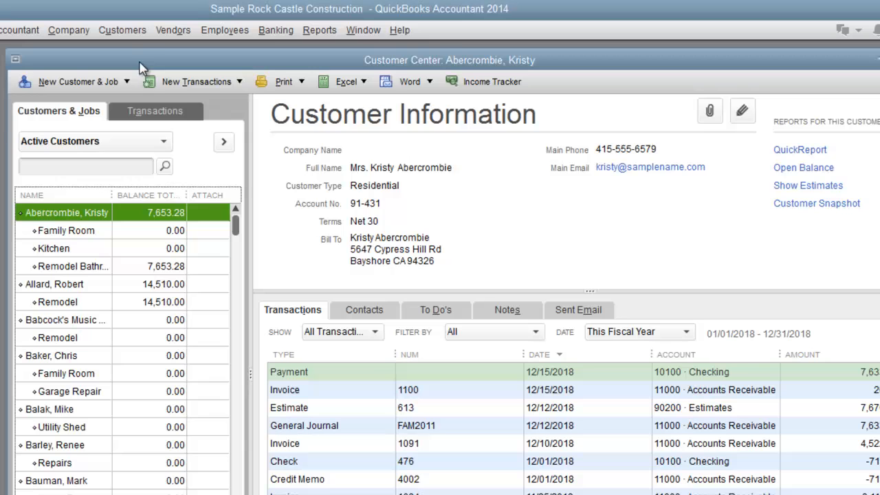
pyautogui.moveTo(190, 269)
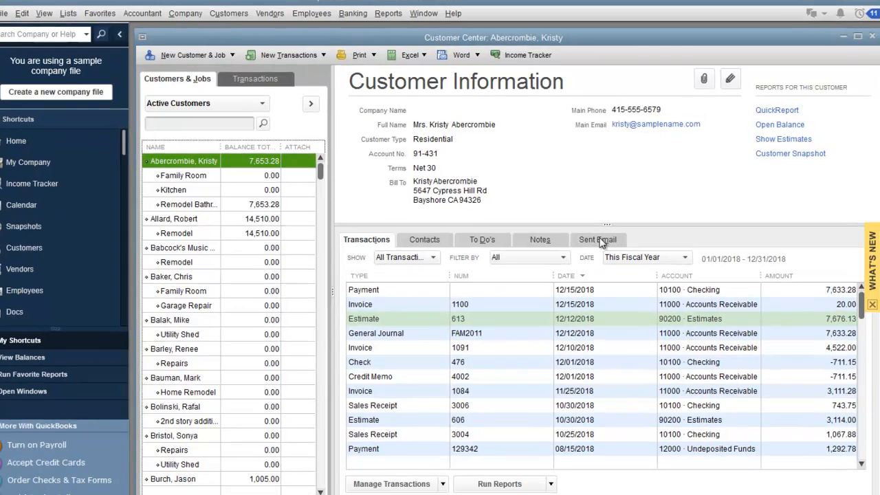
# - View the customer's Sent Email history in the Customer Center, which lists no messages
pyautogui.click(597, 240)
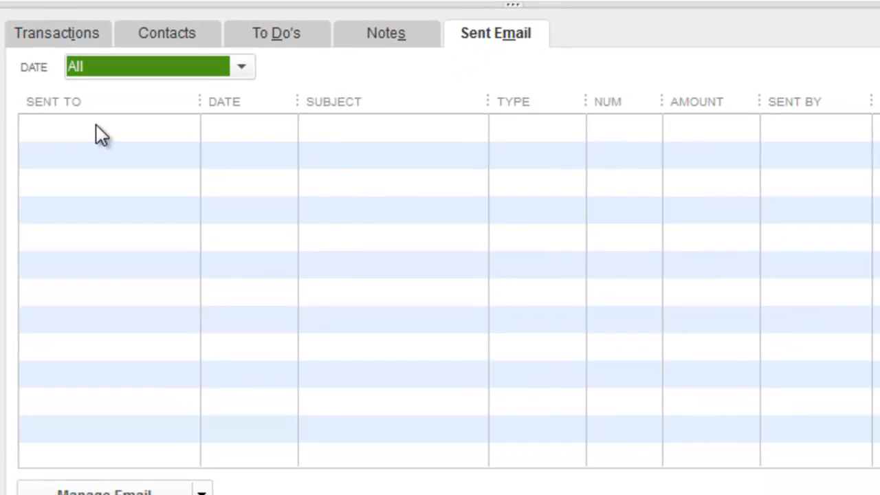
pyautogui.moveTo(116, 314)
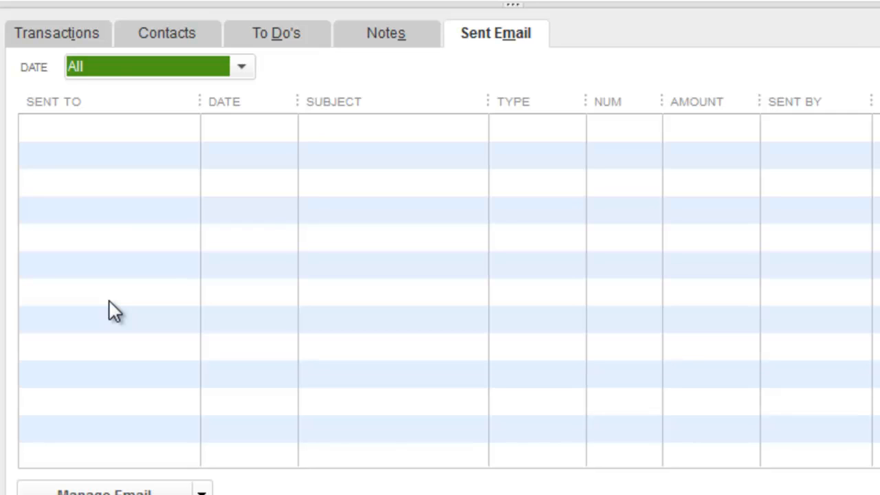
pyautogui.moveTo(179, 150)
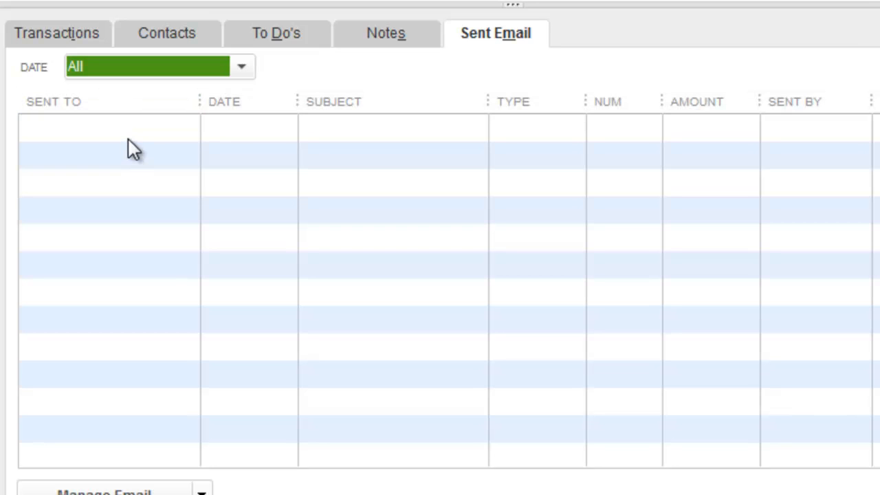
pyautogui.moveTo(130, 153)
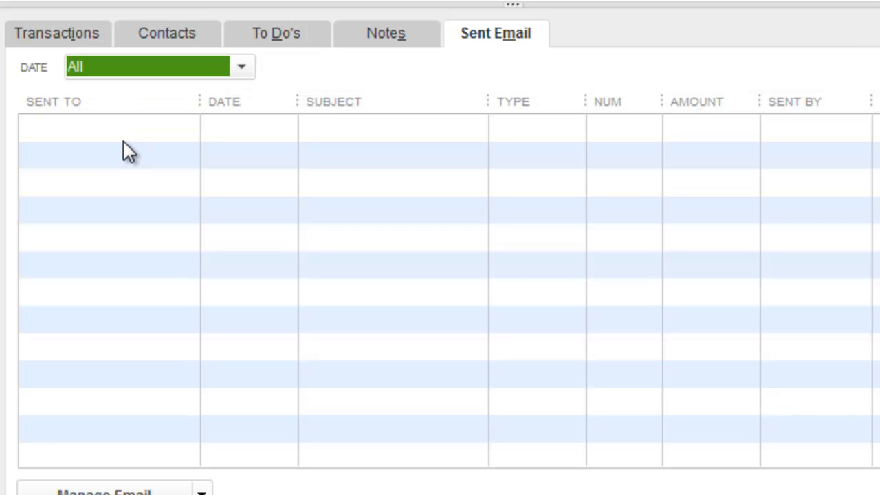
pyautogui.moveTo(124, 150)
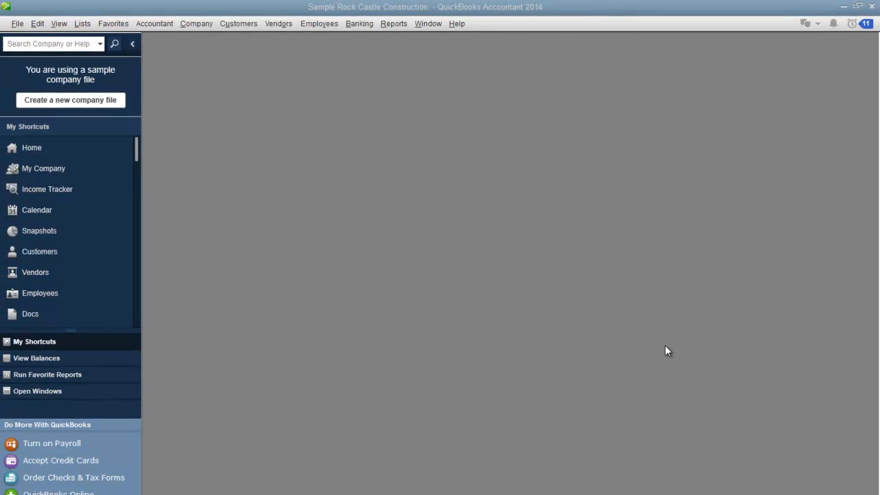
pyautogui.moveTo(768, 65)
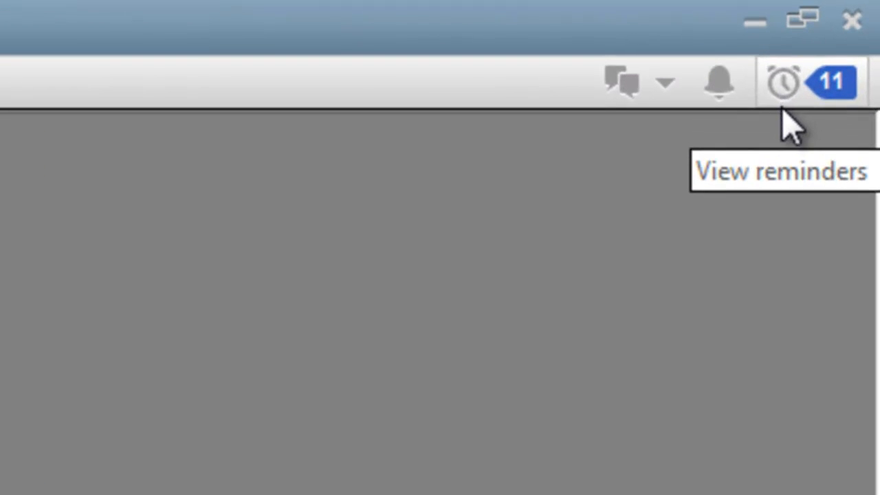
# - Open the Reminders window from the Company menu
pyautogui.click(286, 81)
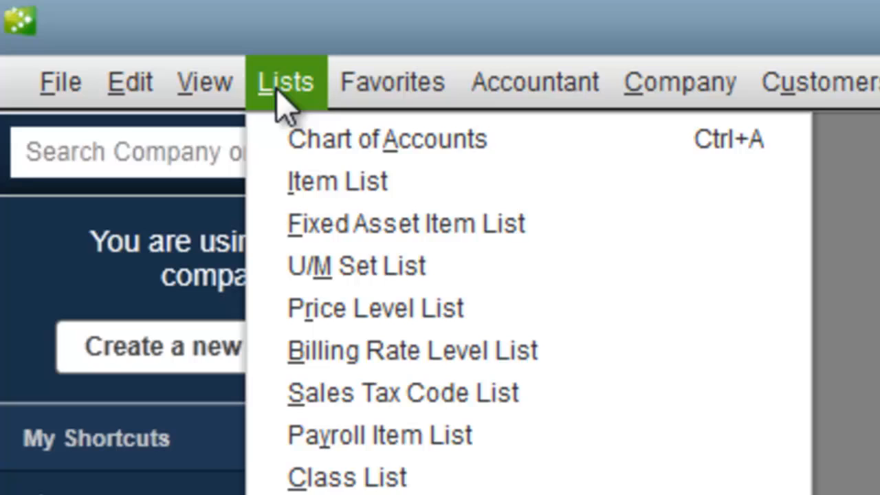
pyautogui.click(196, 23)
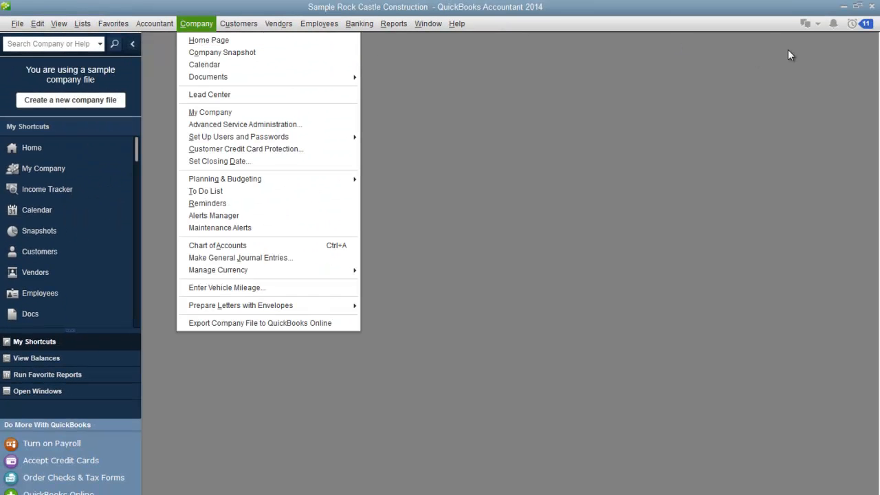
pyautogui.click(206, 203)
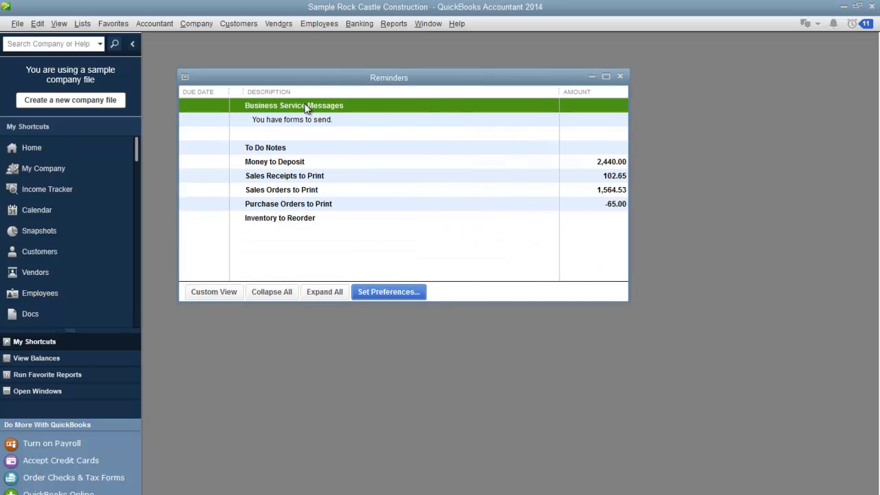
pyautogui.moveTo(845, 25)
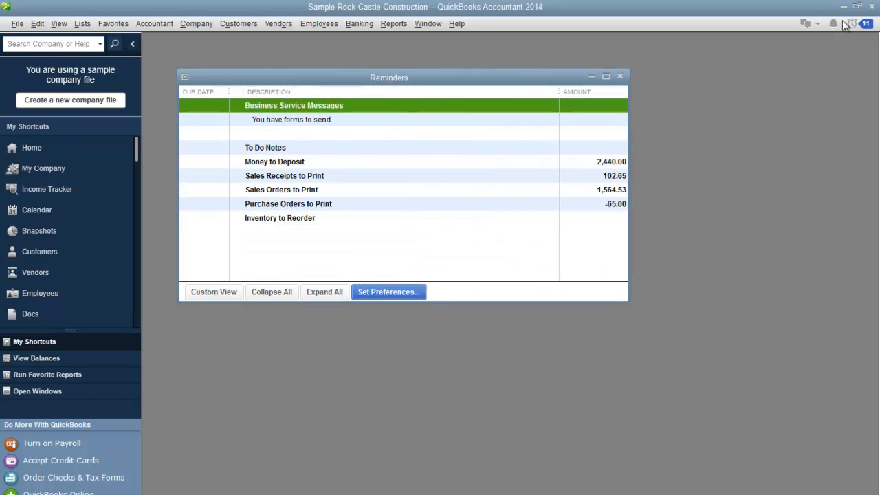
pyautogui.moveTo(834, 25)
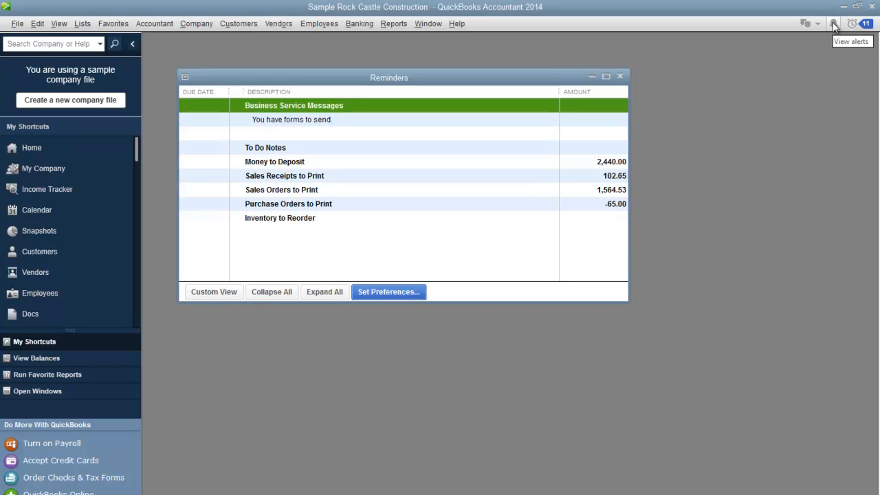
pyautogui.moveTo(815, 29)
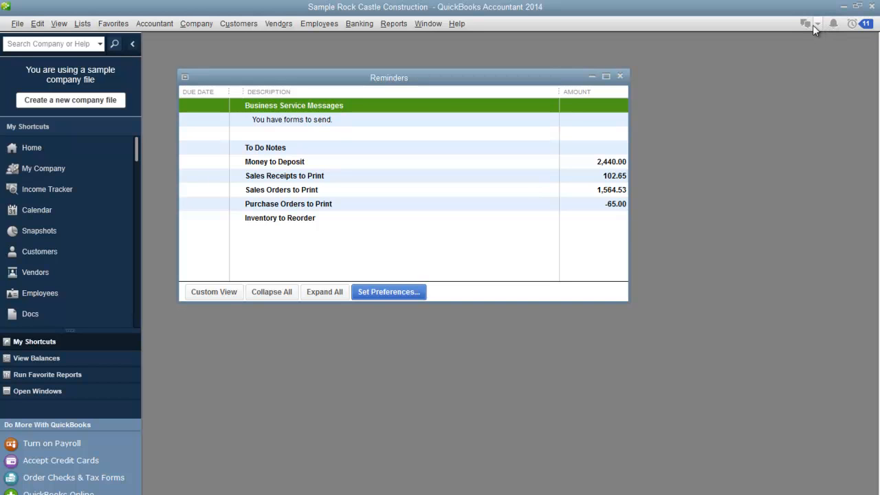
pyautogui.moveTo(617, 91)
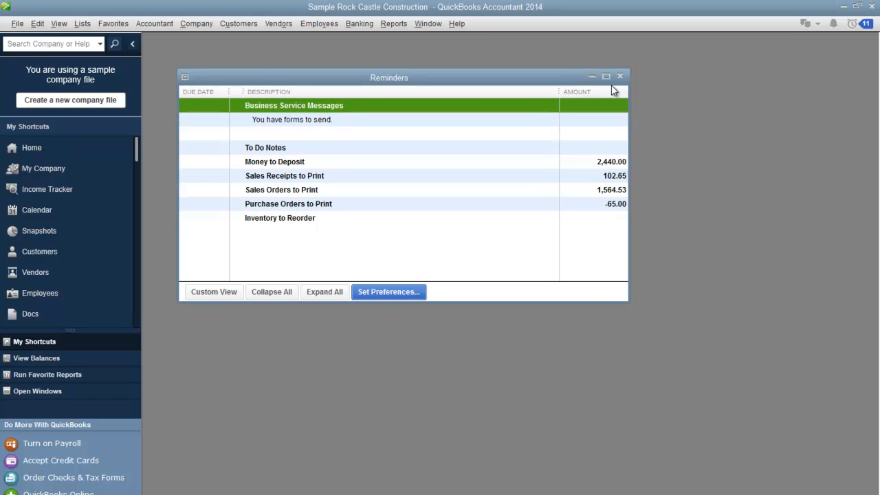
pyautogui.moveTo(619, 77)
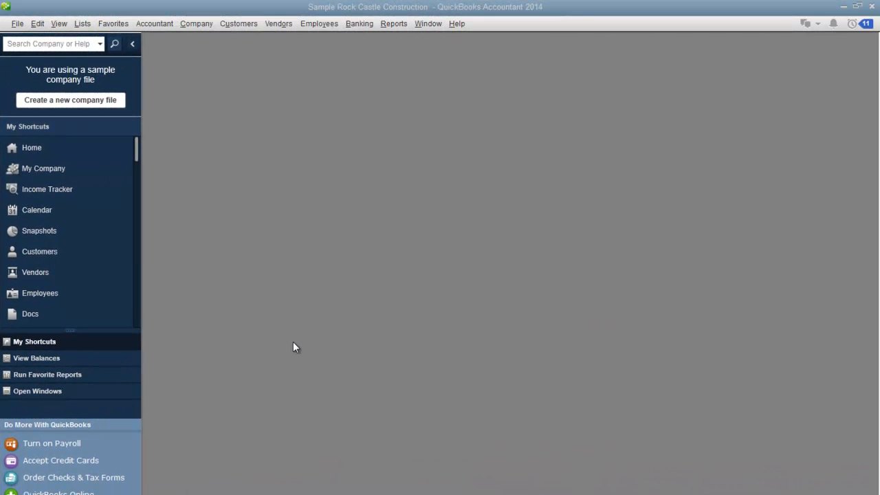
pyautogui.moveTo(99, 139)
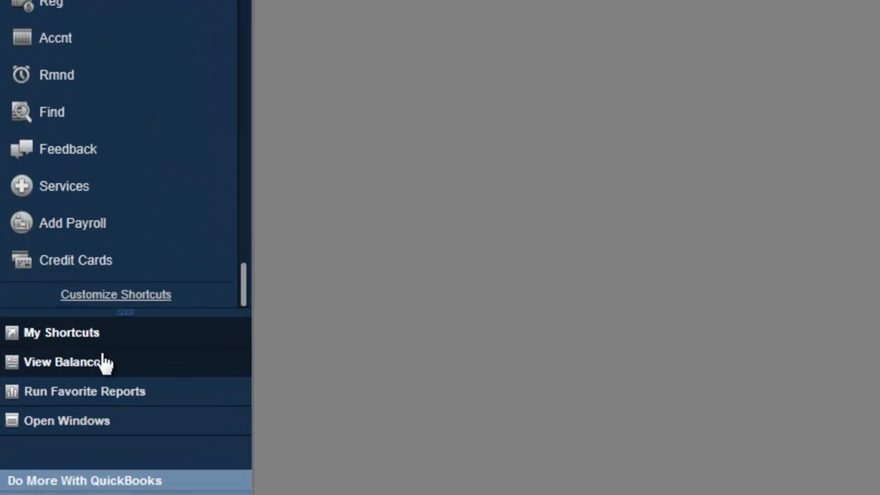
# - Open Customize Account Balances from the sidebar and remove Checking from the displayed list
pyautogui.click(62, 361)
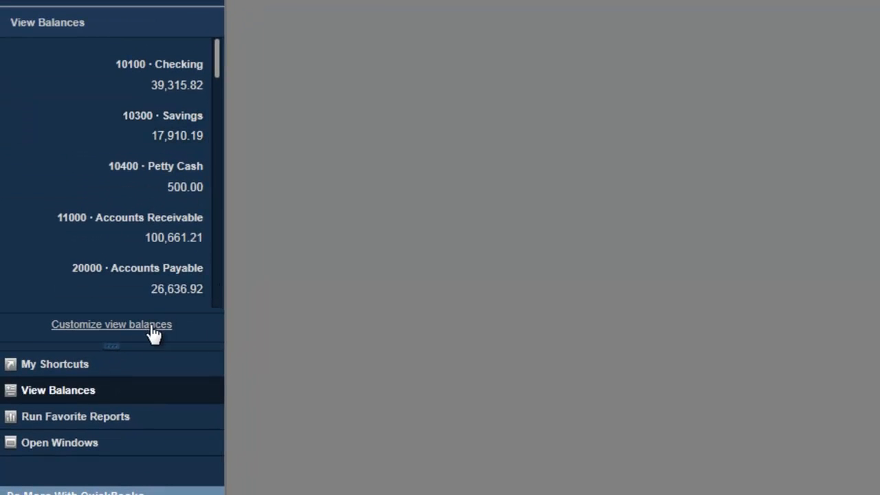
pyautogui.click(112, 325)
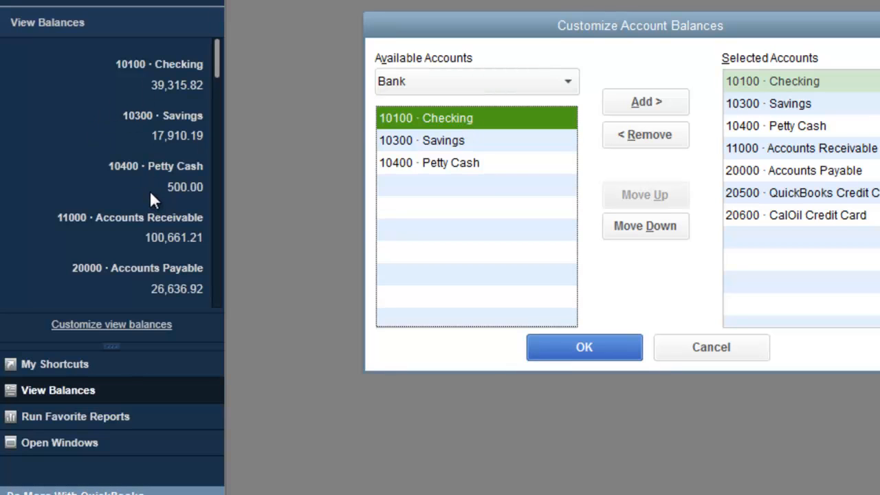
pyautogui.moveTo(158, 195)
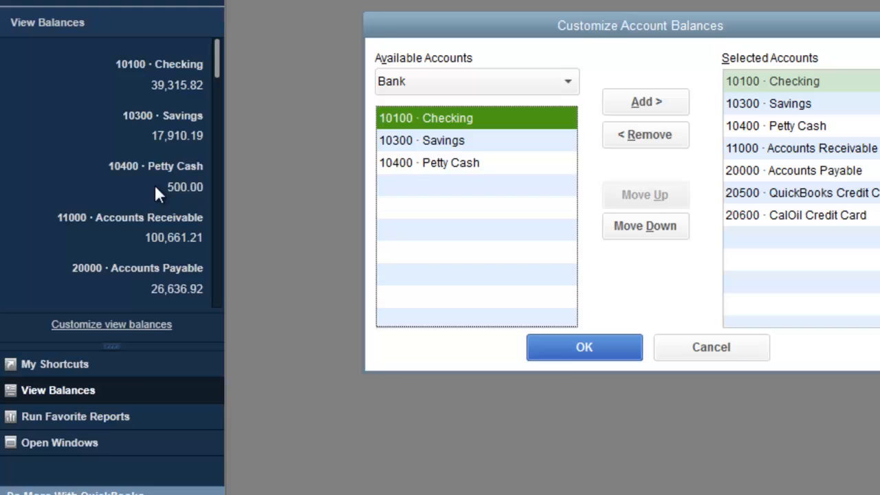
pyautogui.moveTo(644, 135)
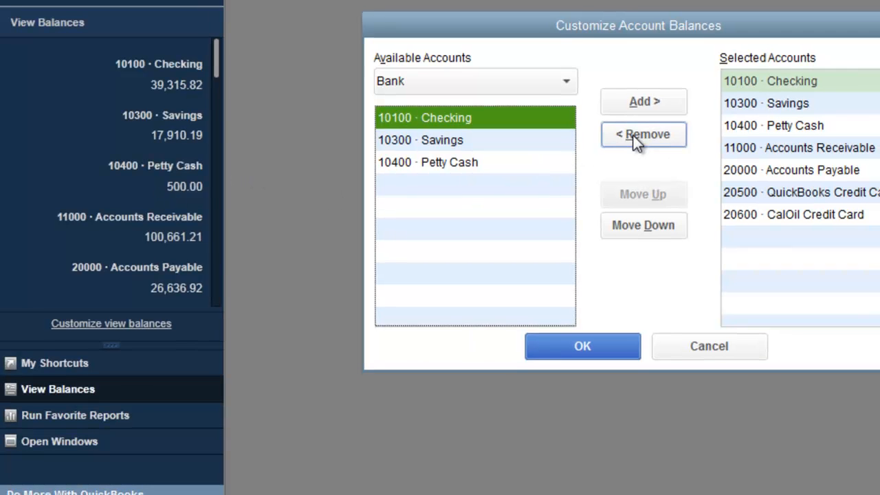
pyautogui.click(644, 135)
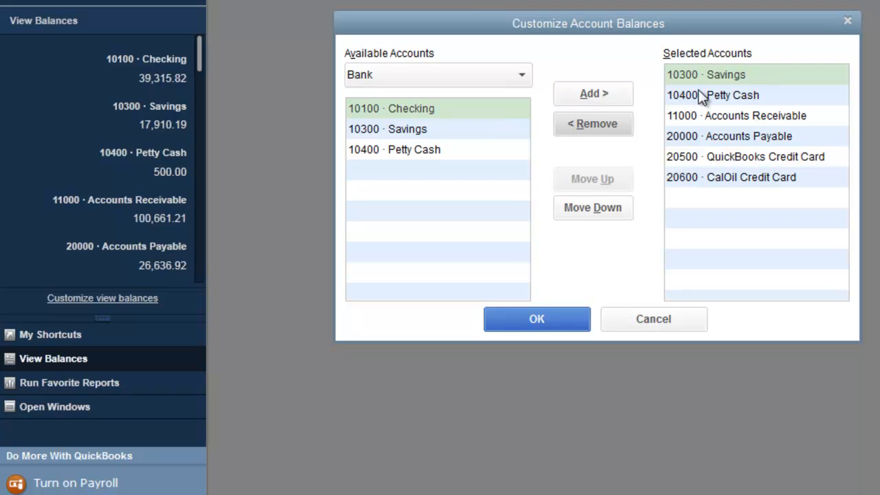
pyautogui.click(593, 93)
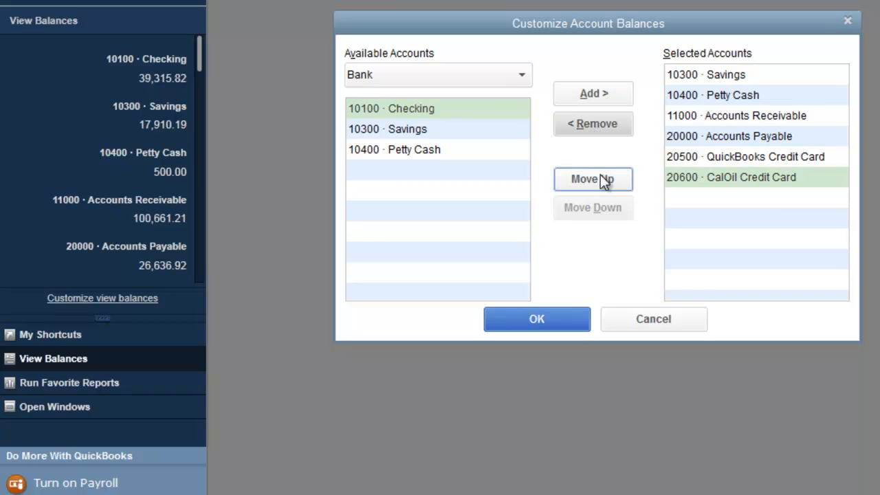
pyautogui.click(593, 179)
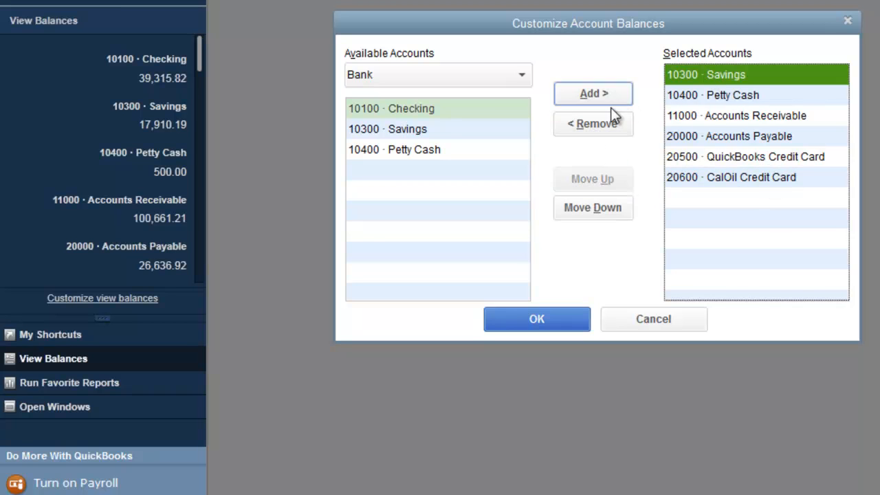
# - Remove Savings and Petty Cash, leaving receivables, payables and the two credit cards, and save
pyautogui.click(593, 124)
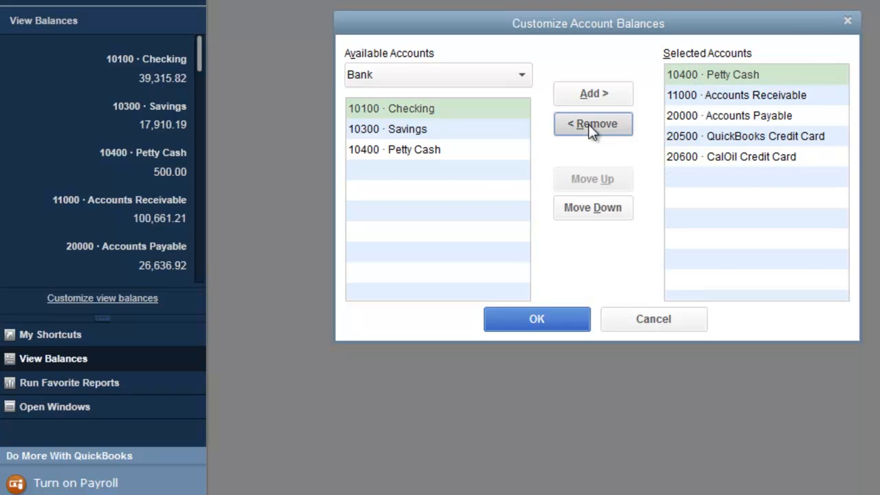
pyautogui.click(593, 124)
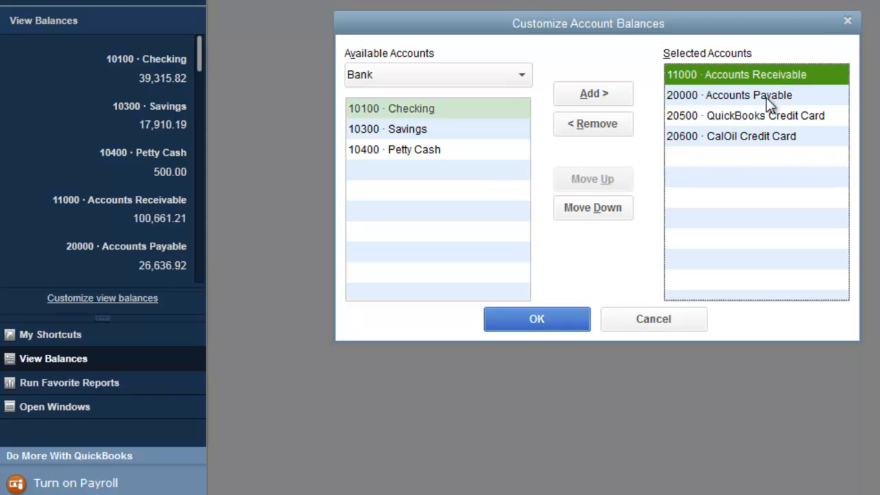
pyautogui.click(729, 94)
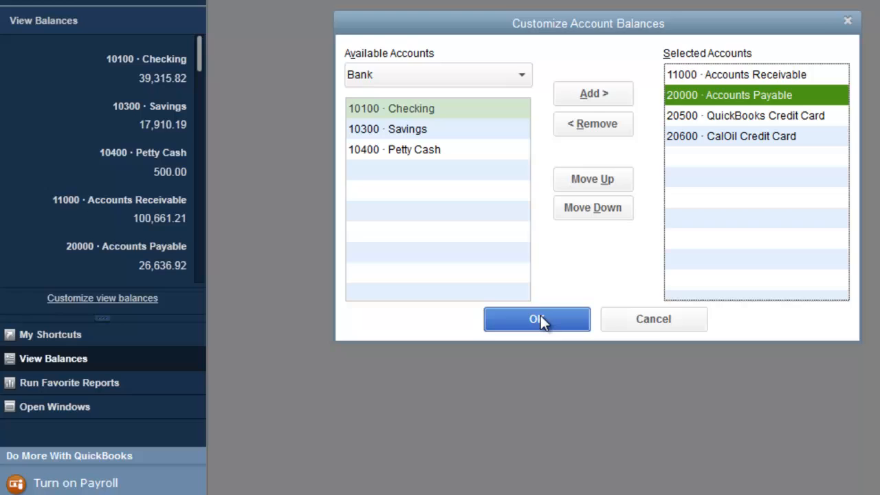
pyautogui.click(537, 319)
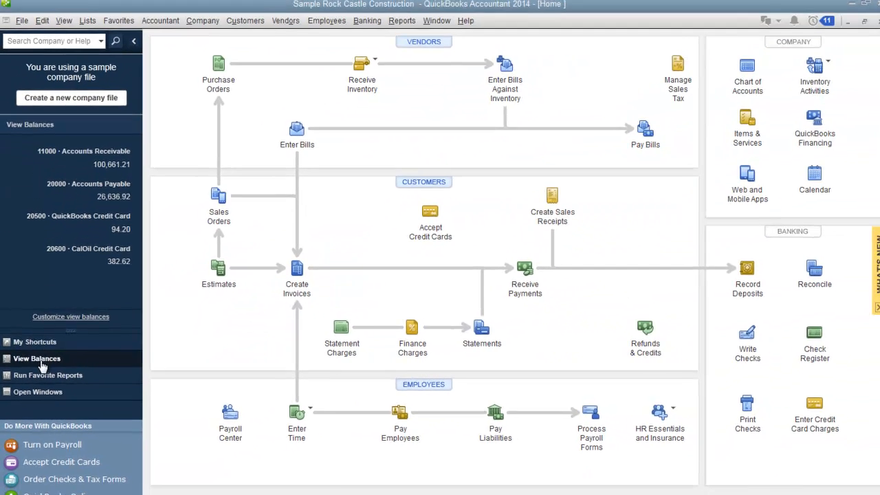
# - Show My Shortcuts in the sidebar, then Run Favorite Reports, which lists no reports yet
pyautogui.click(35, 341)
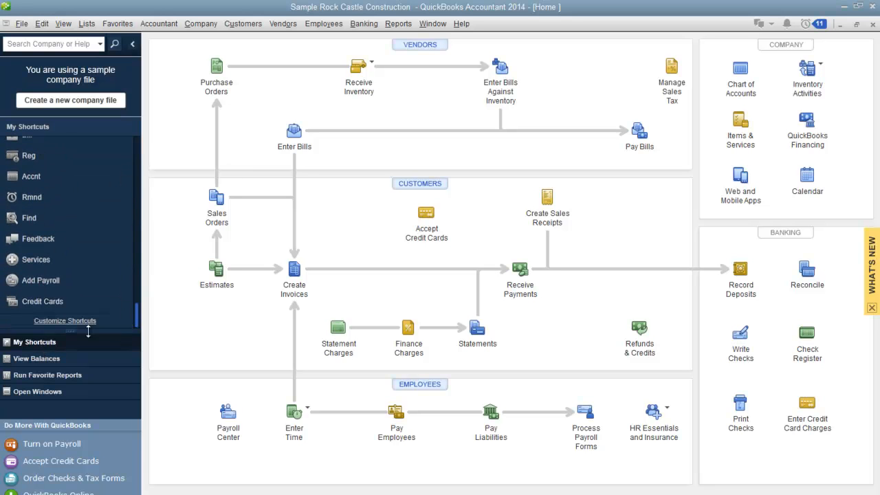
pyautogui.scroll(3)
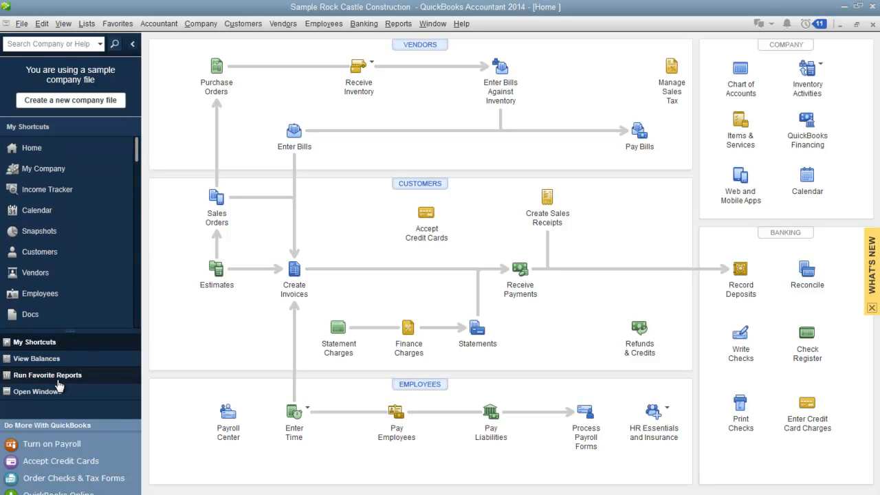
pyautogui.click(47, 374)
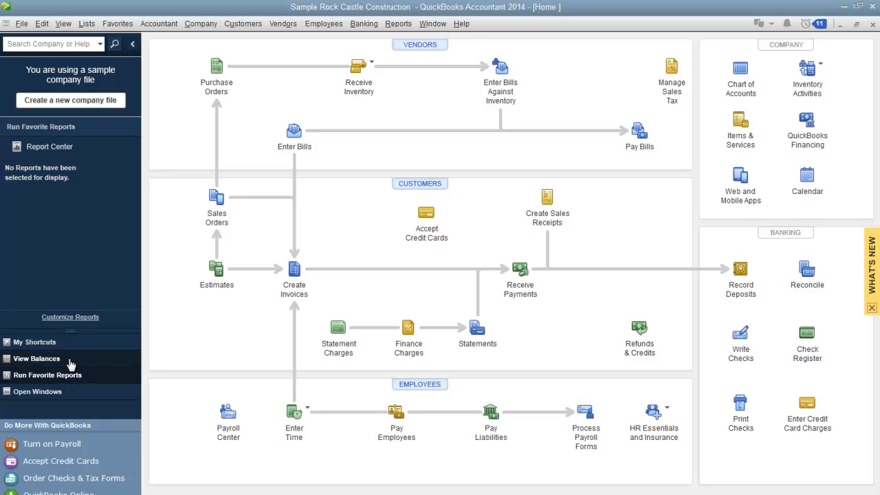
pyautogui.click(41, 24)
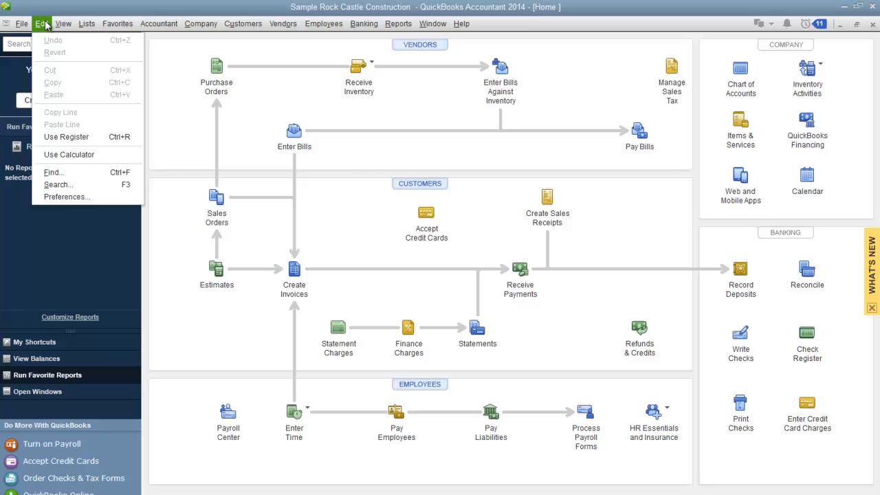
pyautogui.click(66, 197)
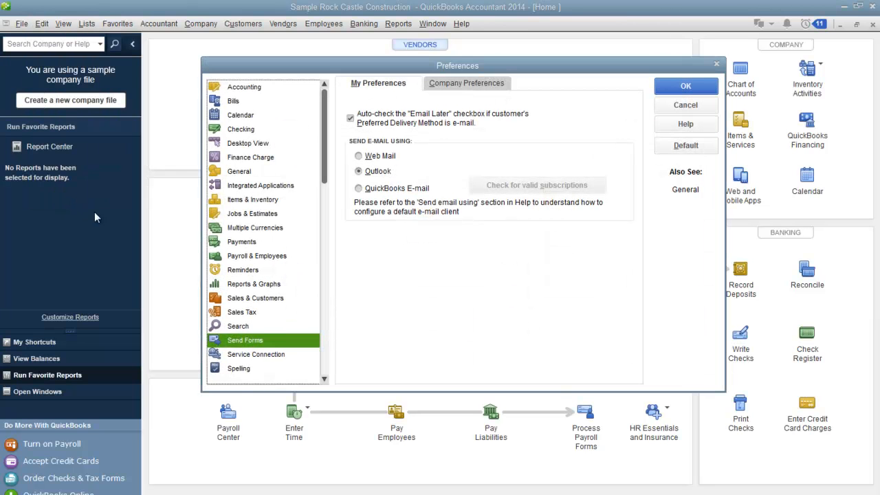
pyautogui.moveTo(255, 169)
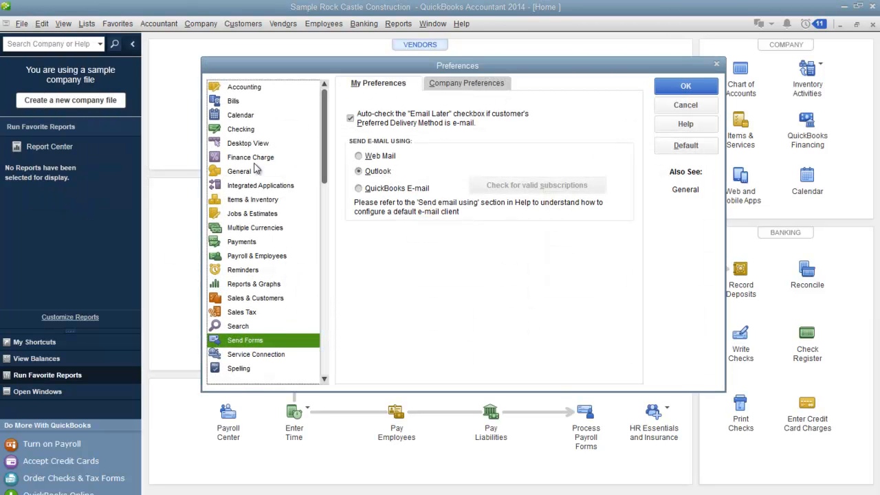
pyautogui.click(248, 143)
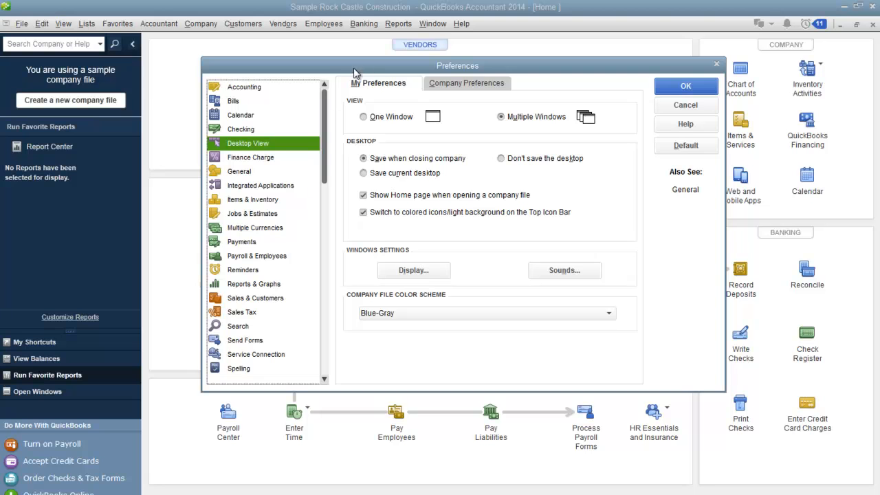
pyautogui.moveTo(457, 66); pyautogui.dragTo(397, 62)
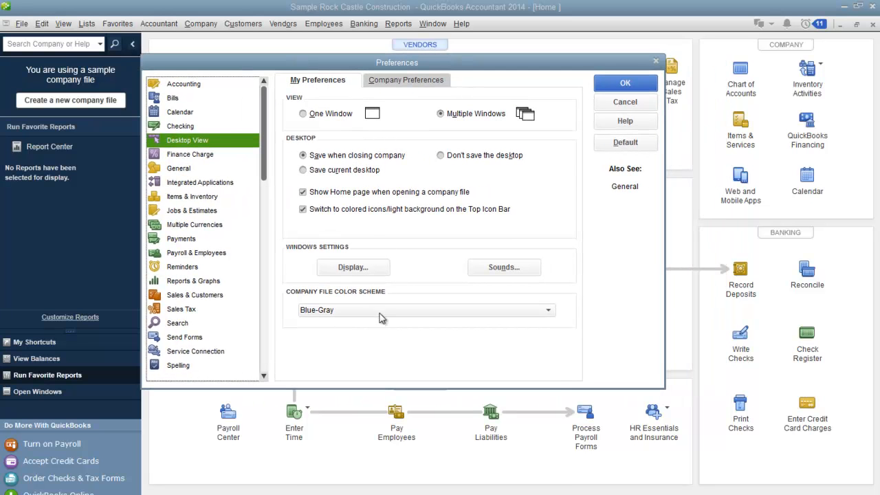
pyautogui.click(547, 309)
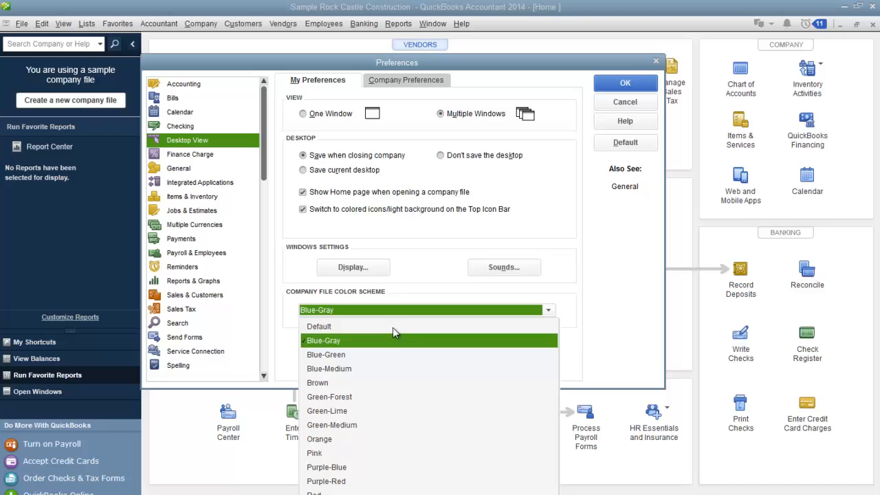
pyautogui.click(327, 410)
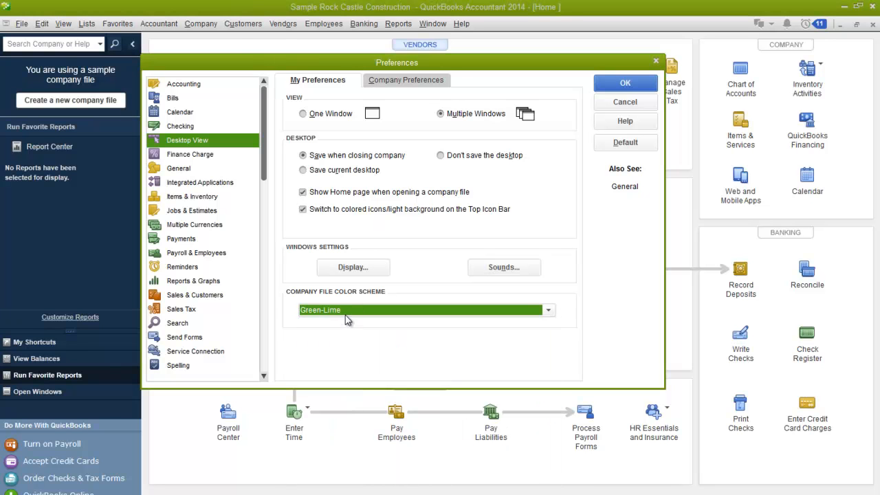
pyautogui.click(548, 310)
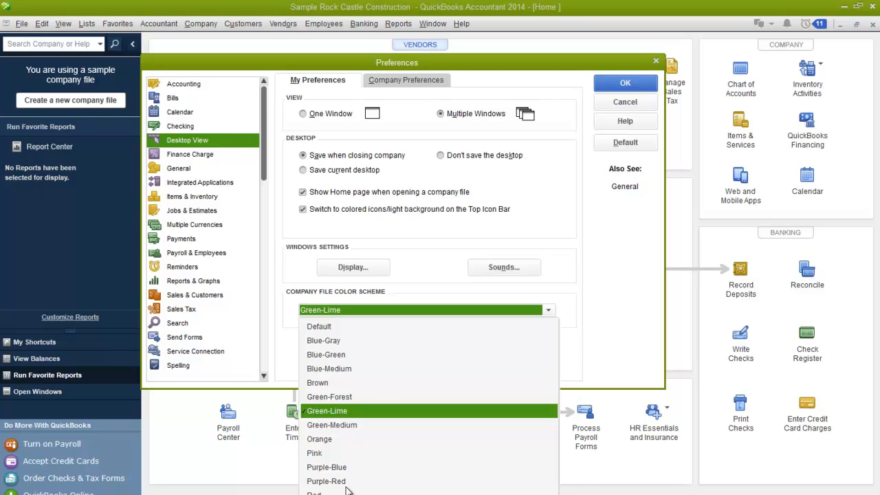
pyautogui.click(326, 481)
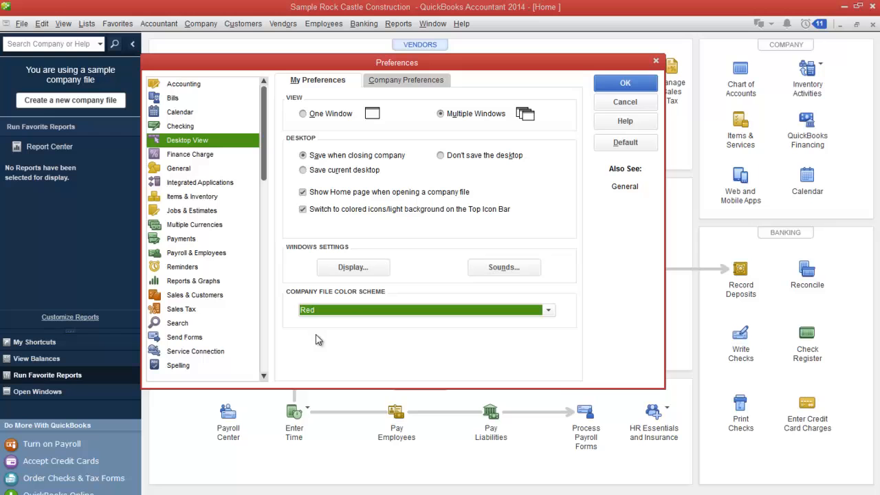
pyautogui.click(547, 310)
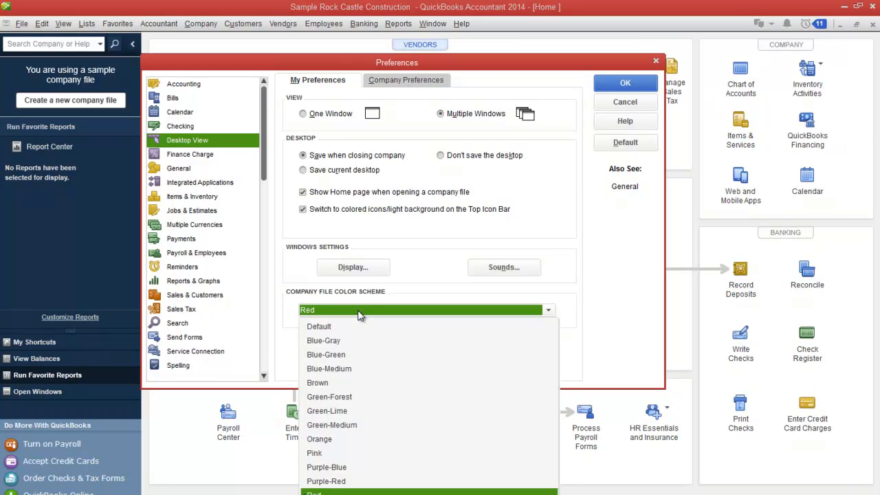
pyautogui.moveTo(345, 382)
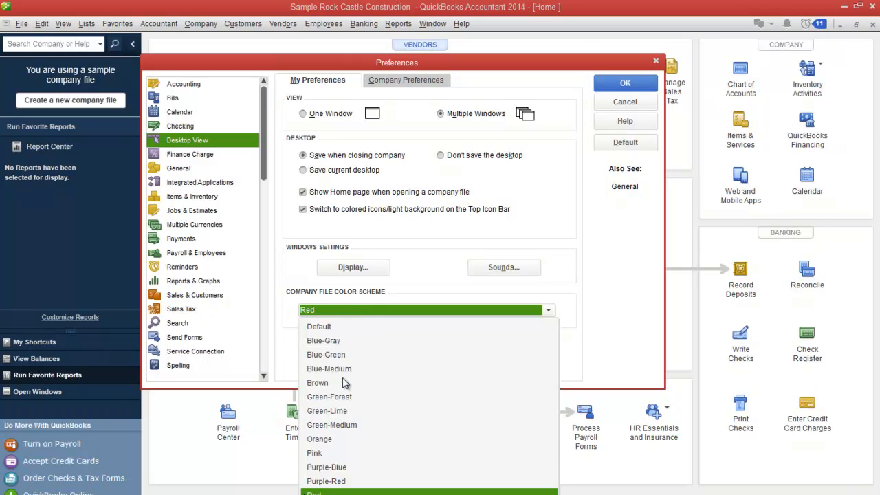
pyautogui.click(330, 396)
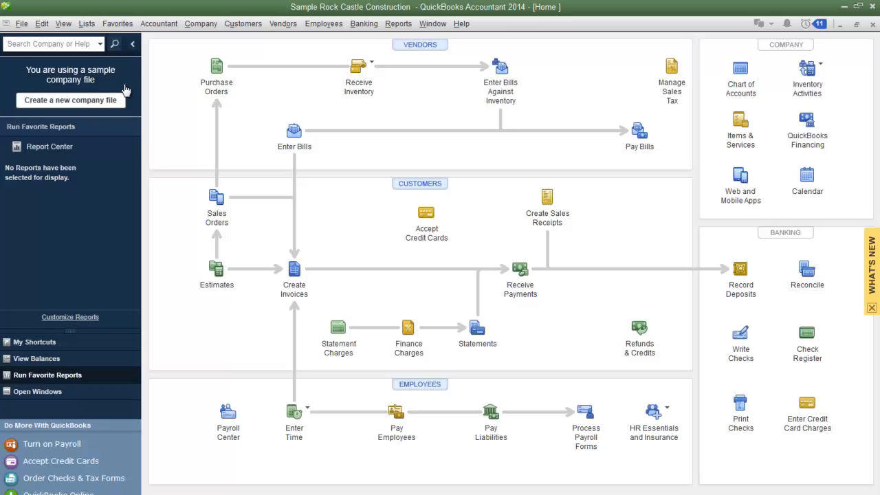
pyautogui.moveTo(246, 299)
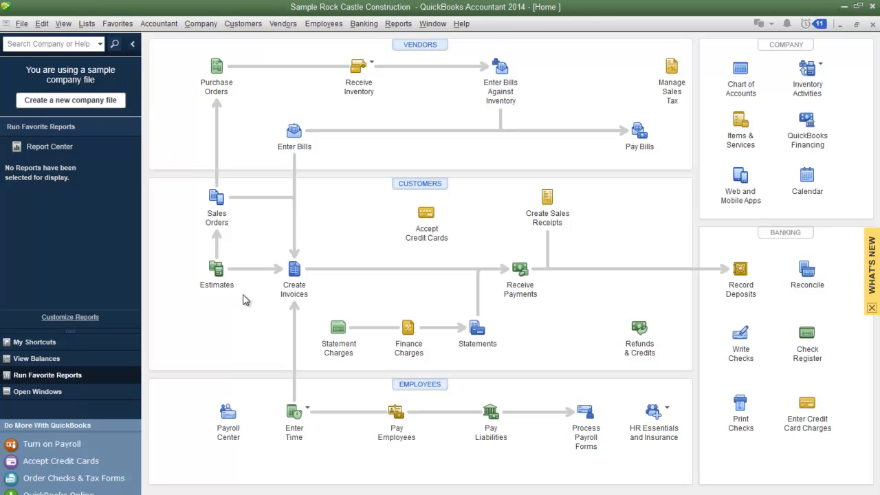
pyautogui.moveTo(242, 285)
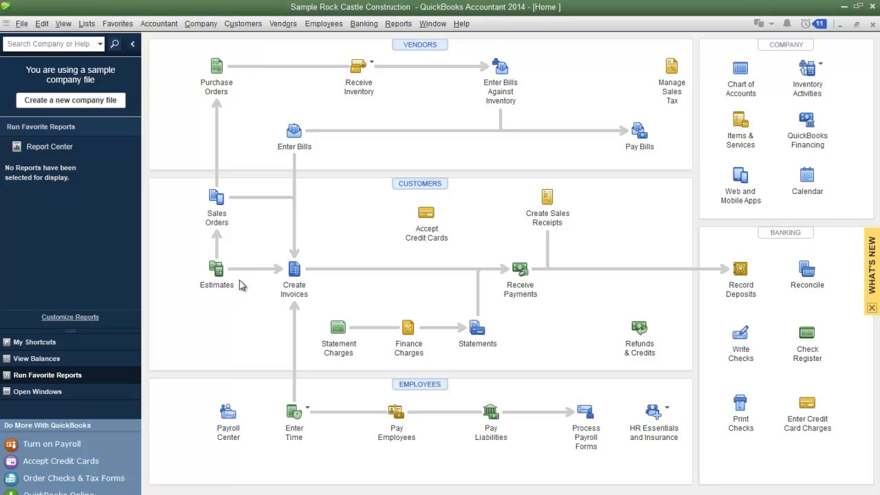
pyautogui.moveTo(241, 282)
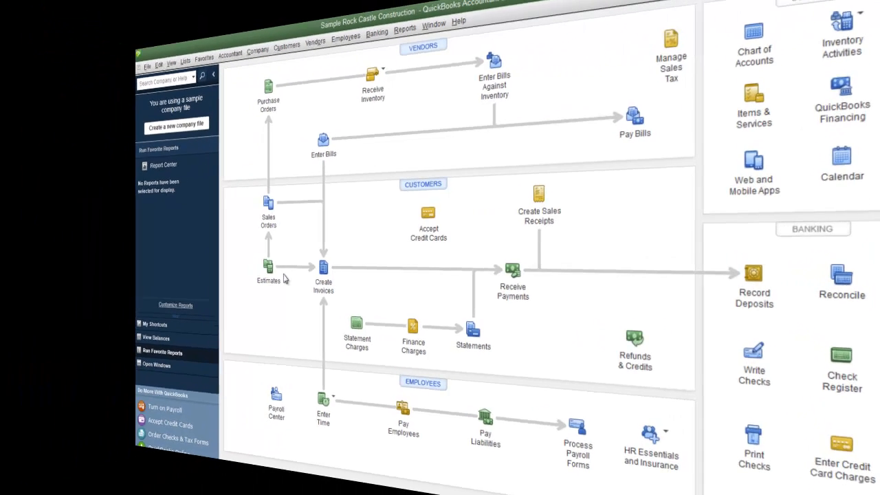
# - Open the Bank Feeds Center showing the ANYTIME Financial Savings account with nothing to review
pyautogui.click(360, 24)
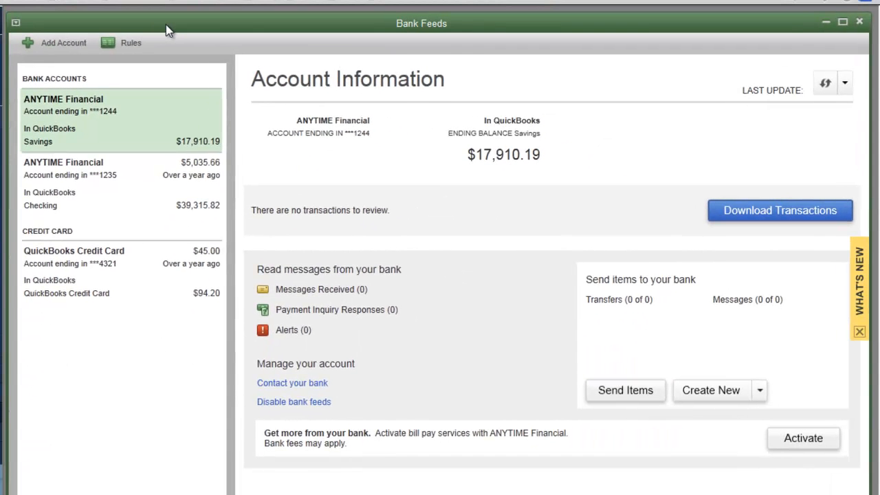
pyautogui.moveTo(152, 90)
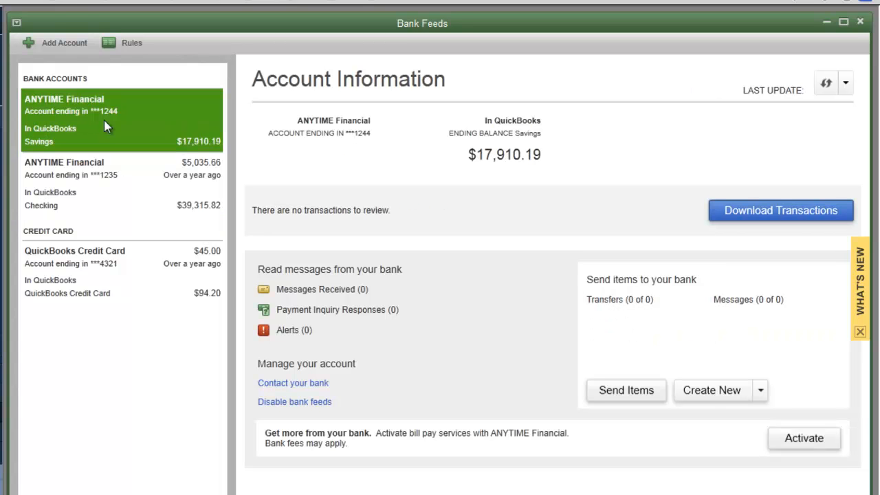
# - Select the ANYTIME Financial Checking account and open its 7 downloaded transactions for review
pyautogui.click(103, 175)
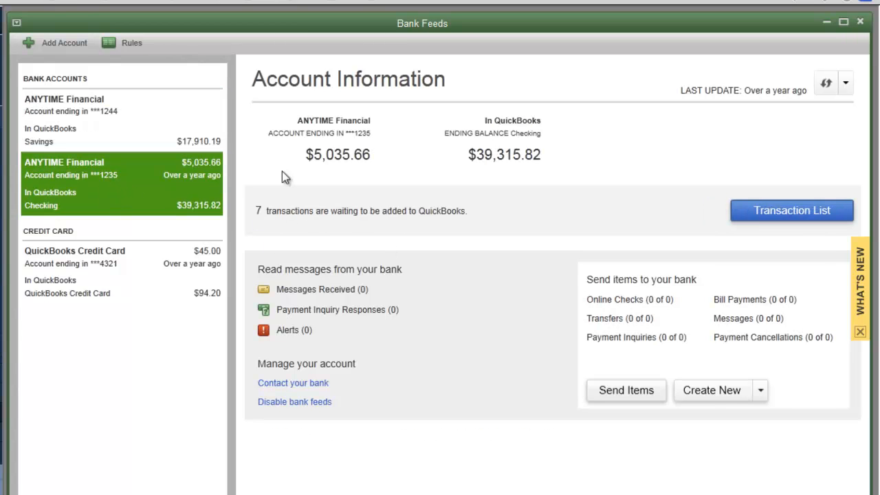
pyautogui.moveTo(270, 223)
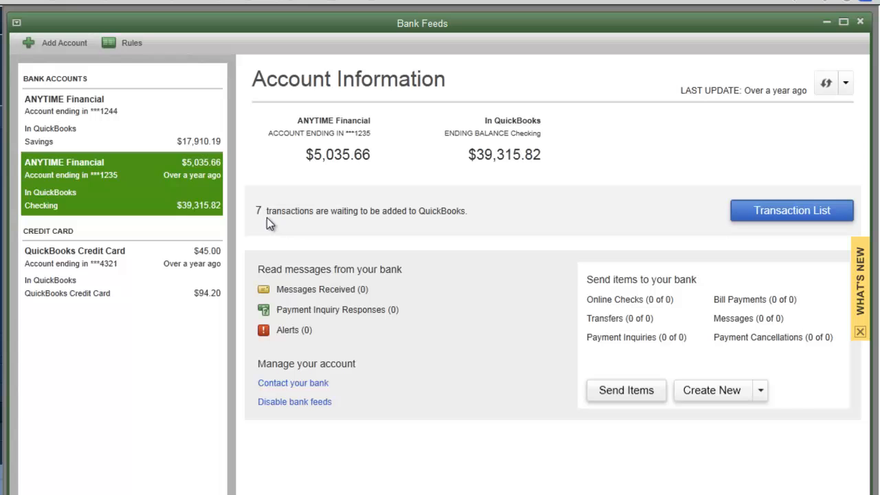
pyautogui.moveTo(471, 284)
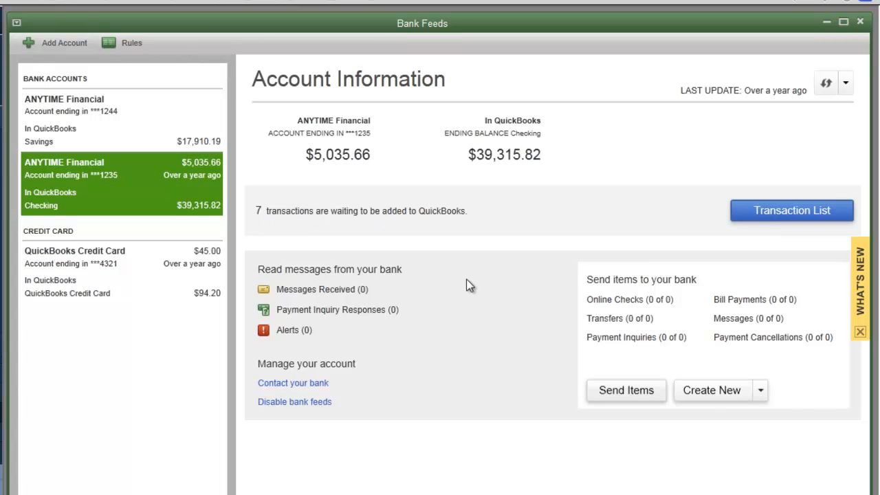
pyautogui.click(793, 211)
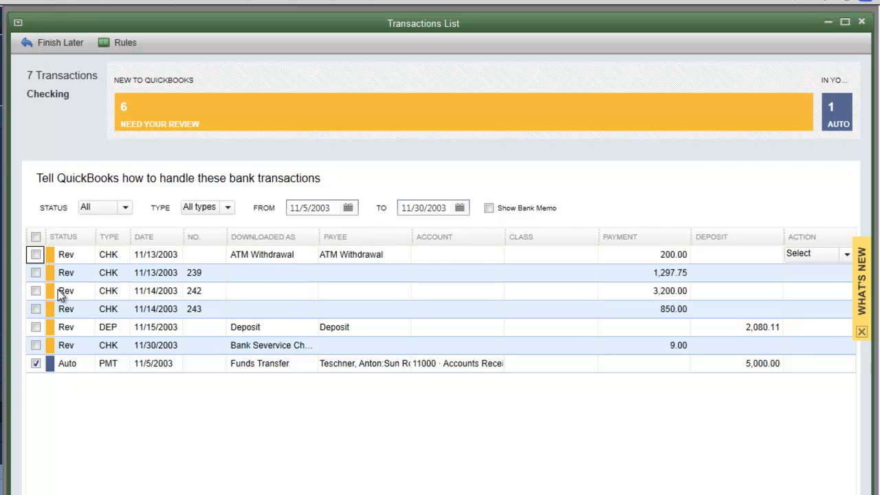
pyautogui.moveTo(55, 267)
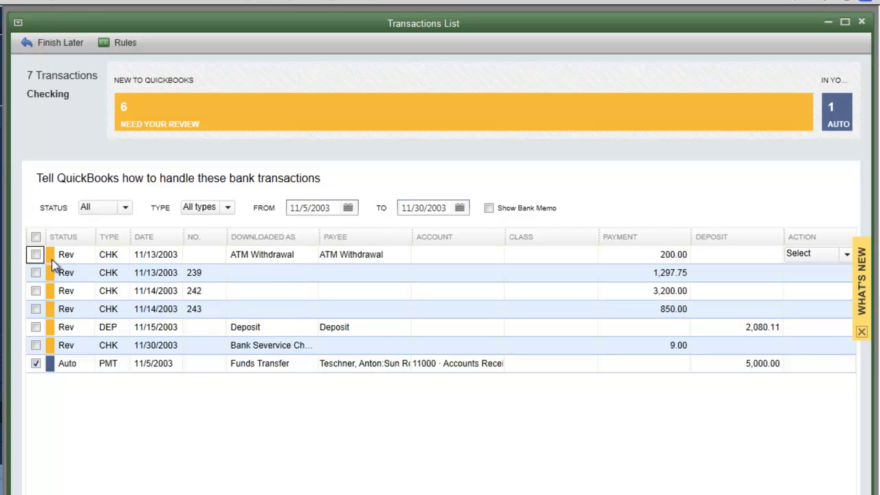
pyautogui.moveTo(74, 255)
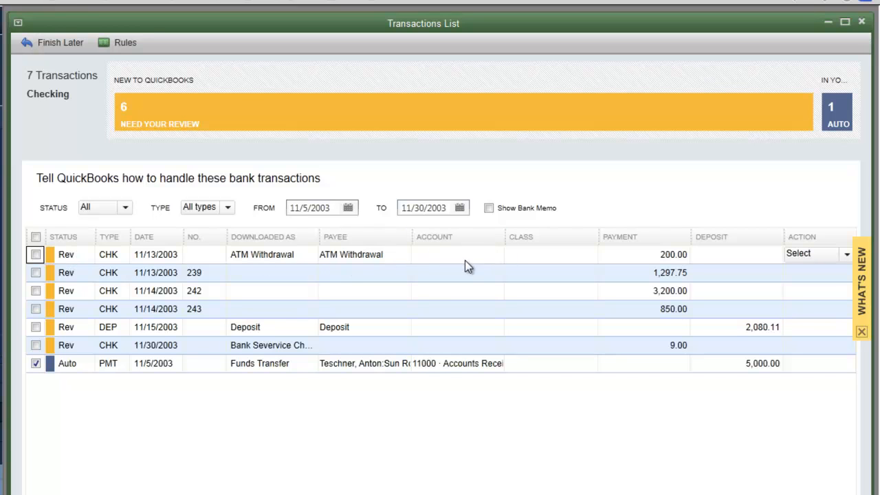
# - Sort the downloaded transactions by account, review check 243's actions, and tick the 9.00 service charge
pyautogui.click(434, 237)
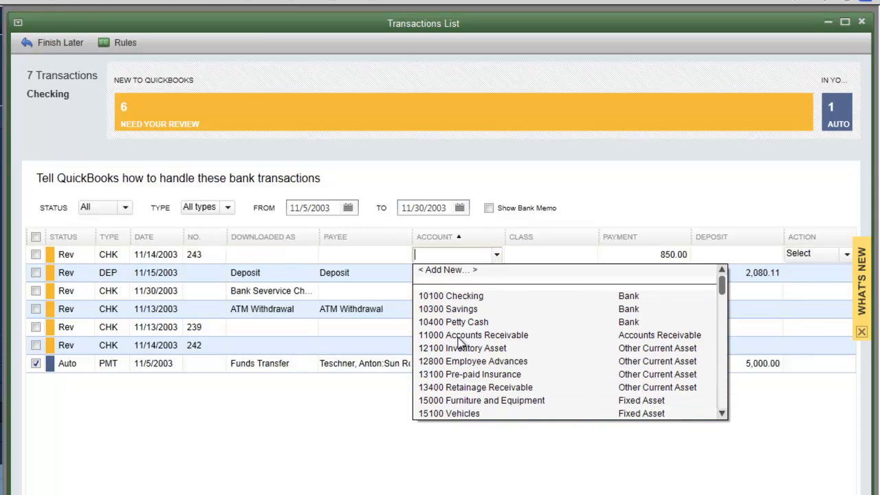
pyautogui.scroll(-3)
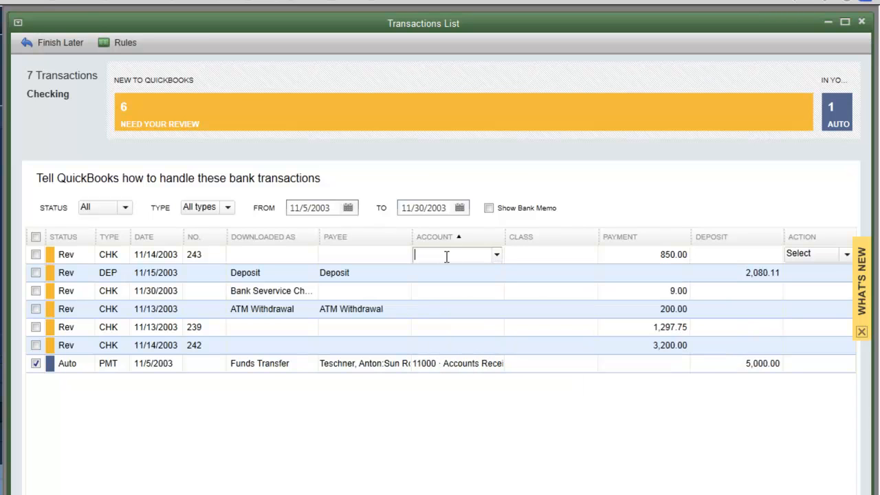
pyautogui.click(848, 253)
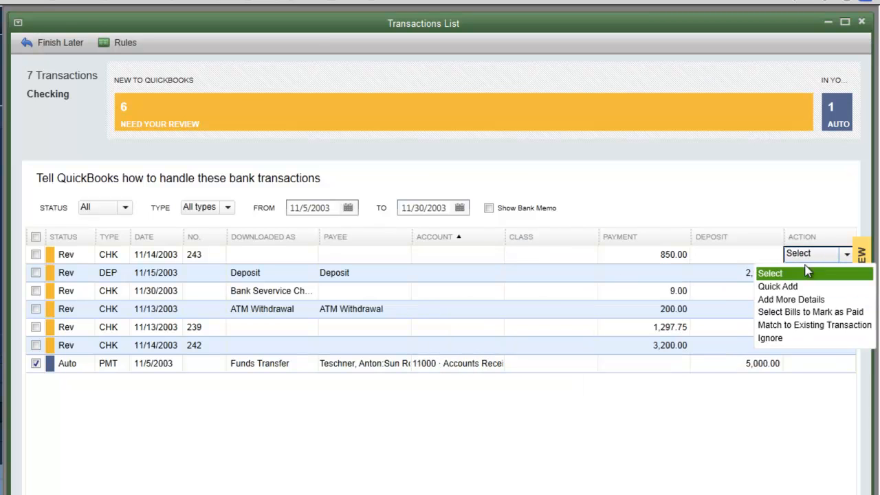
pyautogui.moveTo(795, 325)
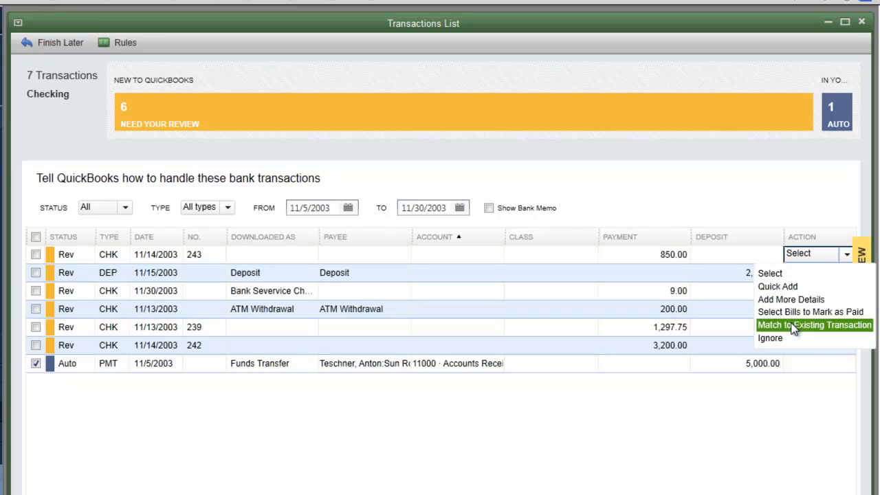
pyautogui.moveTo(186, 420)
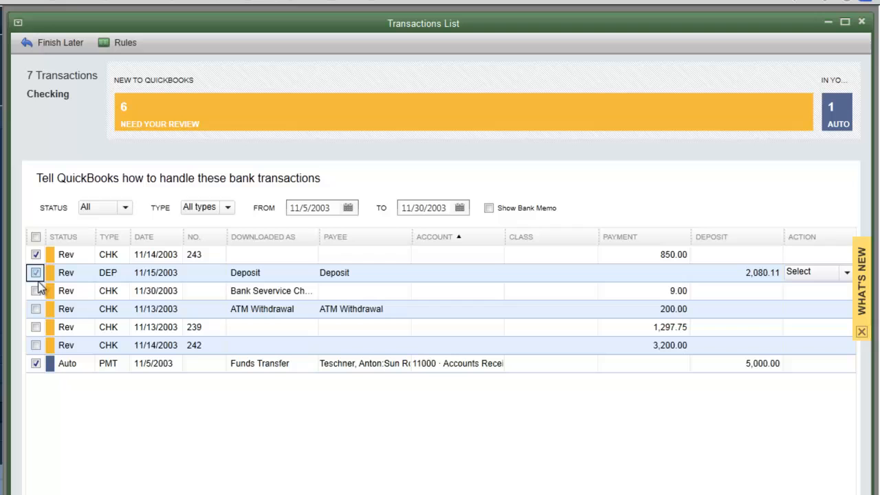
pyautogui.click(35, 290)
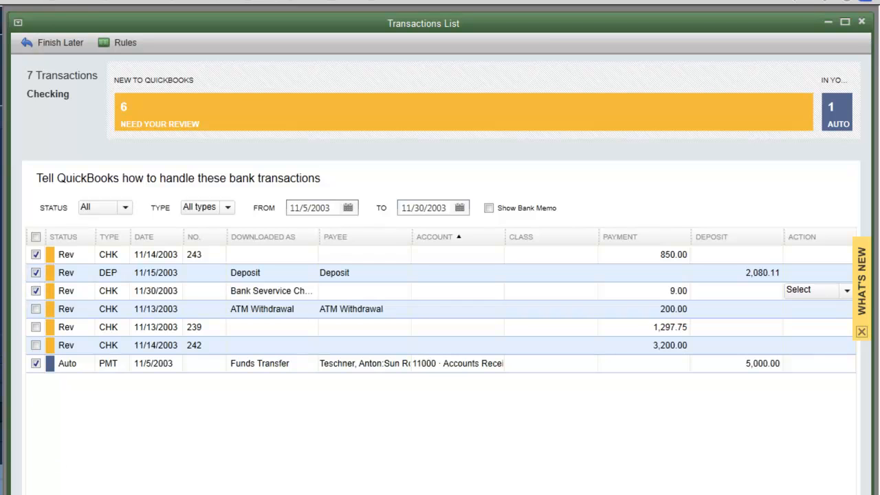
pyautogui.moveTo(239, 421)
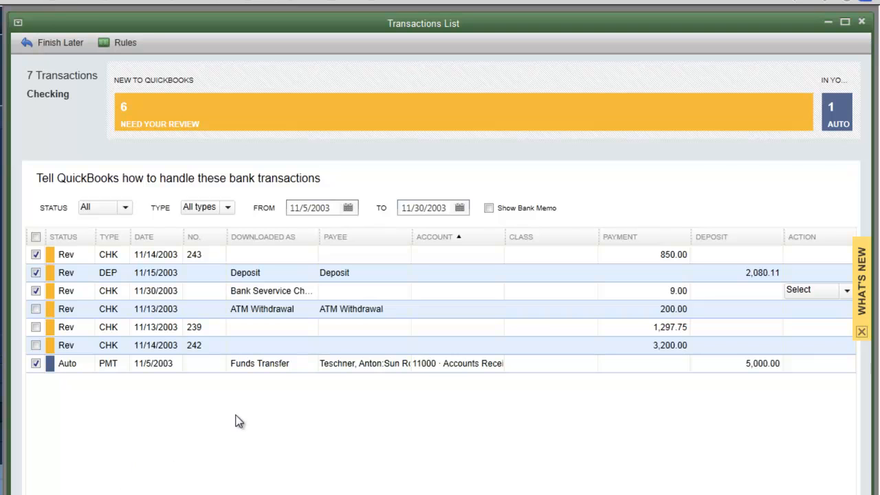
pyautogui.moveTo(358, 383)
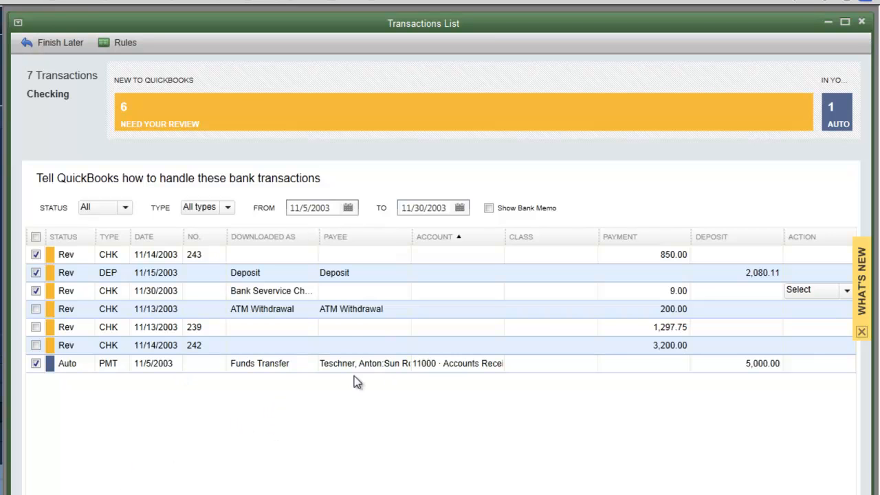
pyautogui.moveTo(347, 346)
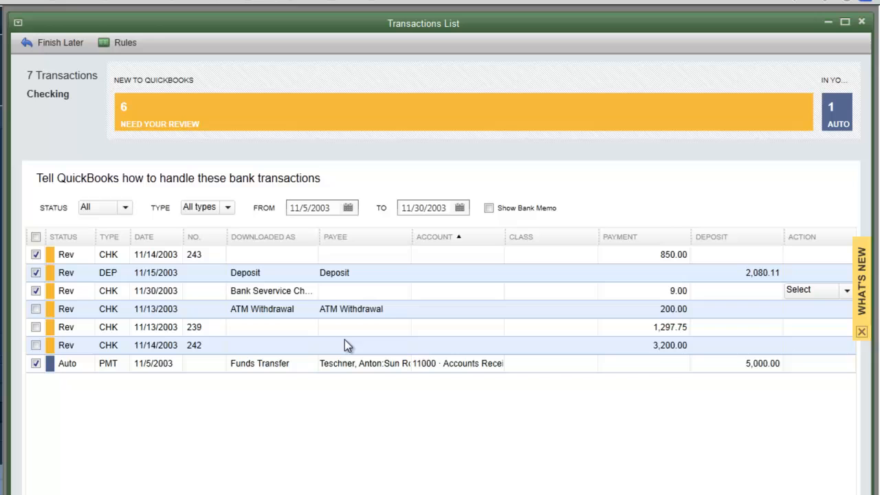
pyautogui.moveTo(352, 344)
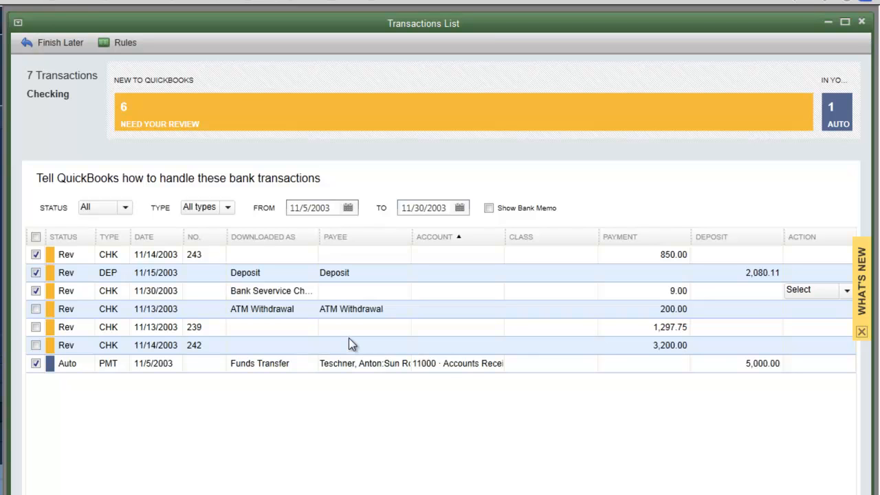
pyautogui.moveTo(354, 366)
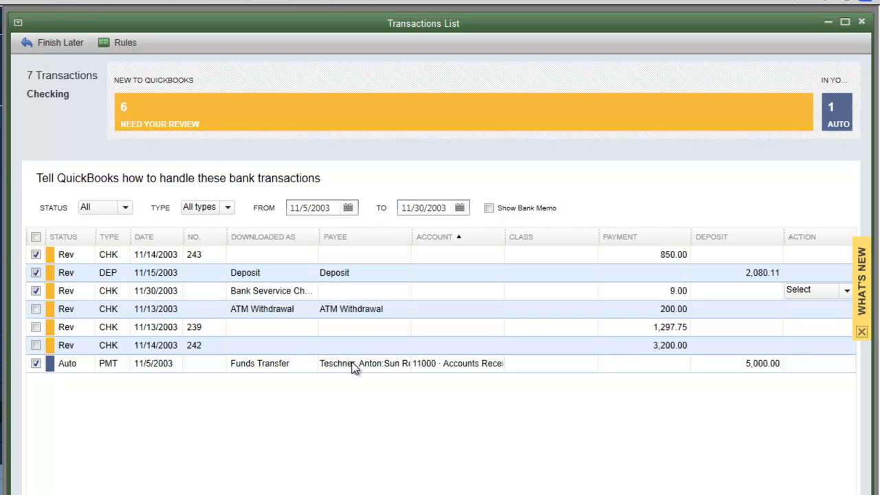
pyautogui.moveTo(178, 136)
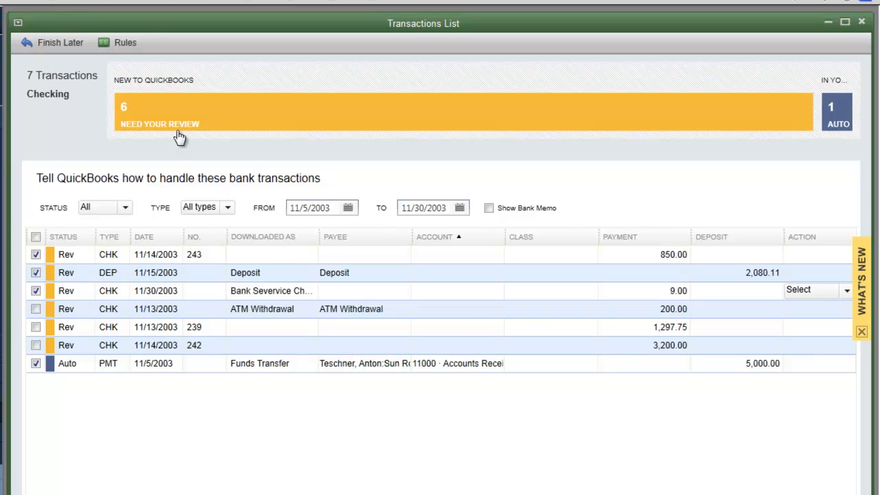
pyautogui.moveTo(477, 385)
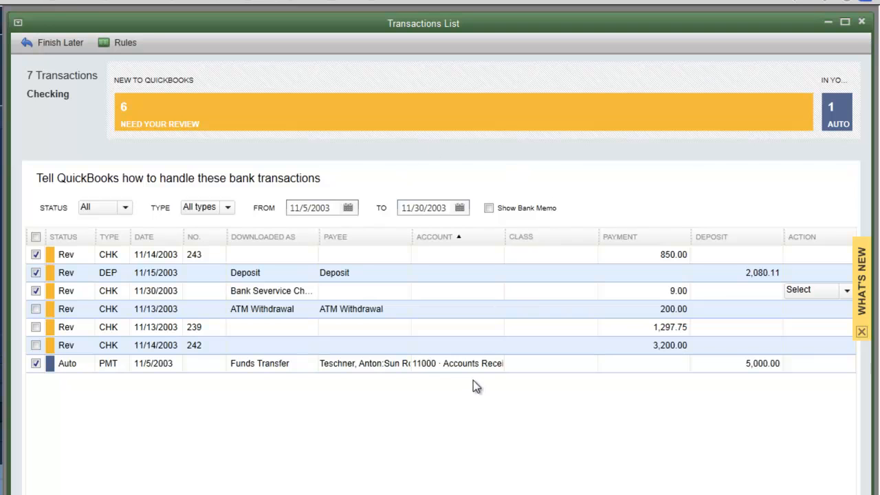
pyautogui.moveTo(468, 383)
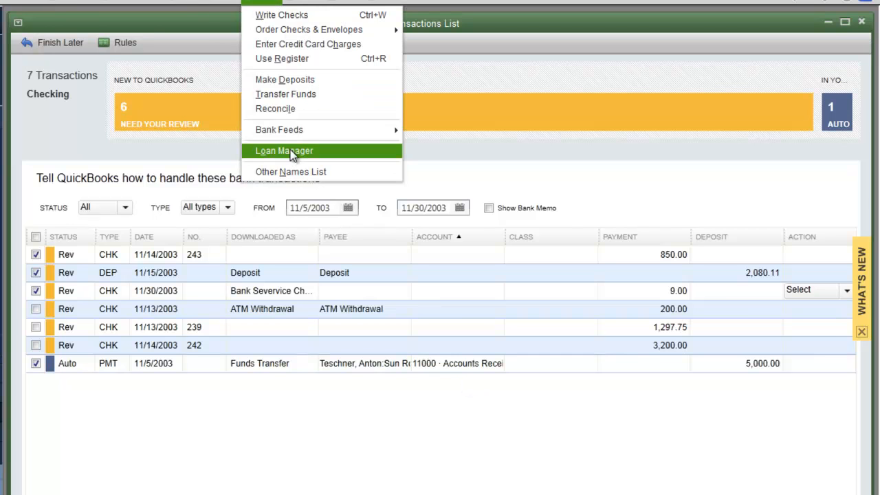
pyautogui.moveTo(279, 129)
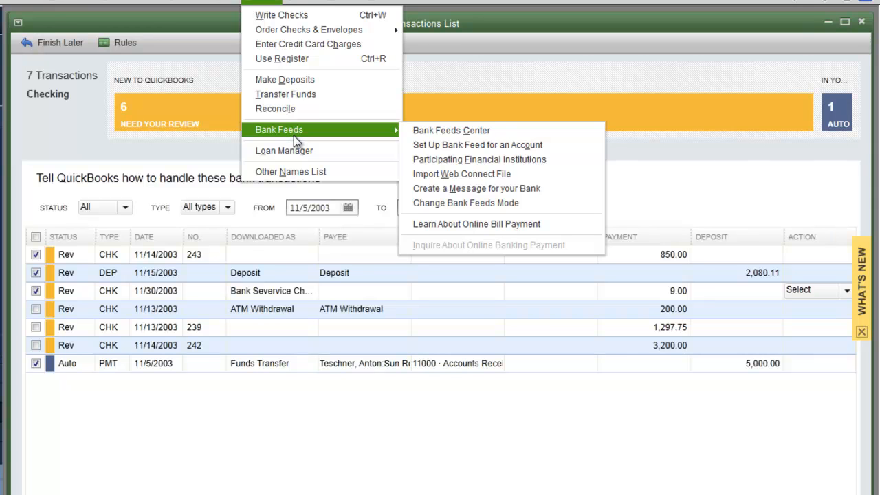
pyautogui.moveTo(868, 22)
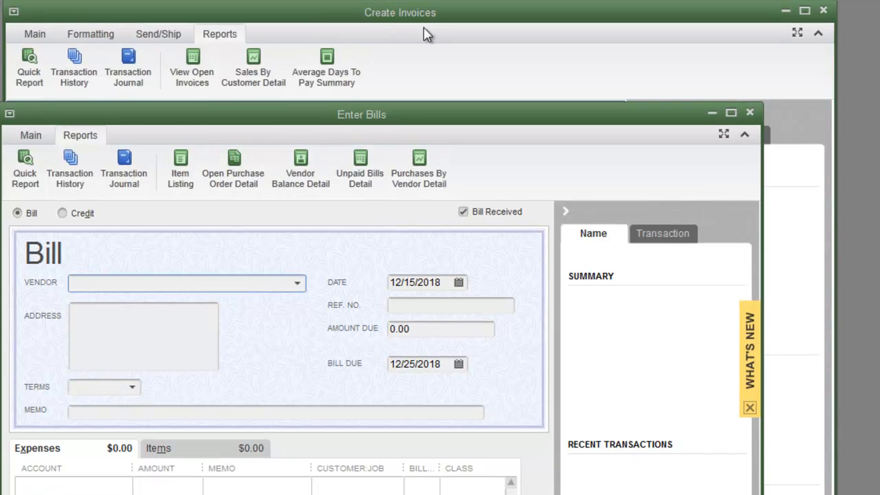
pyautogui.moveTo(391, 131)
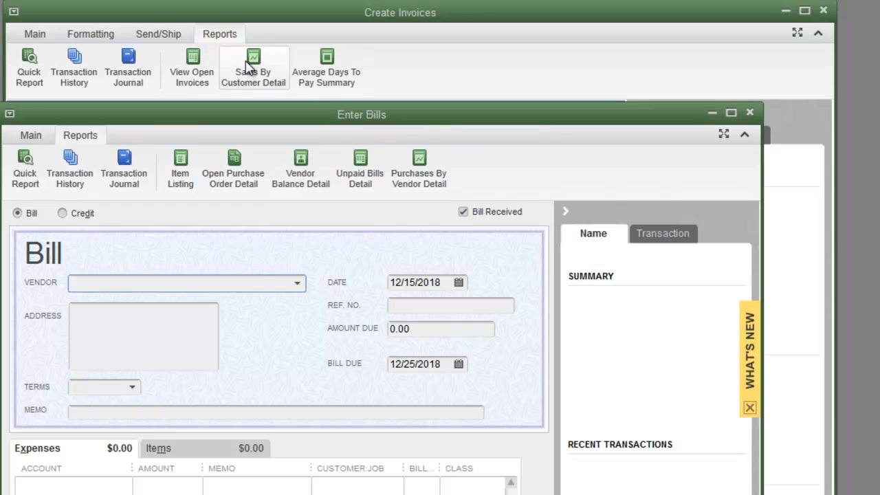
# - On the Enter Bills ribbon, switch between Main and Reports to show the bill's related reports
pyautogui.click(30, 135)
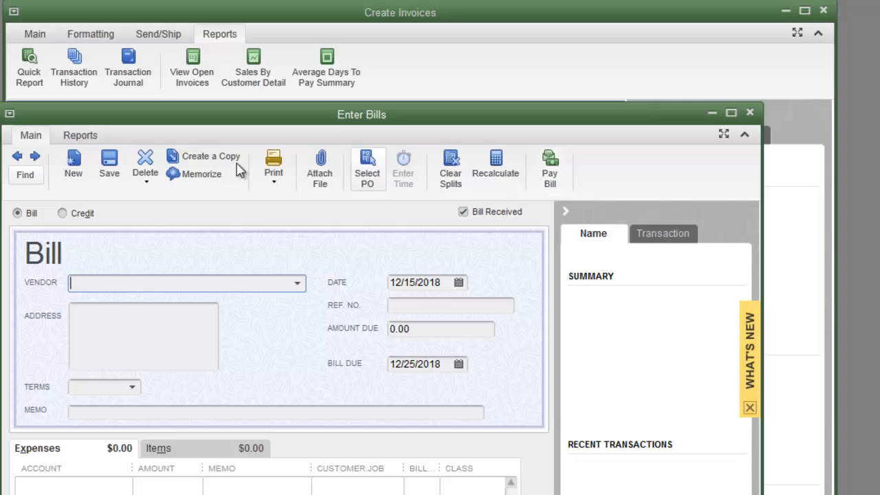
pyautogui.click(80, 135)
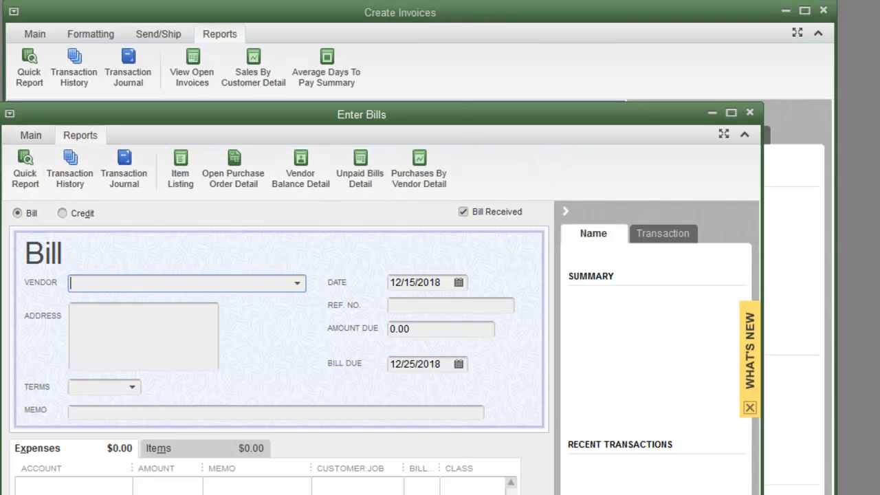
pyautogui.click(220, 33)
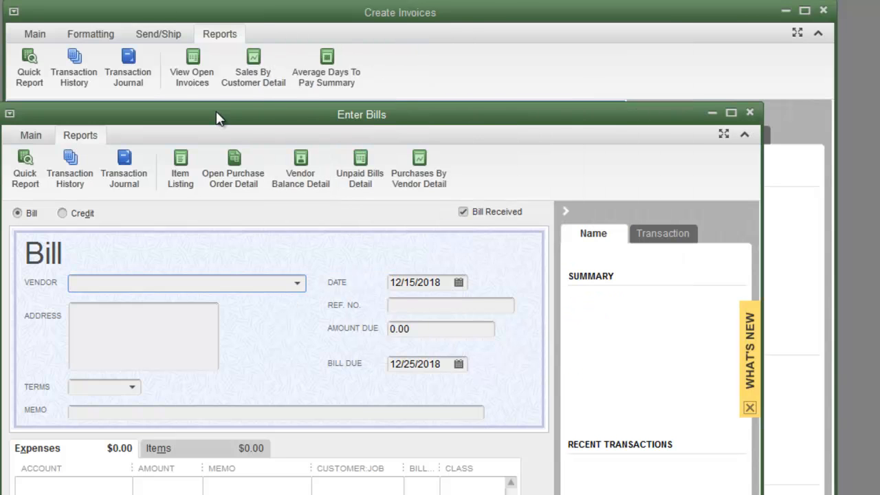
pyautogui.moveTo(292, 21)
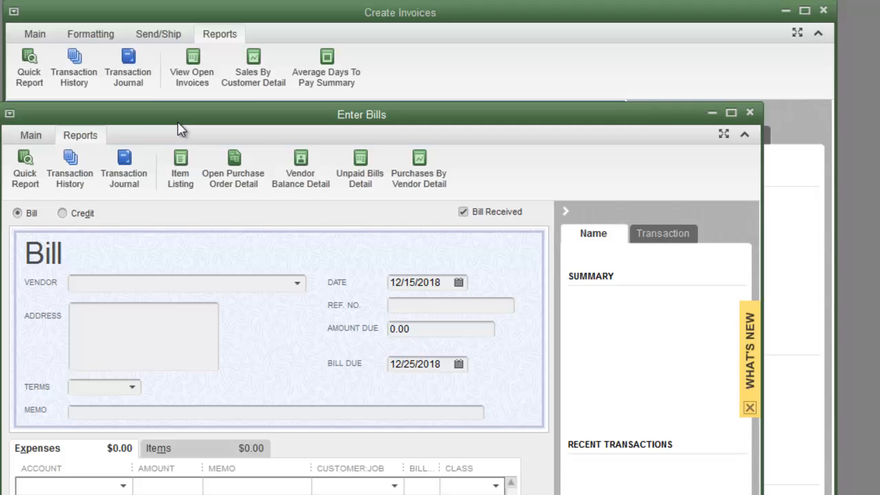
pyautogui.moveTo(152, 131)
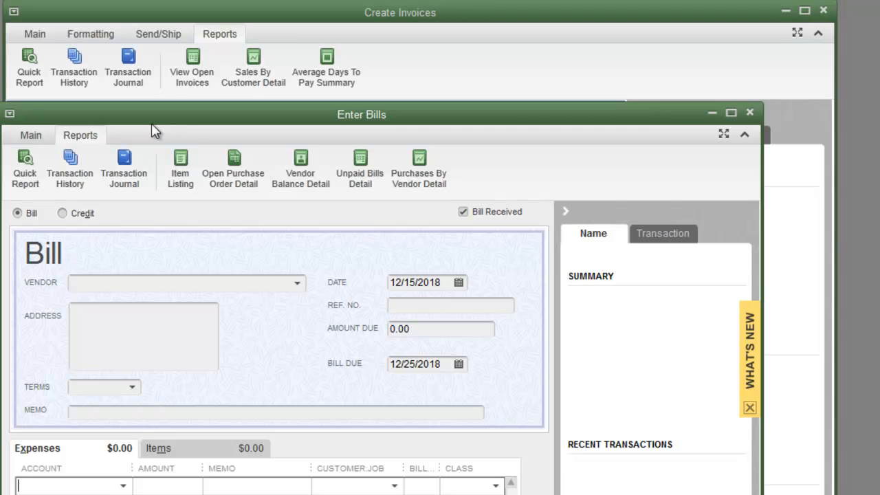
pyautogui.moveTo(99, 194)
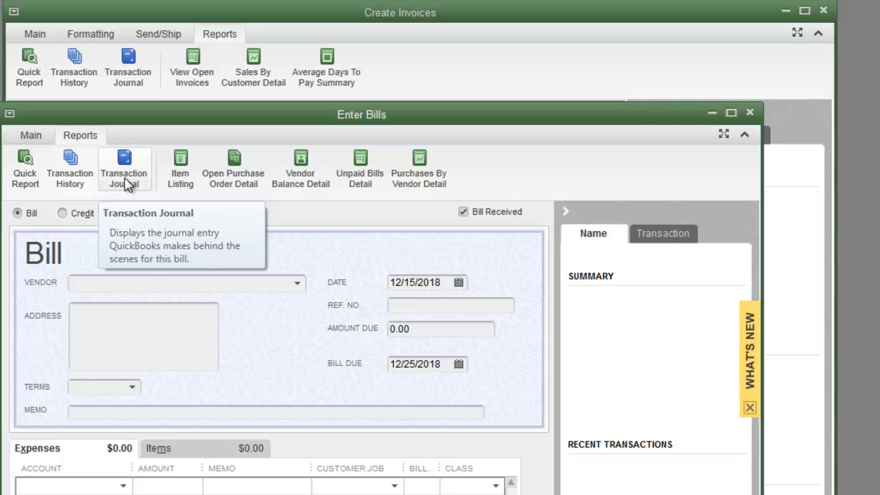
pyautogui.moveTo(130, 184)
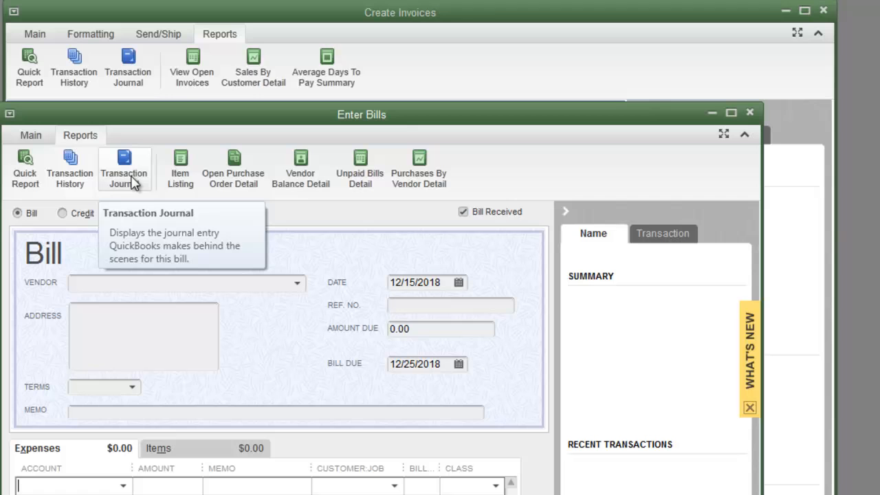
pyautogui.moveTo(135, 191)
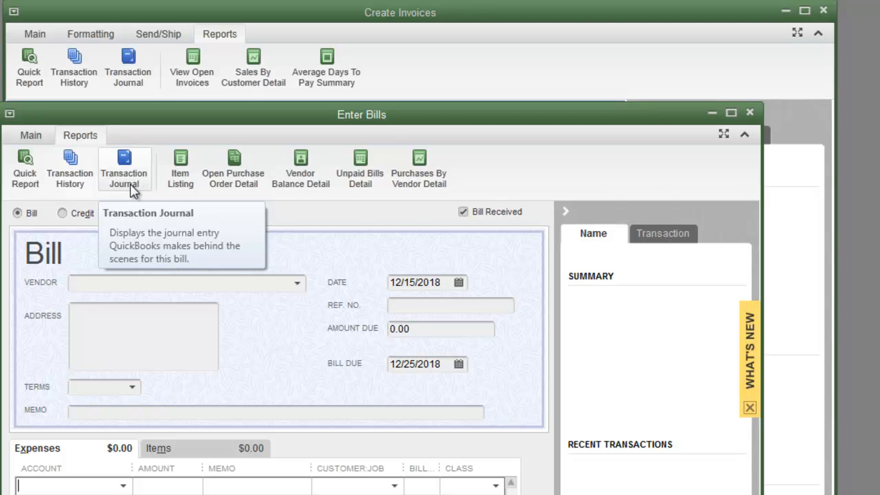
pyautogui.moveTo(237, 148)
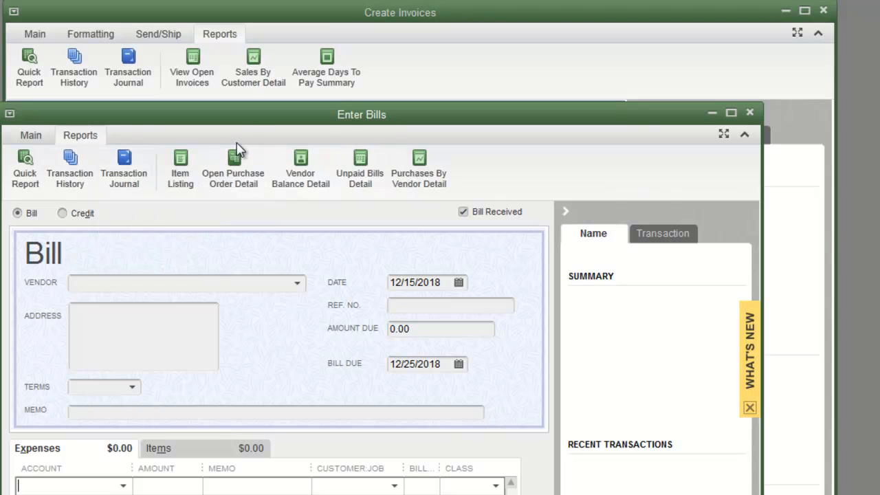
pyautogui.moveTo(247, 129)
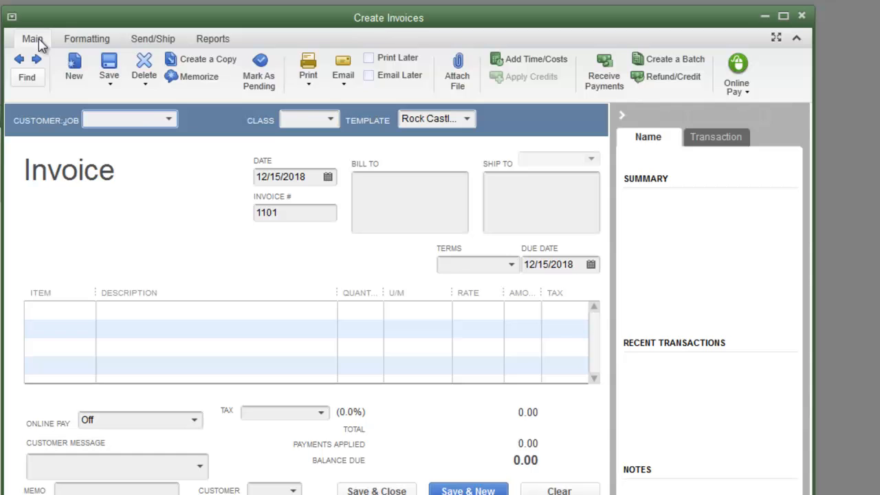
# - Go back to invoice 1098 and show its Formatting line-editing options
pyautogui.click(129, 119)
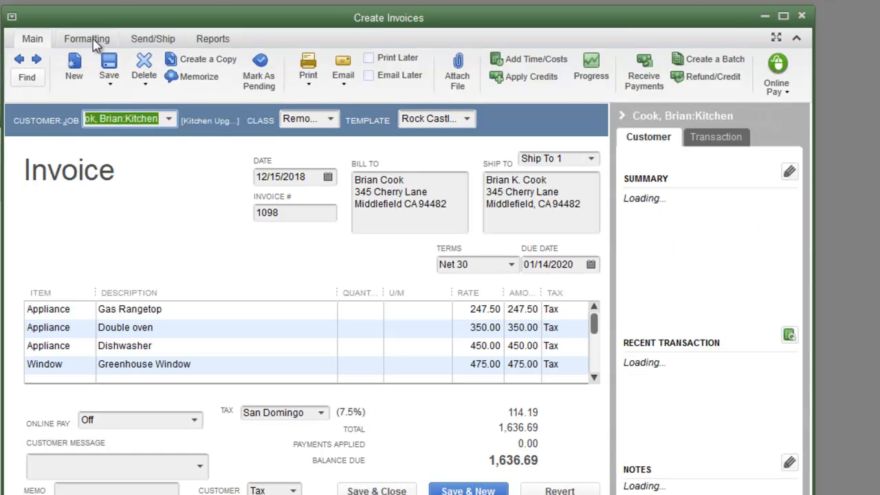
pyautogui.click(87, 38)
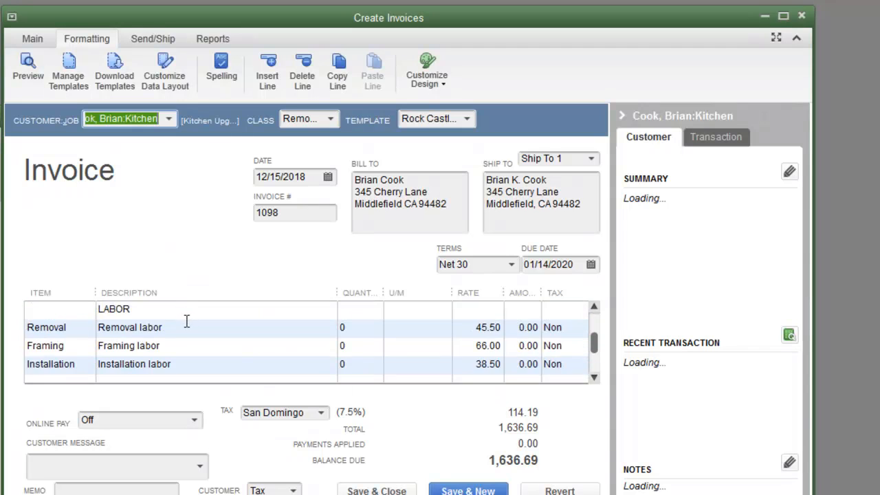
pyautogui.scroll(-3)
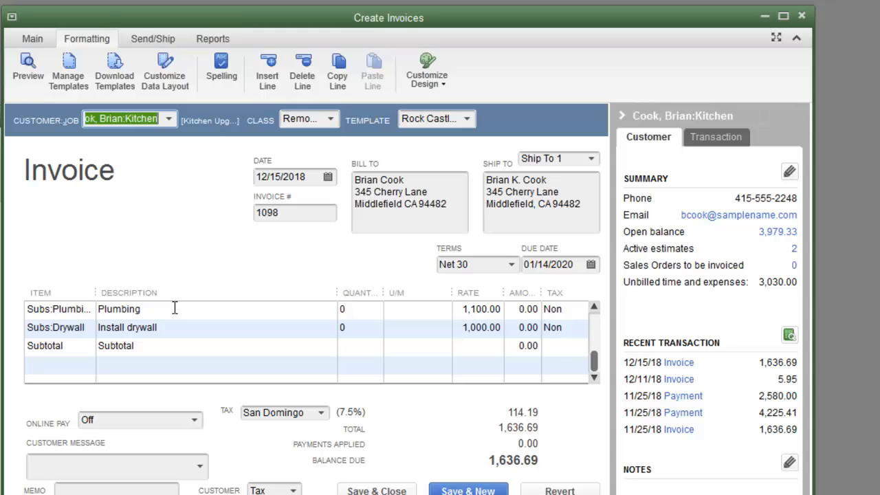
pyautogui.moveTo(235, 242)
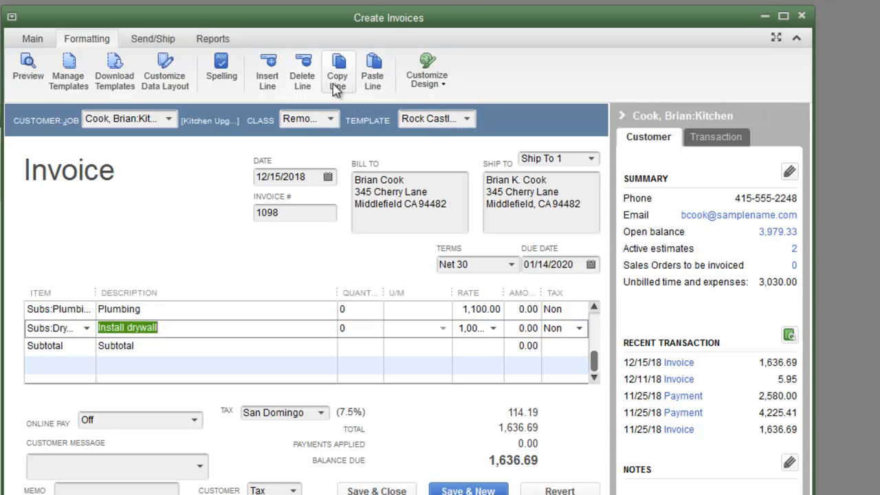
# - Copy the Install drywall line, insert a blank line above Subtotal, and paste the copy there
pyautogui.click(373, 68)
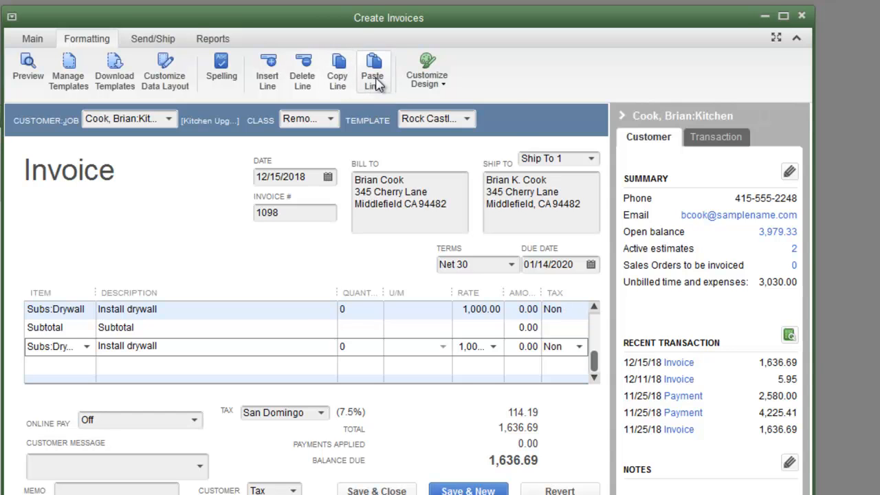
pyautogui.moveTo(337, 68)
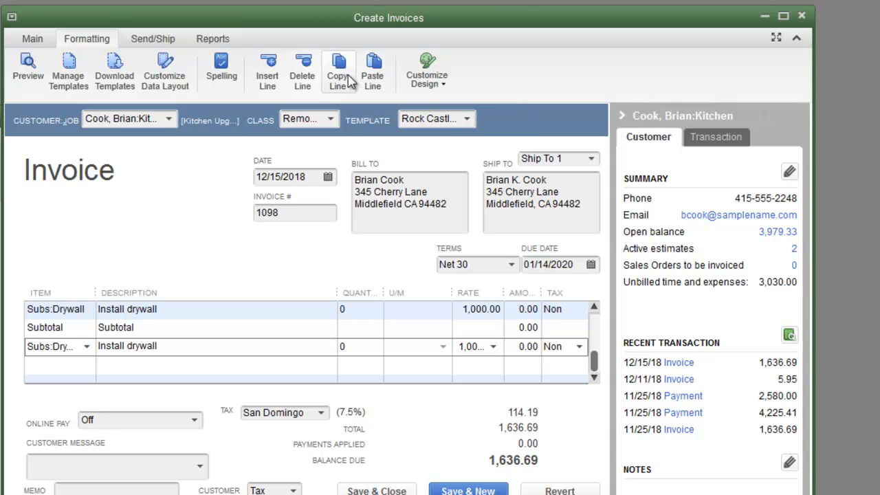
pyautogui.doubleClick(126, 347)
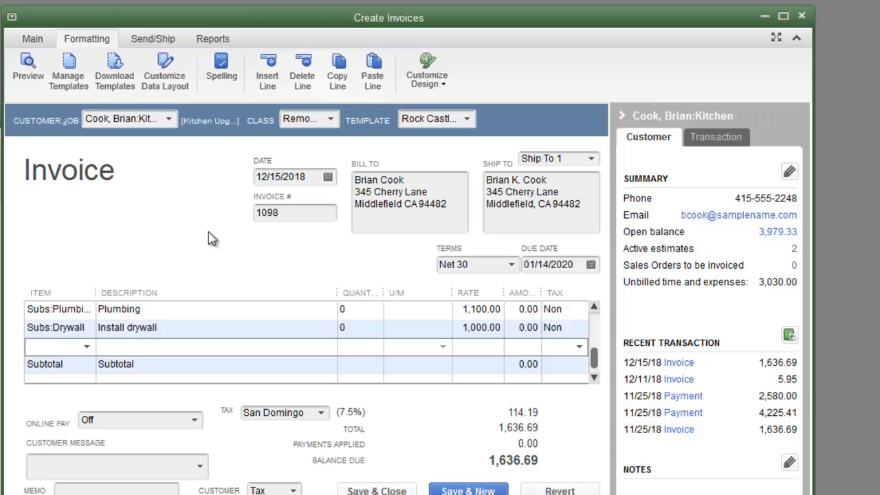
pyautogui.click(372, 69)
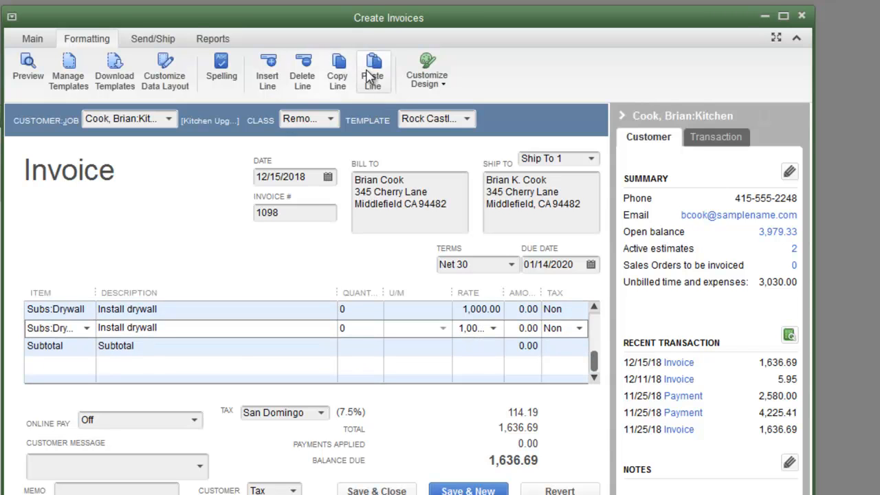
pyautogui.moveTo(363, 91)
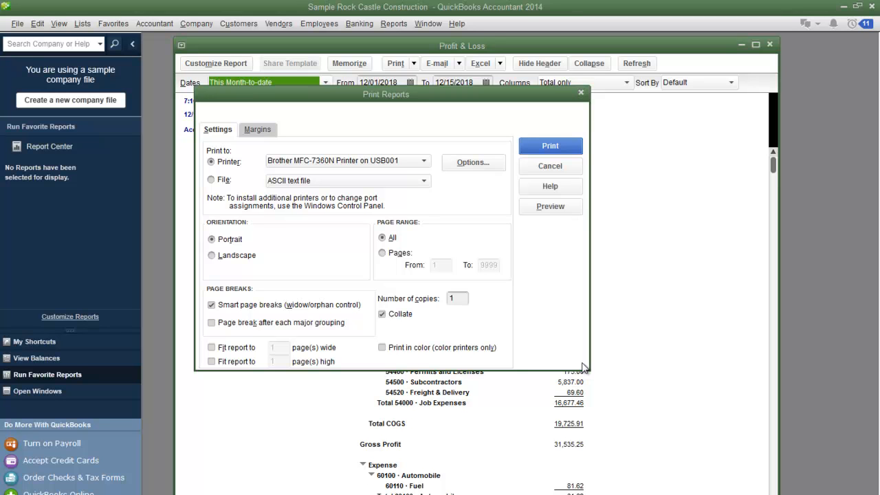
pyautogui.moveTo(385, 99)
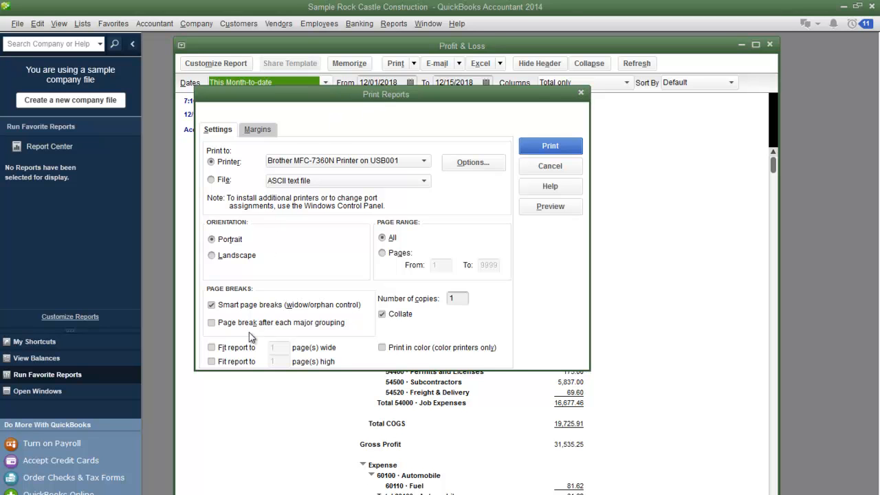
pyautogui.moveTo(242, 347)
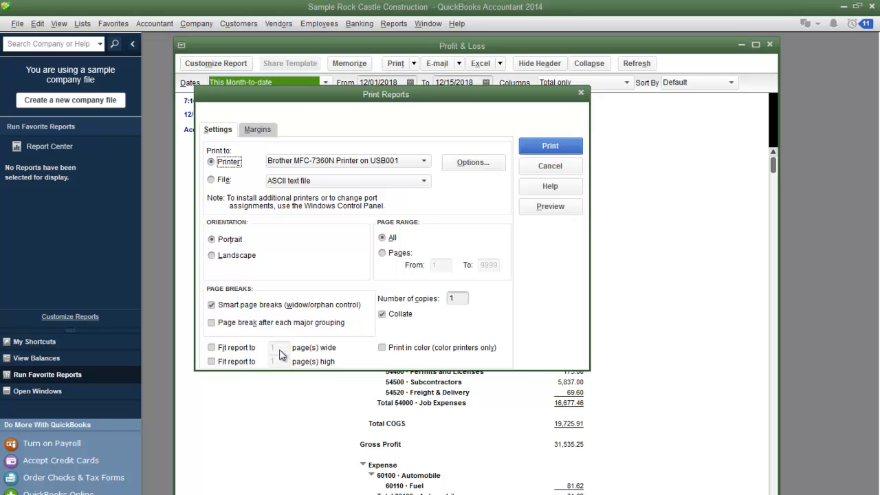
pyautogui.moveTo(286, 352)
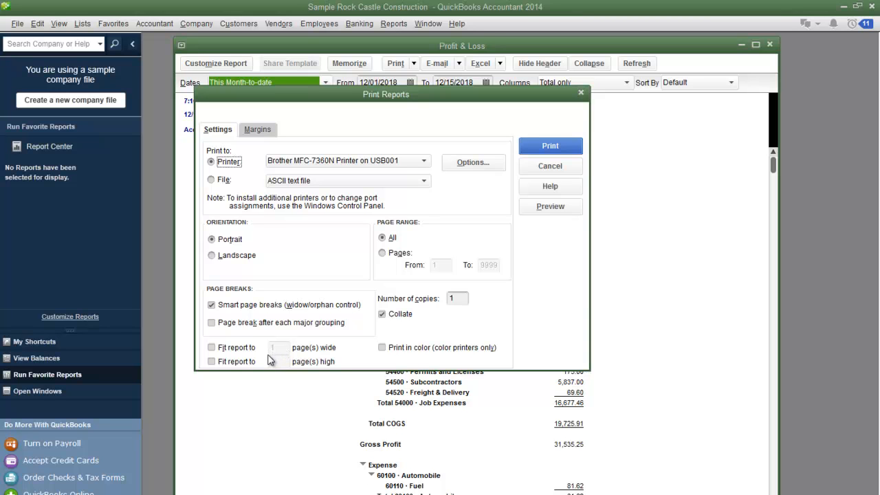
pyautogui.click(212, 347)
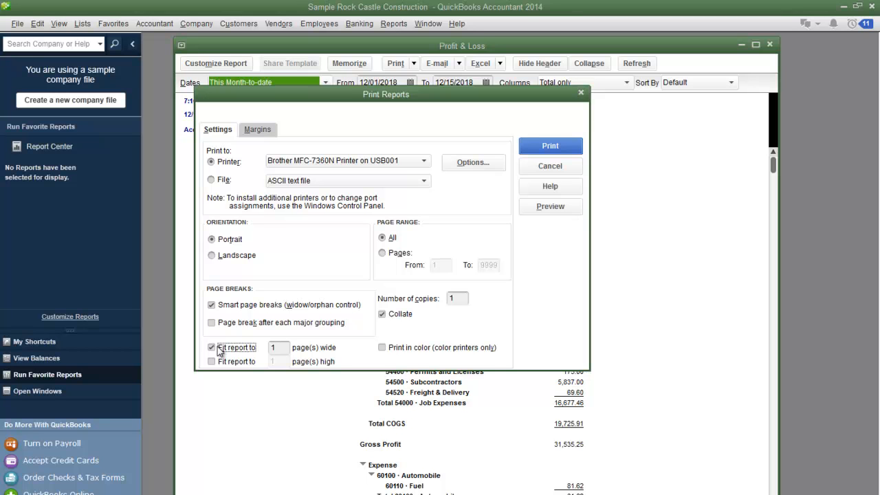
pyautogui.click(212, 347)
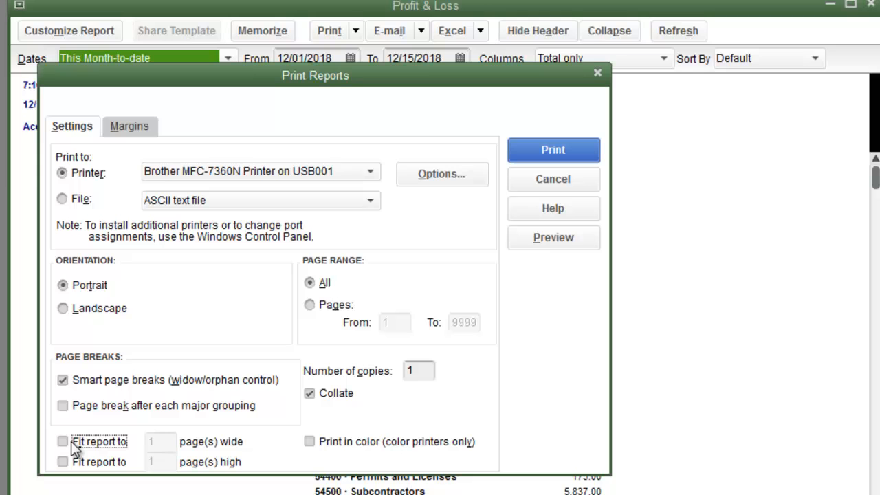
pyautogui.click(63, 442)
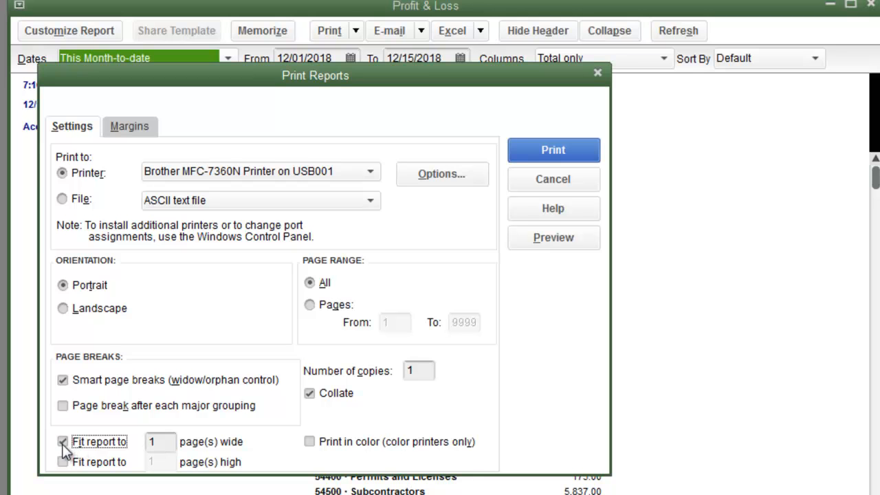
pyautogui.click(63, 441)
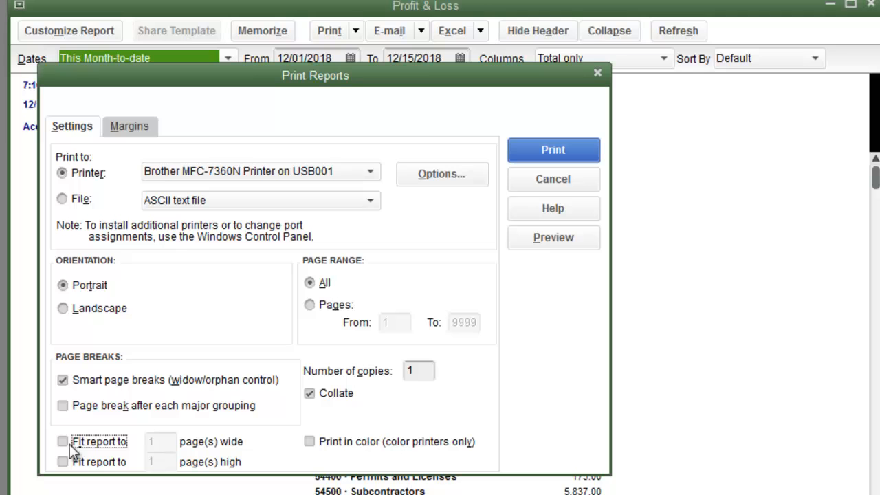
pyautogui.moveTo(138, 463)
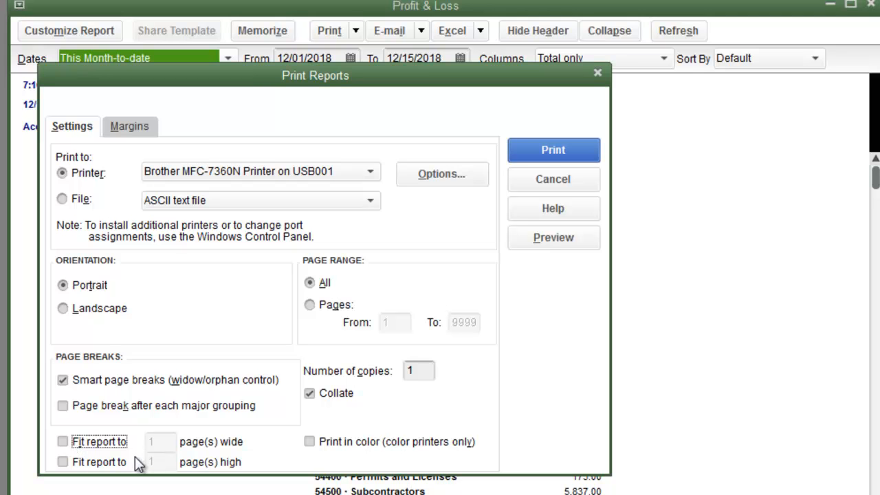
pyautogui.moveTo(110, 459)
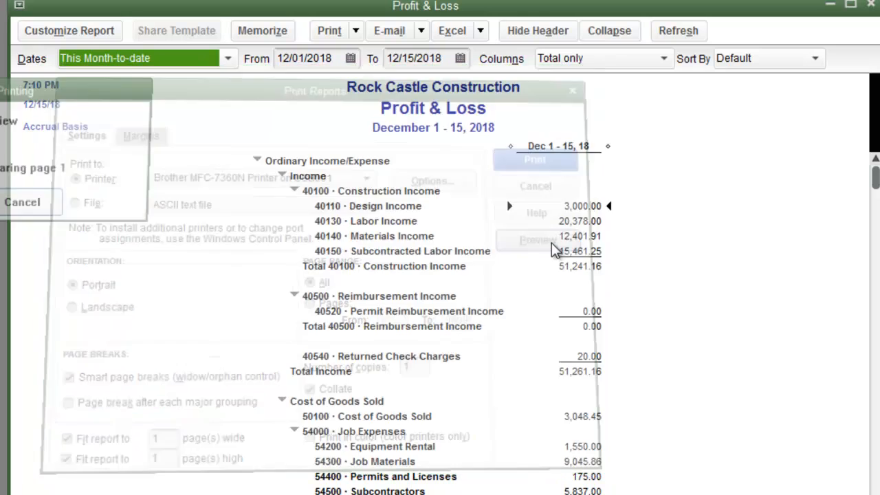
# - Preview the one-page Profit & Loss printout, then keep it one page wide with no page-height limit
pyautogui.click(537, 239)
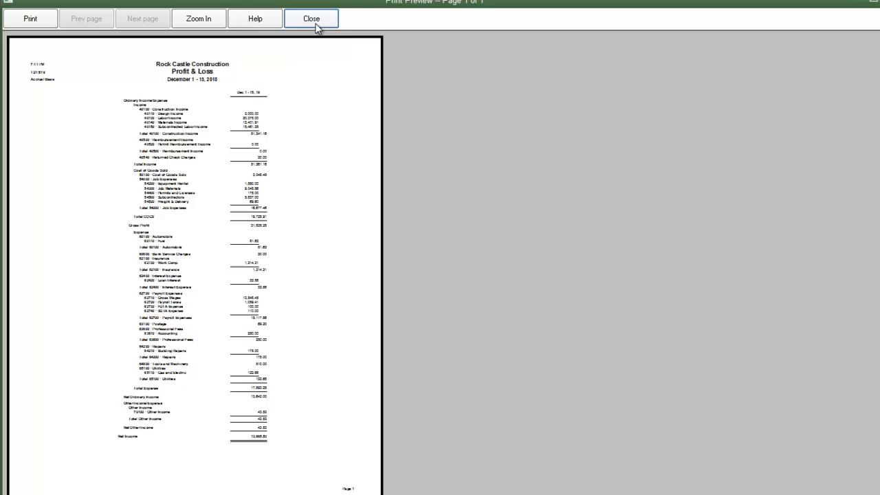
pyautogui.click(311, 19)
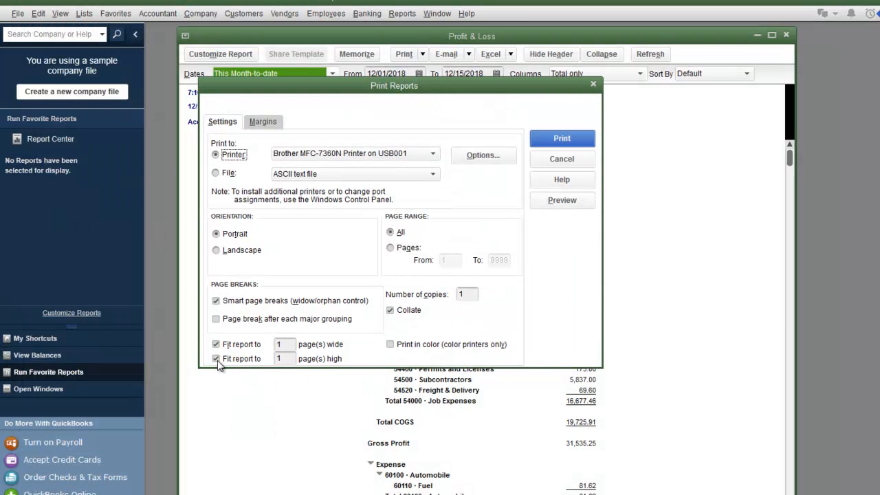
pyautogui.click(216, 358)
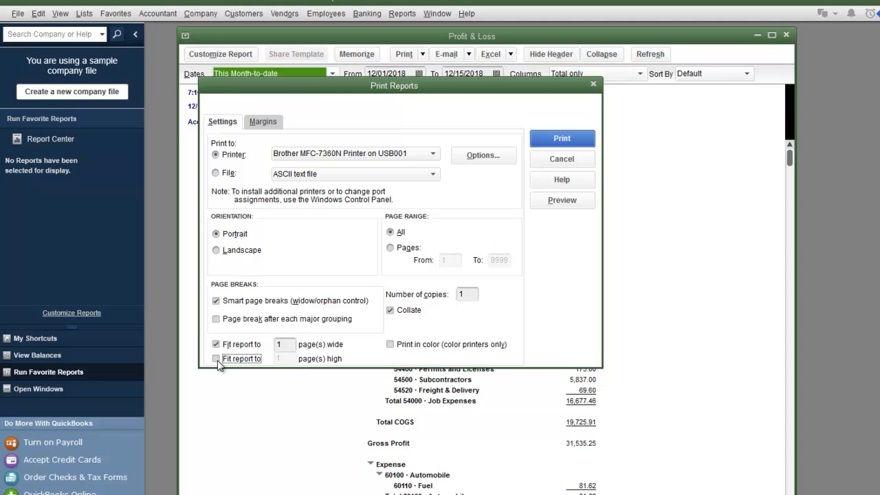
pyautogui.moveTo(572, 388)
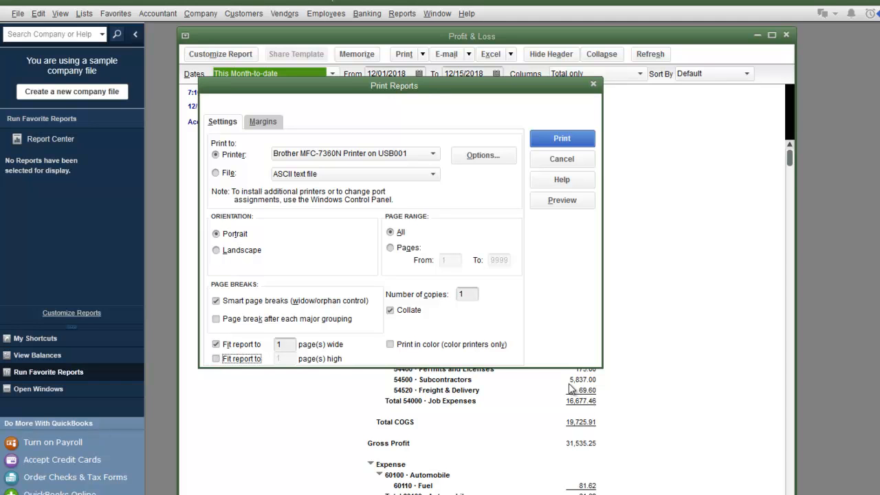
pyautogui.moveTo(547, 365)
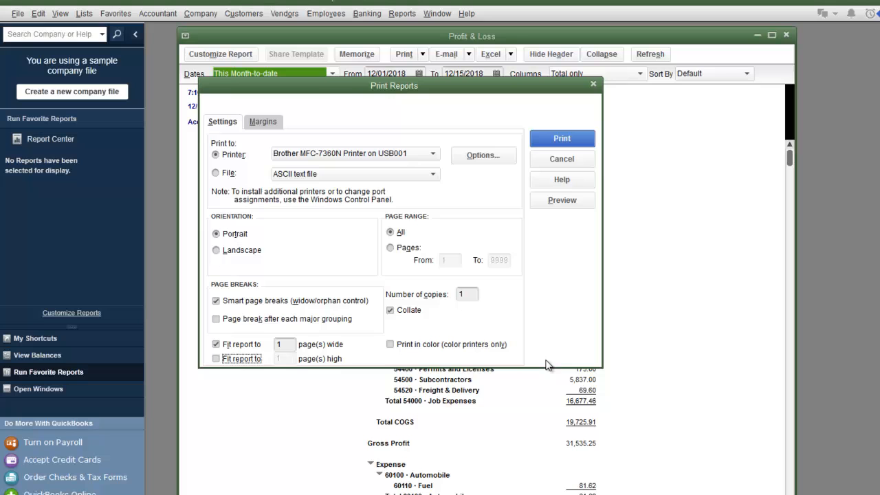
pyautogui.moveTo(537, 354)
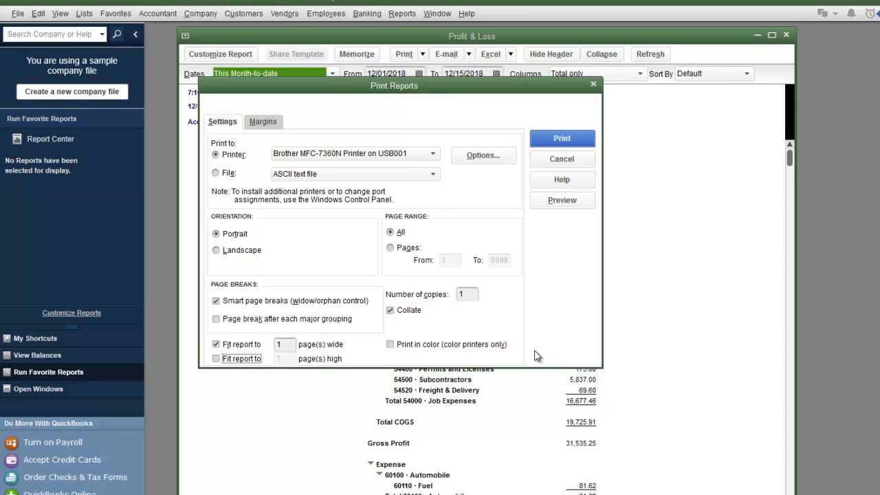
pyautogui.moveTo(534, 361)
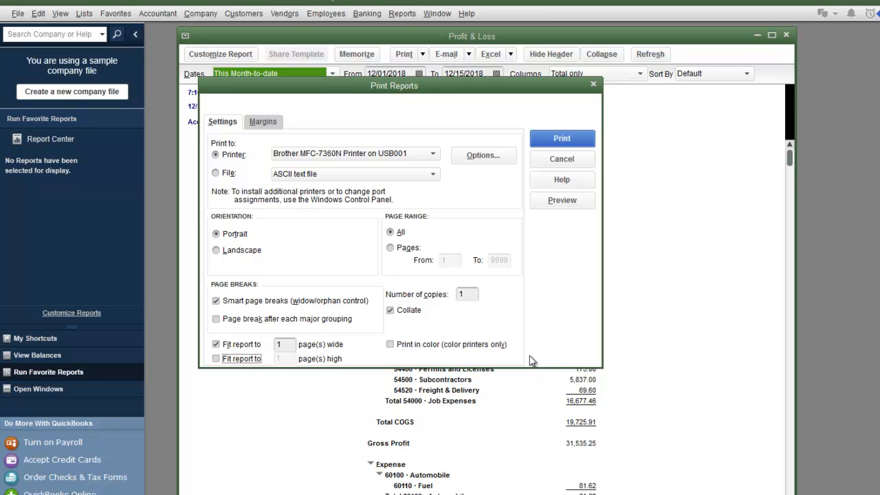